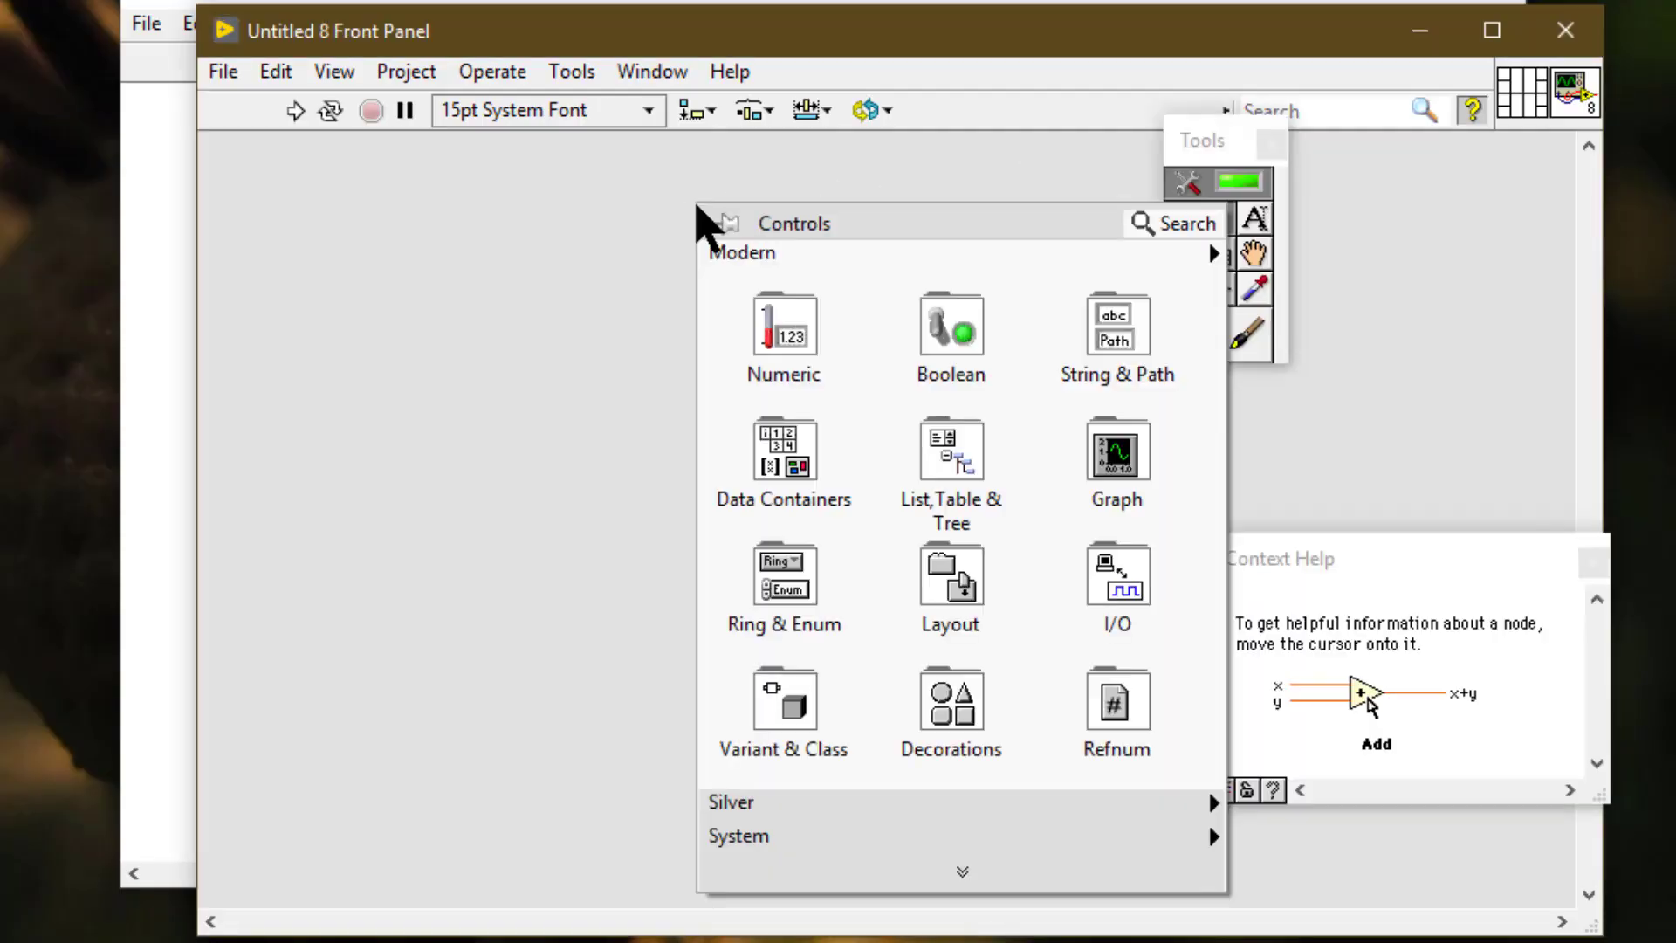
# Place a Numeric Control on the empty front panel and close the Tools palette
pyautogui.click(782, 325)
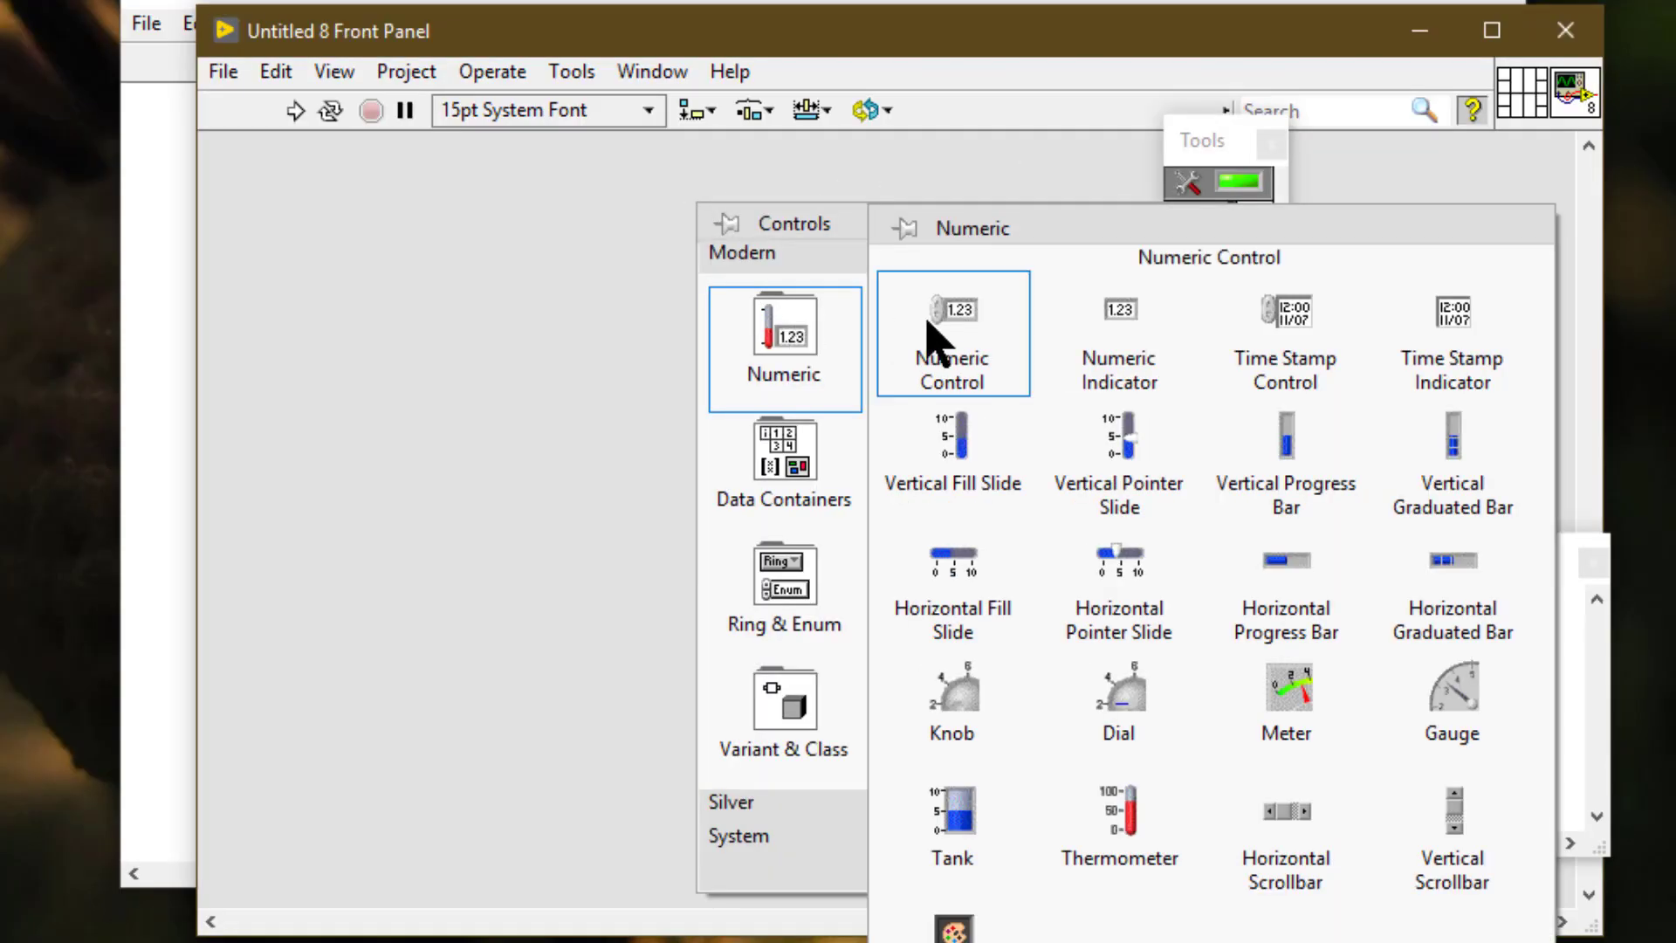
pyautogui.click(951, 334)
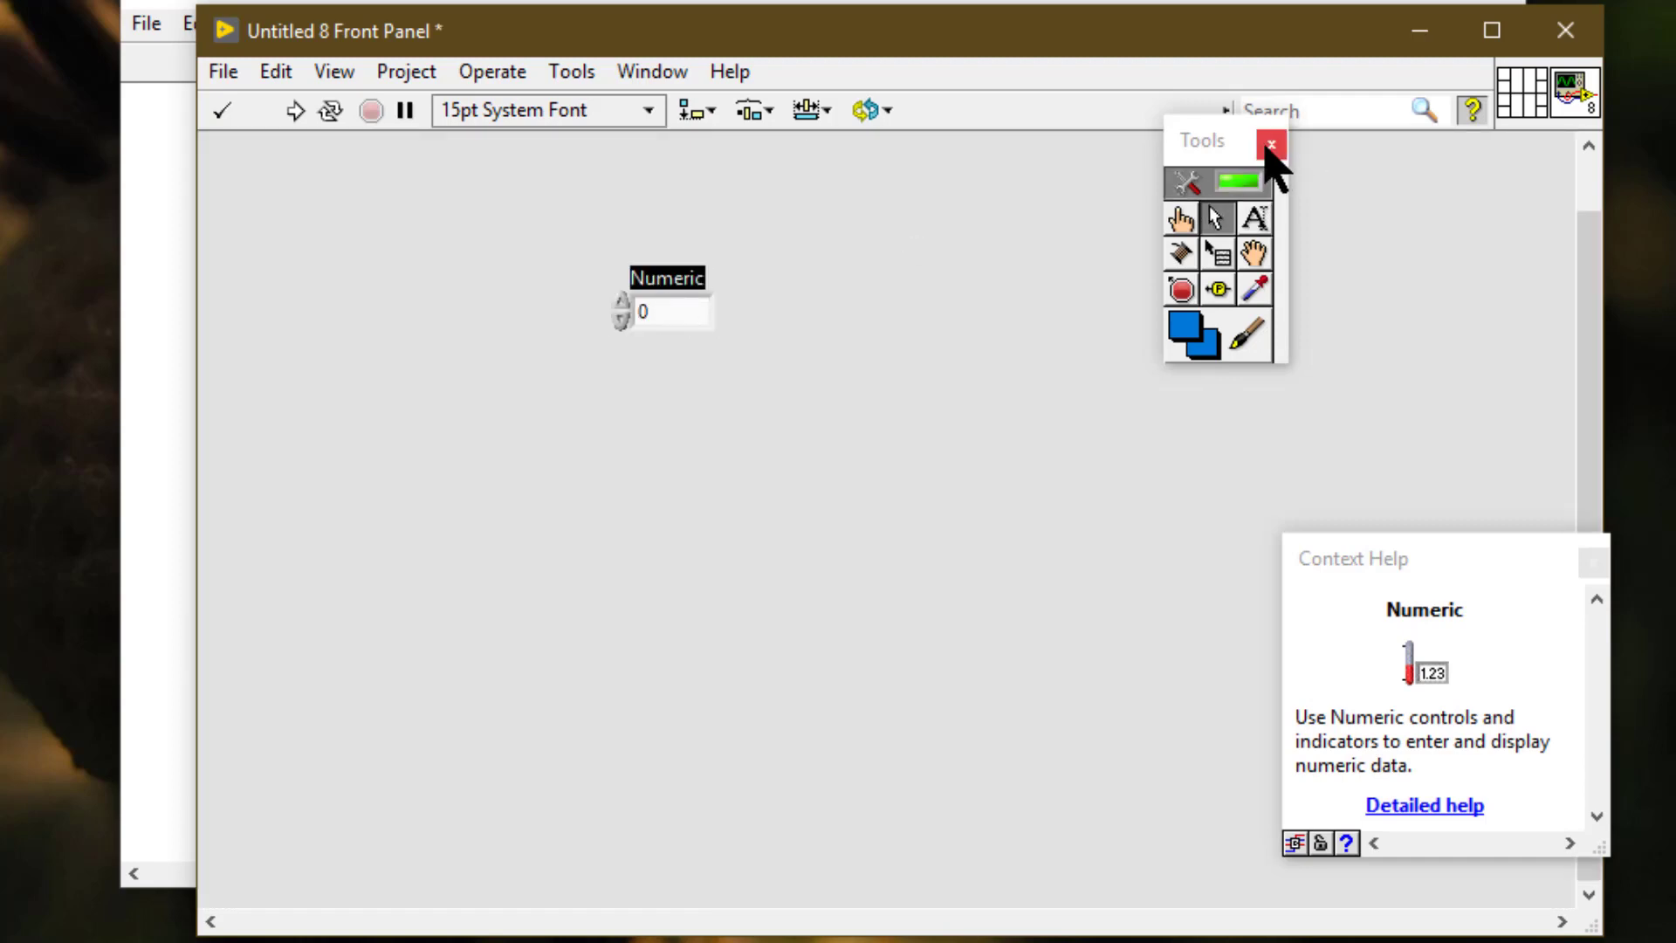
pyautogui.click(1272, 140)
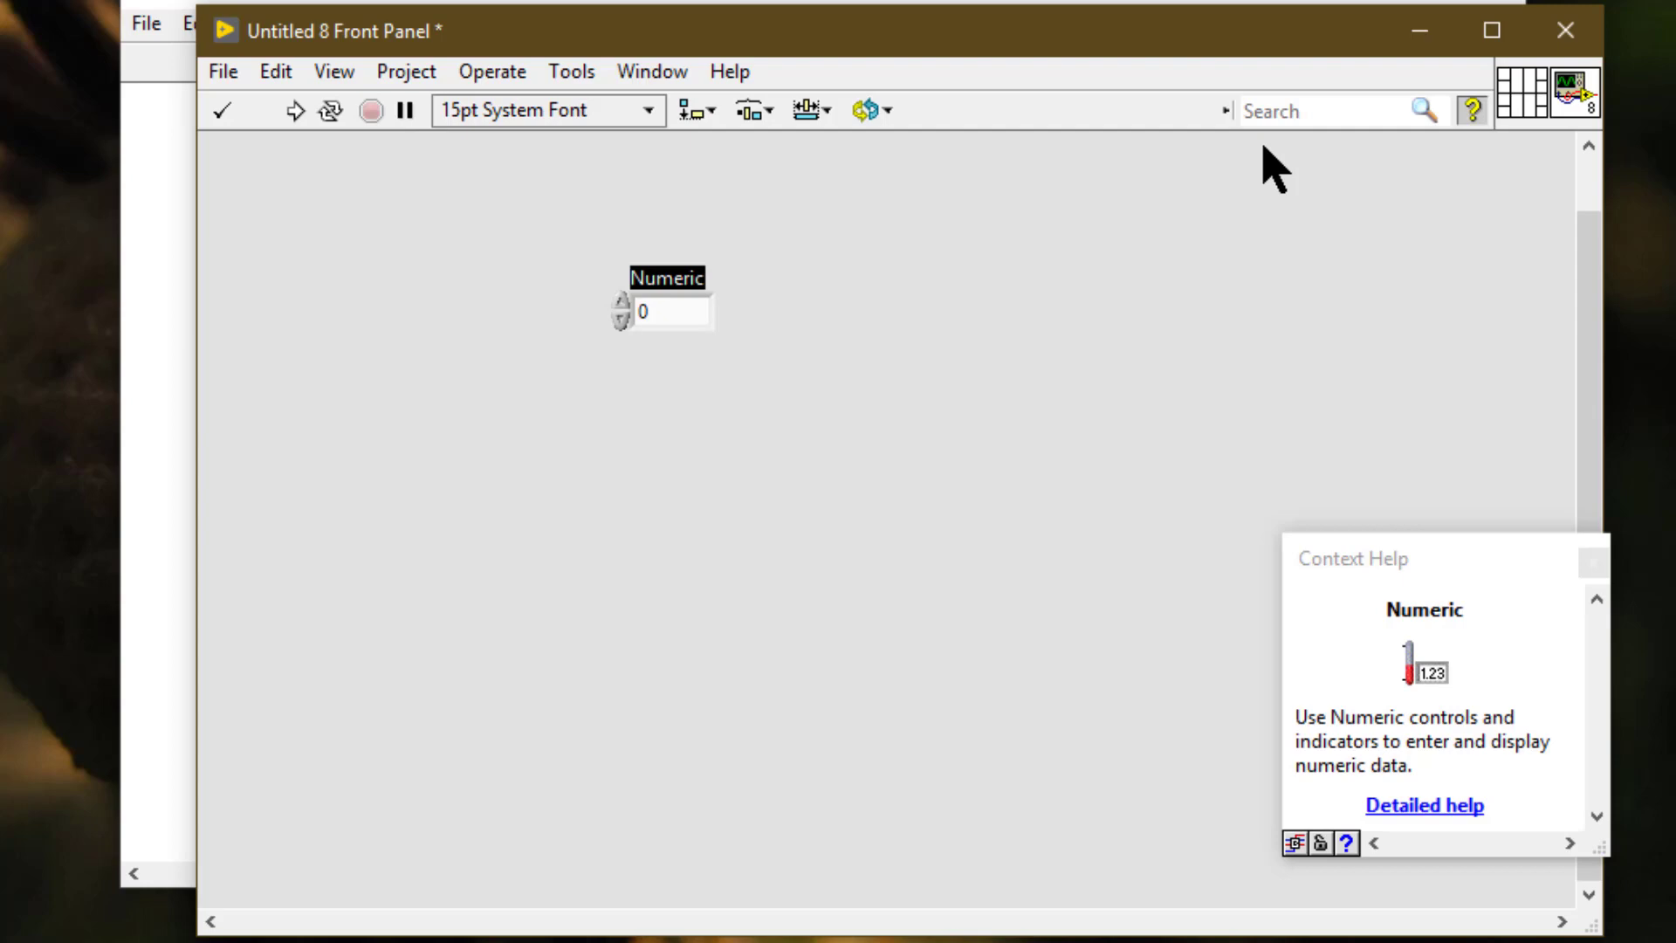
pyautogui.moveTo(1071, 229)
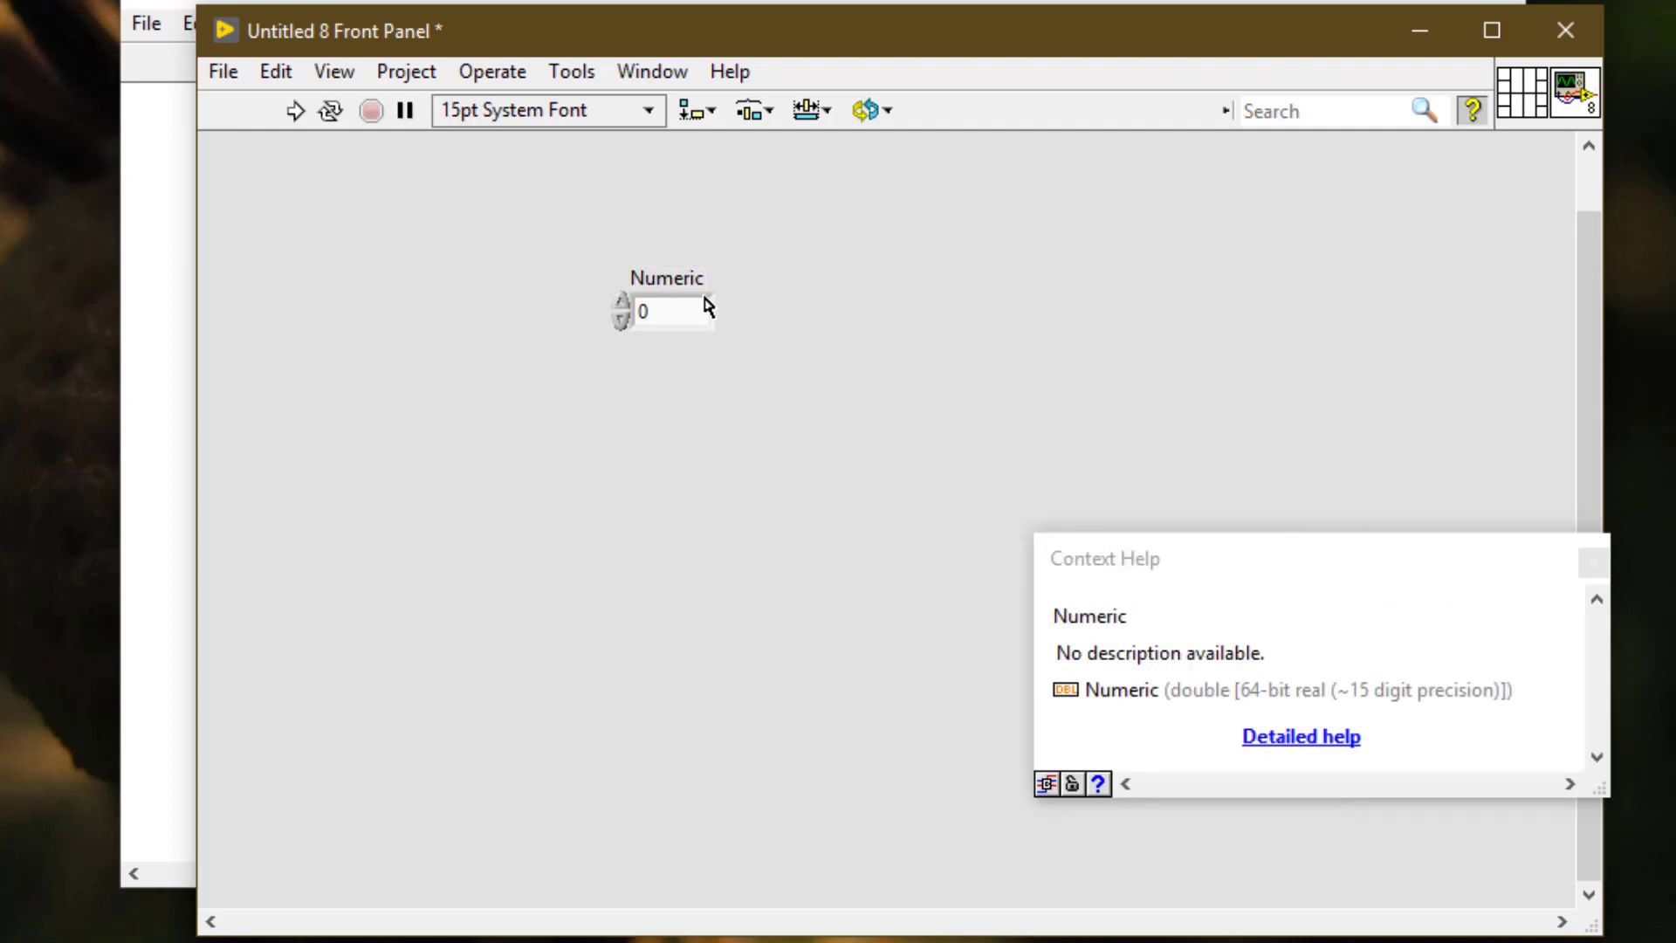
# Copy the Numeric control and paste a duplicate, Numeric 2, onto the front panel
pyautogui.click(661, 311)
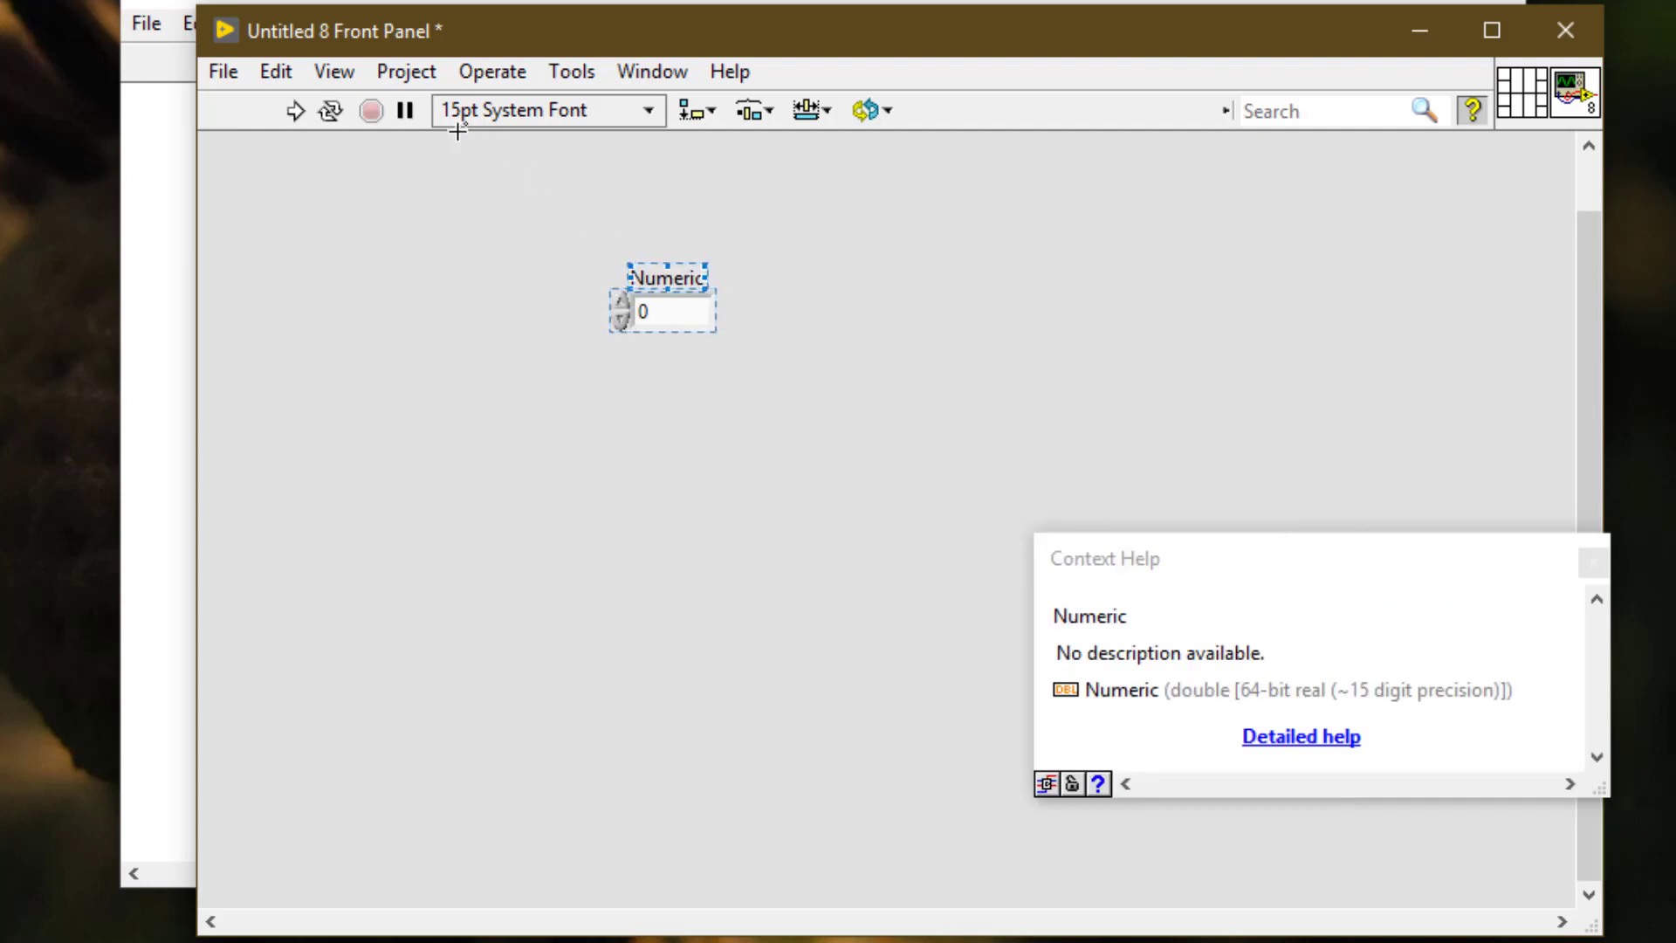
pyautogui.click(276, 71)
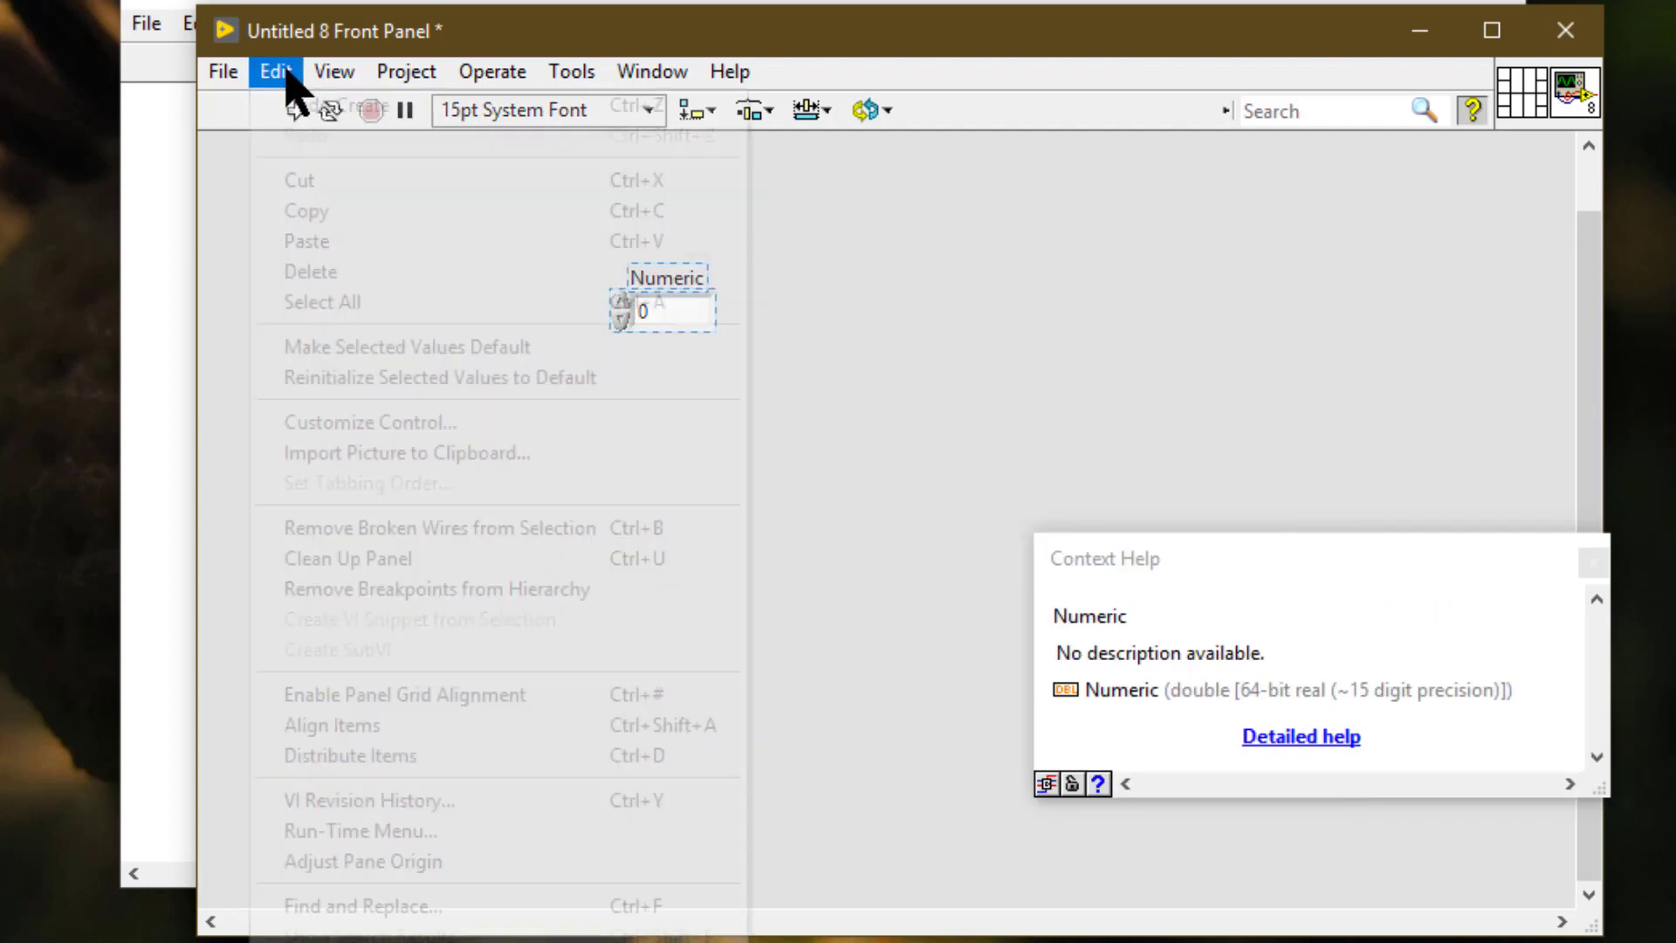
pyautogui.click(353, 224)
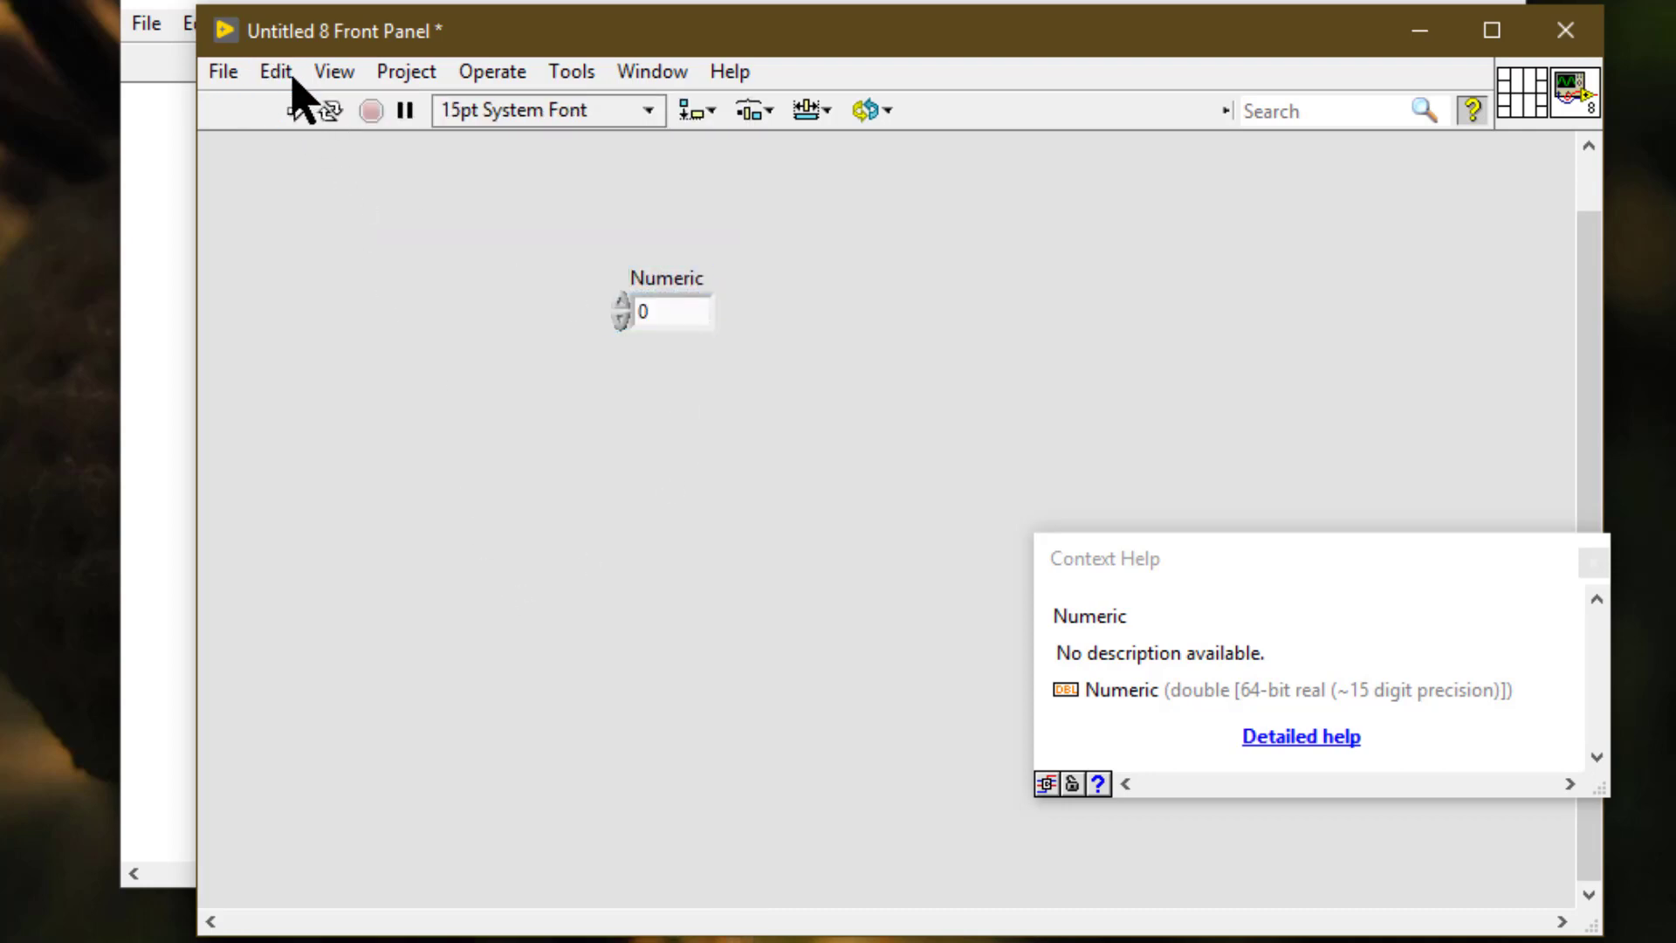
pyautogui.click(276, 70)
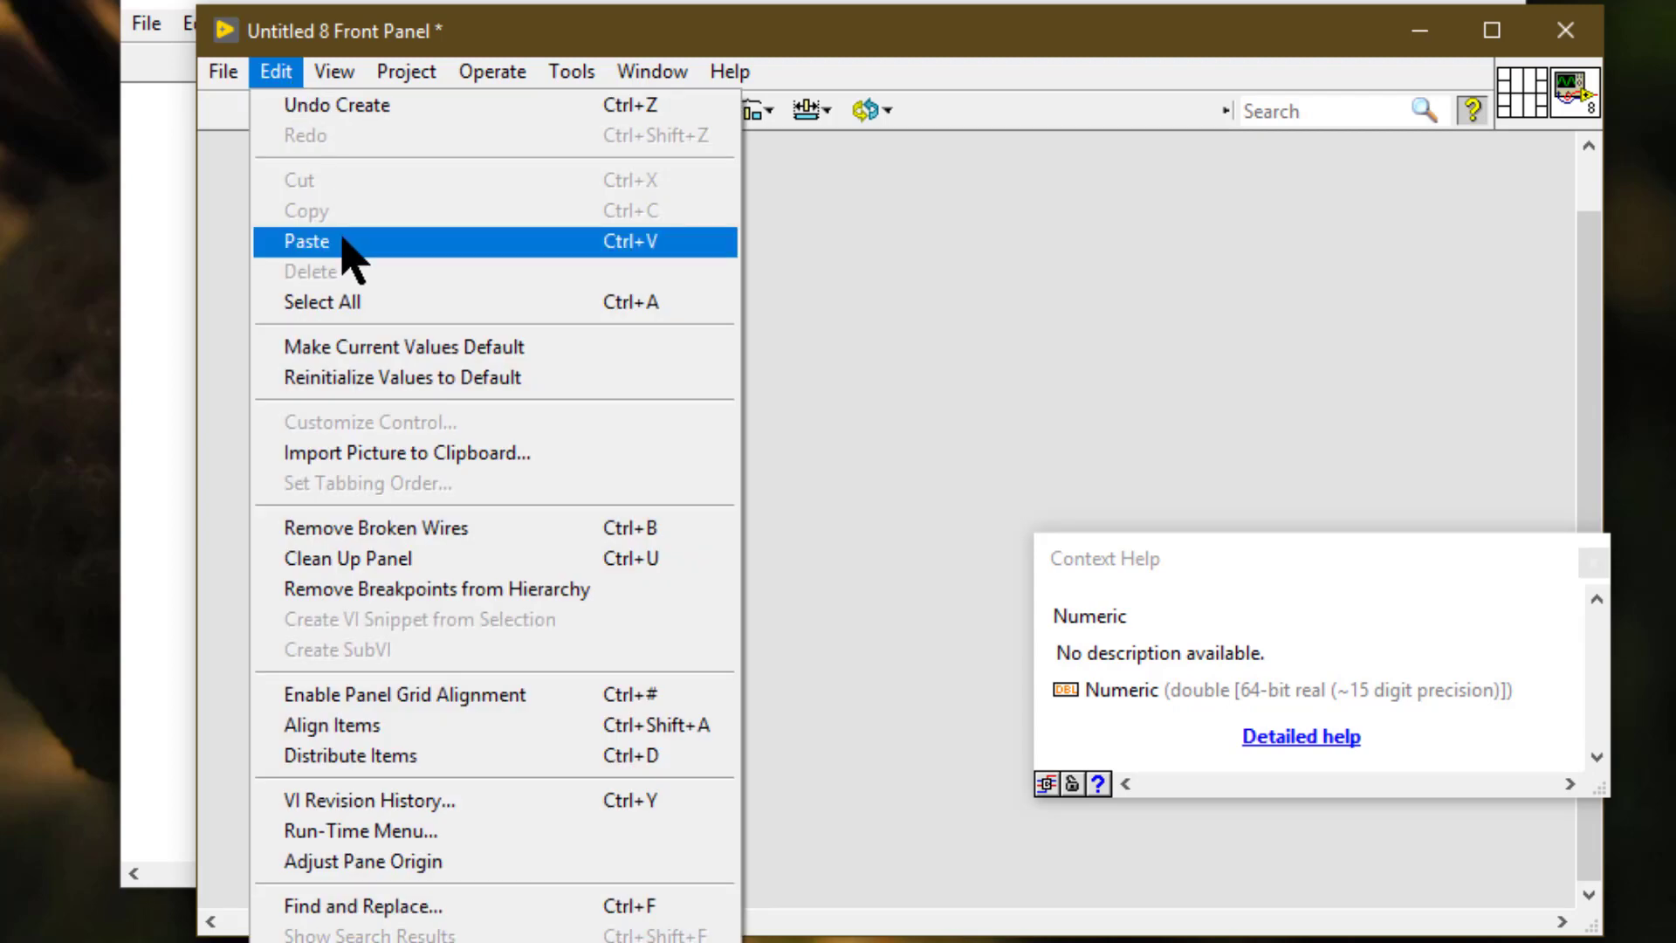
pyautogui.click(305, 241)
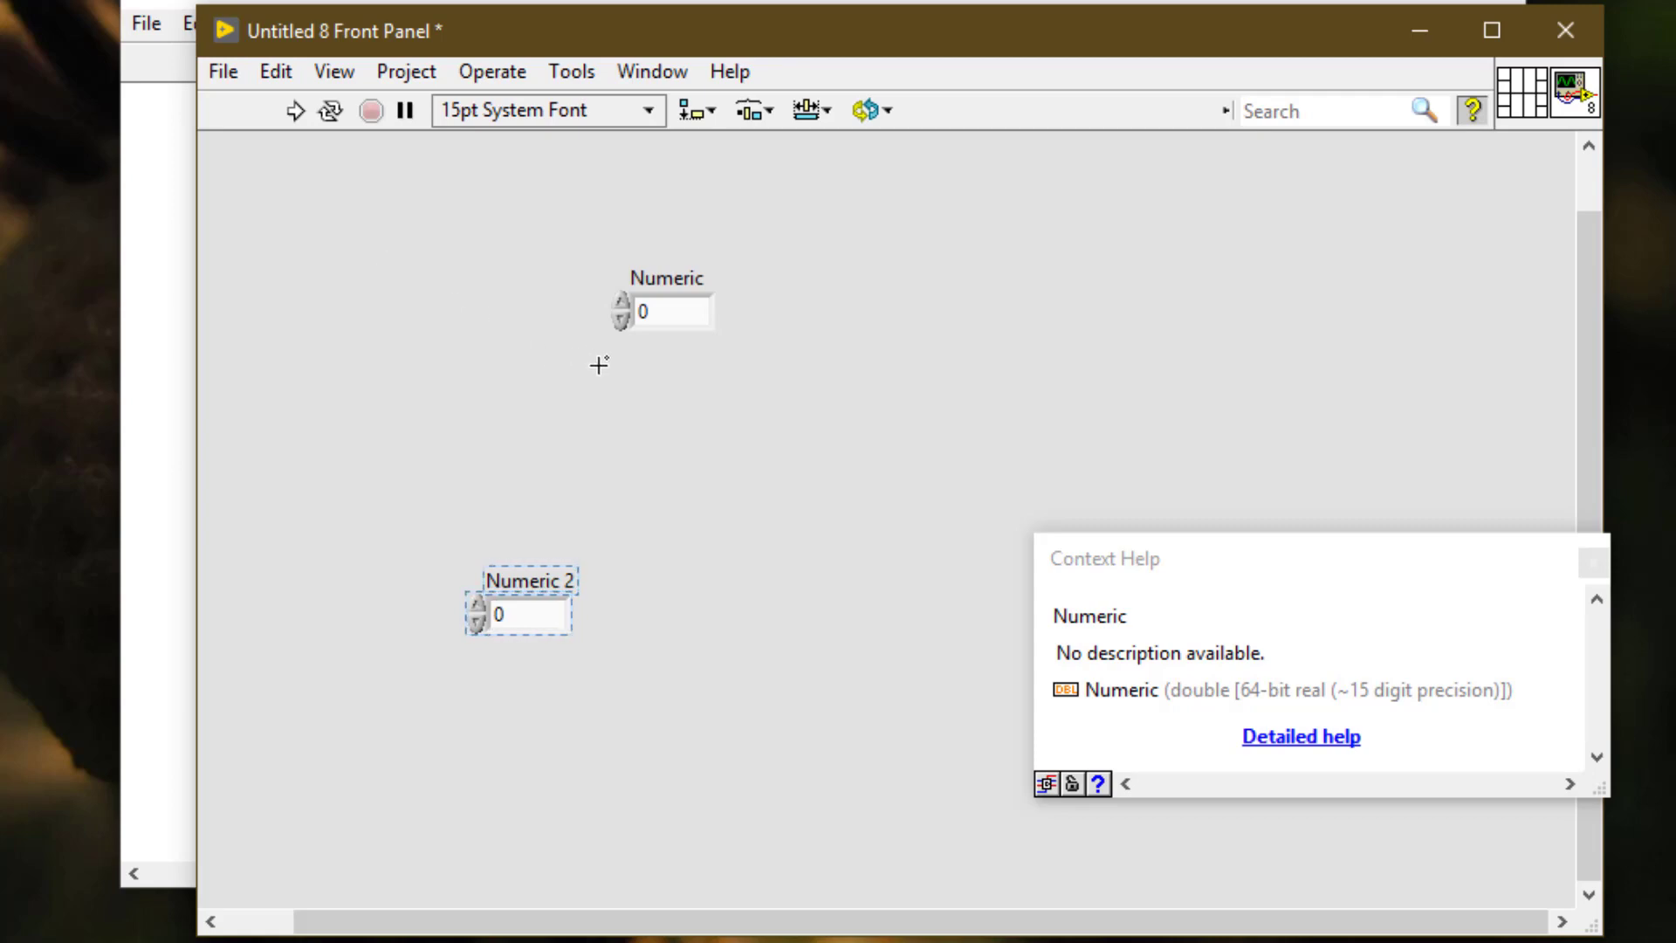
# Move clones Numeric 3 to the right side and Numeric 4 to the panel's middle
pyautogui.click(663, 309)
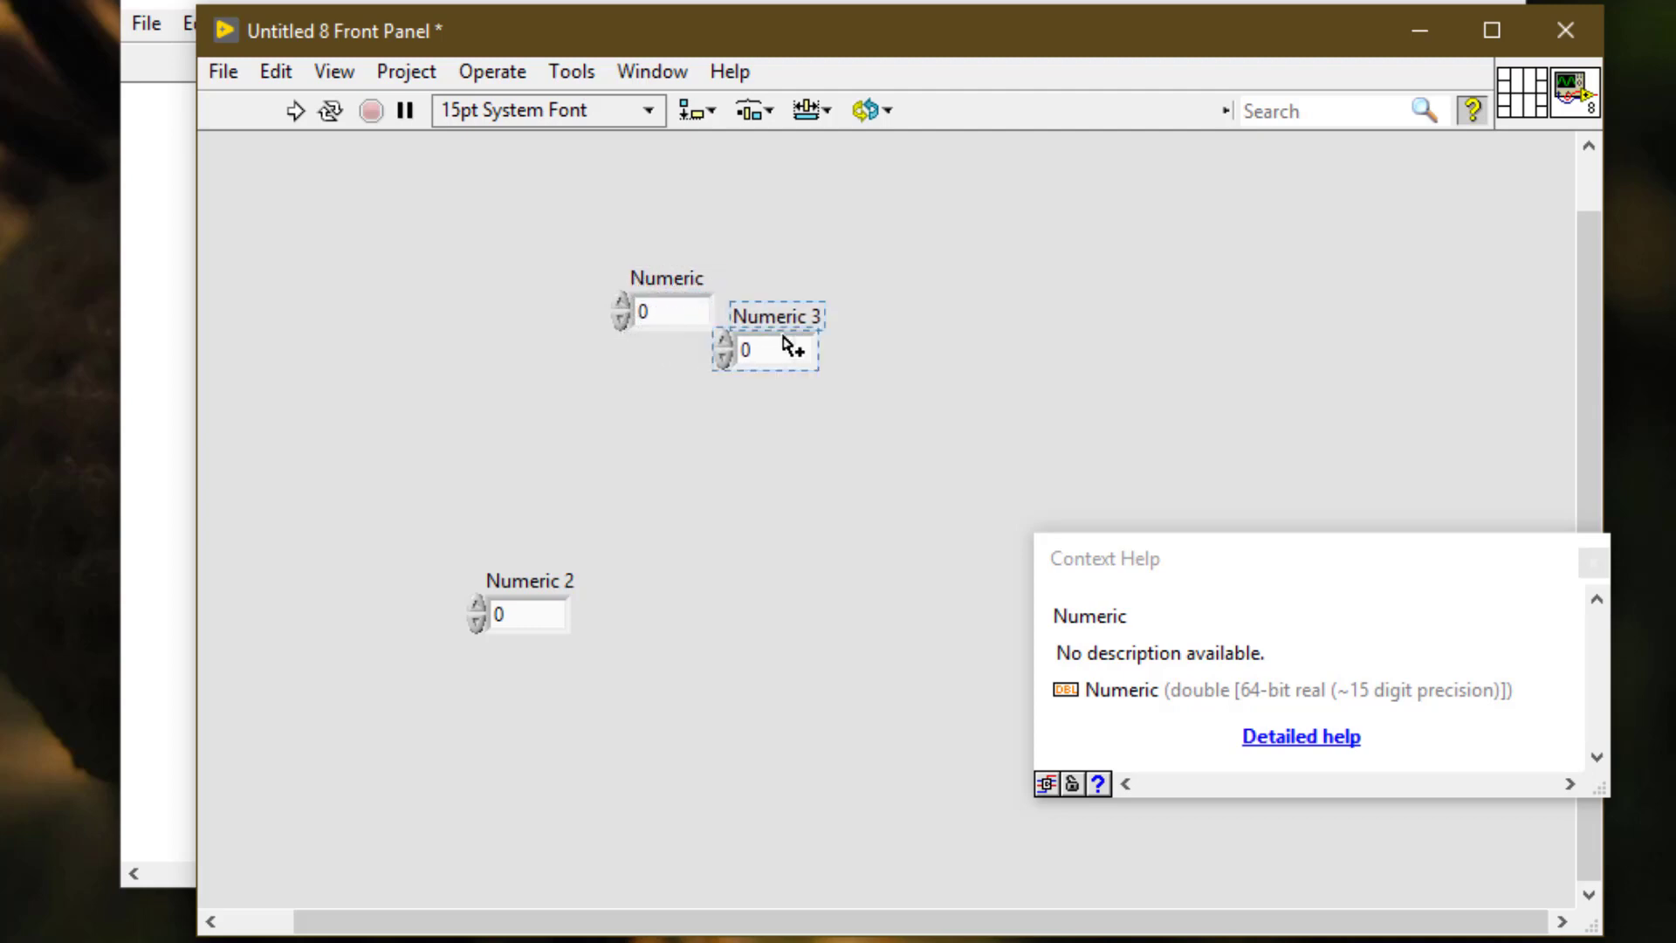
pyautogui.moveTo(767, 347); pyautogui.dragTo(1185, 361)
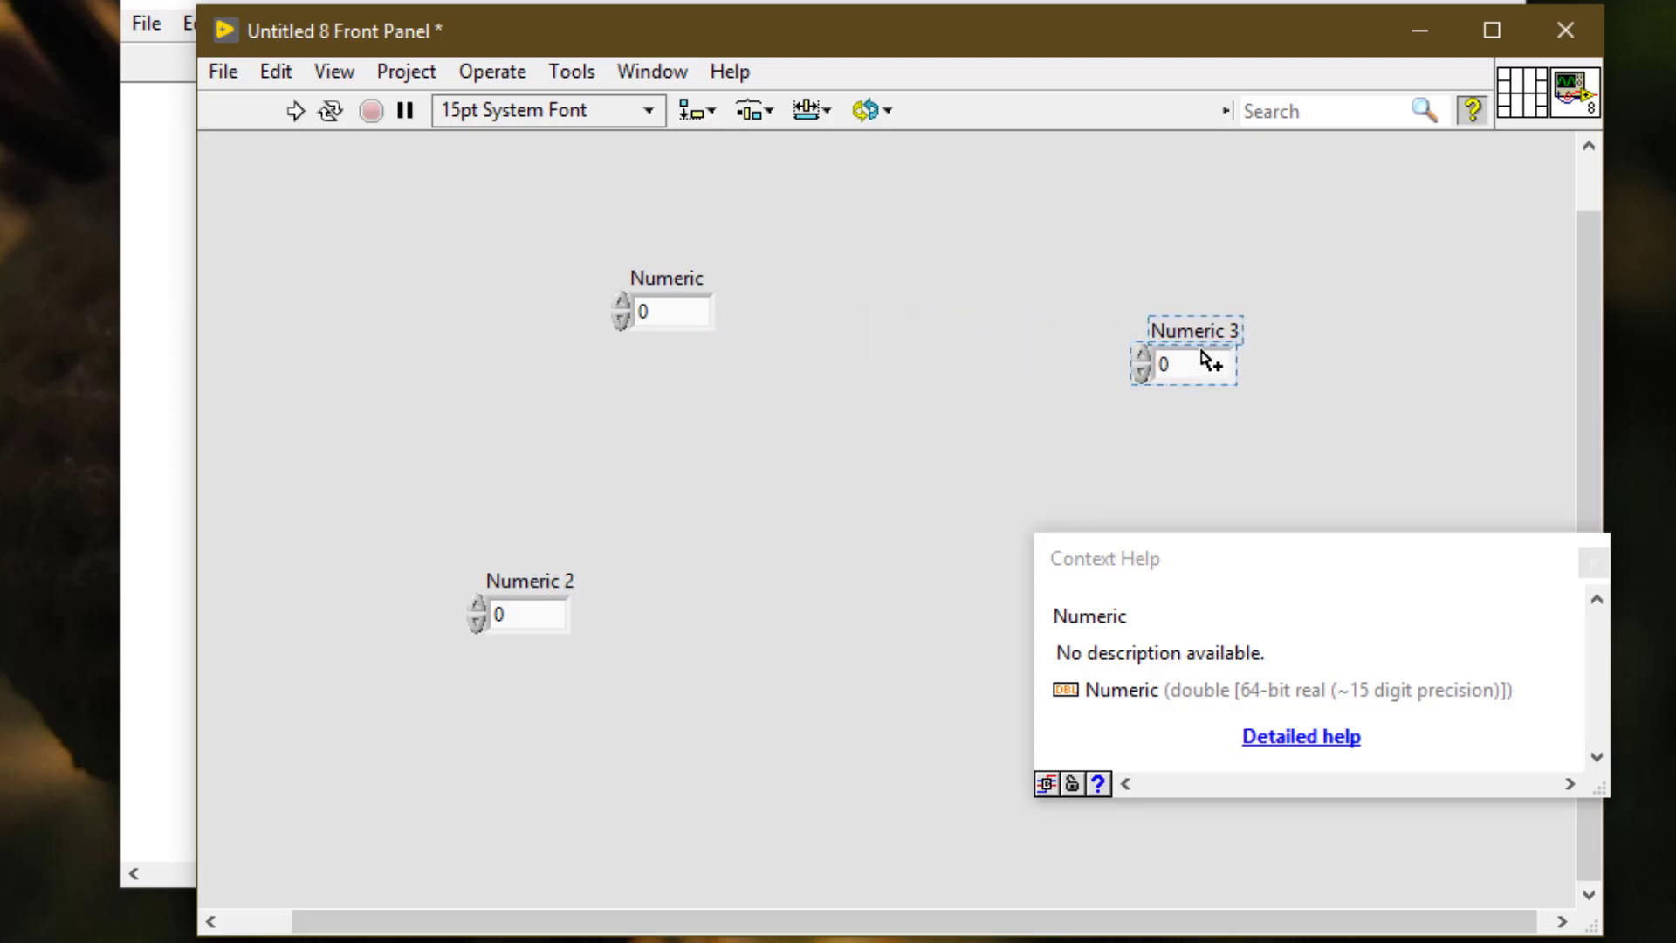
pyautogui.click(1162, 363)
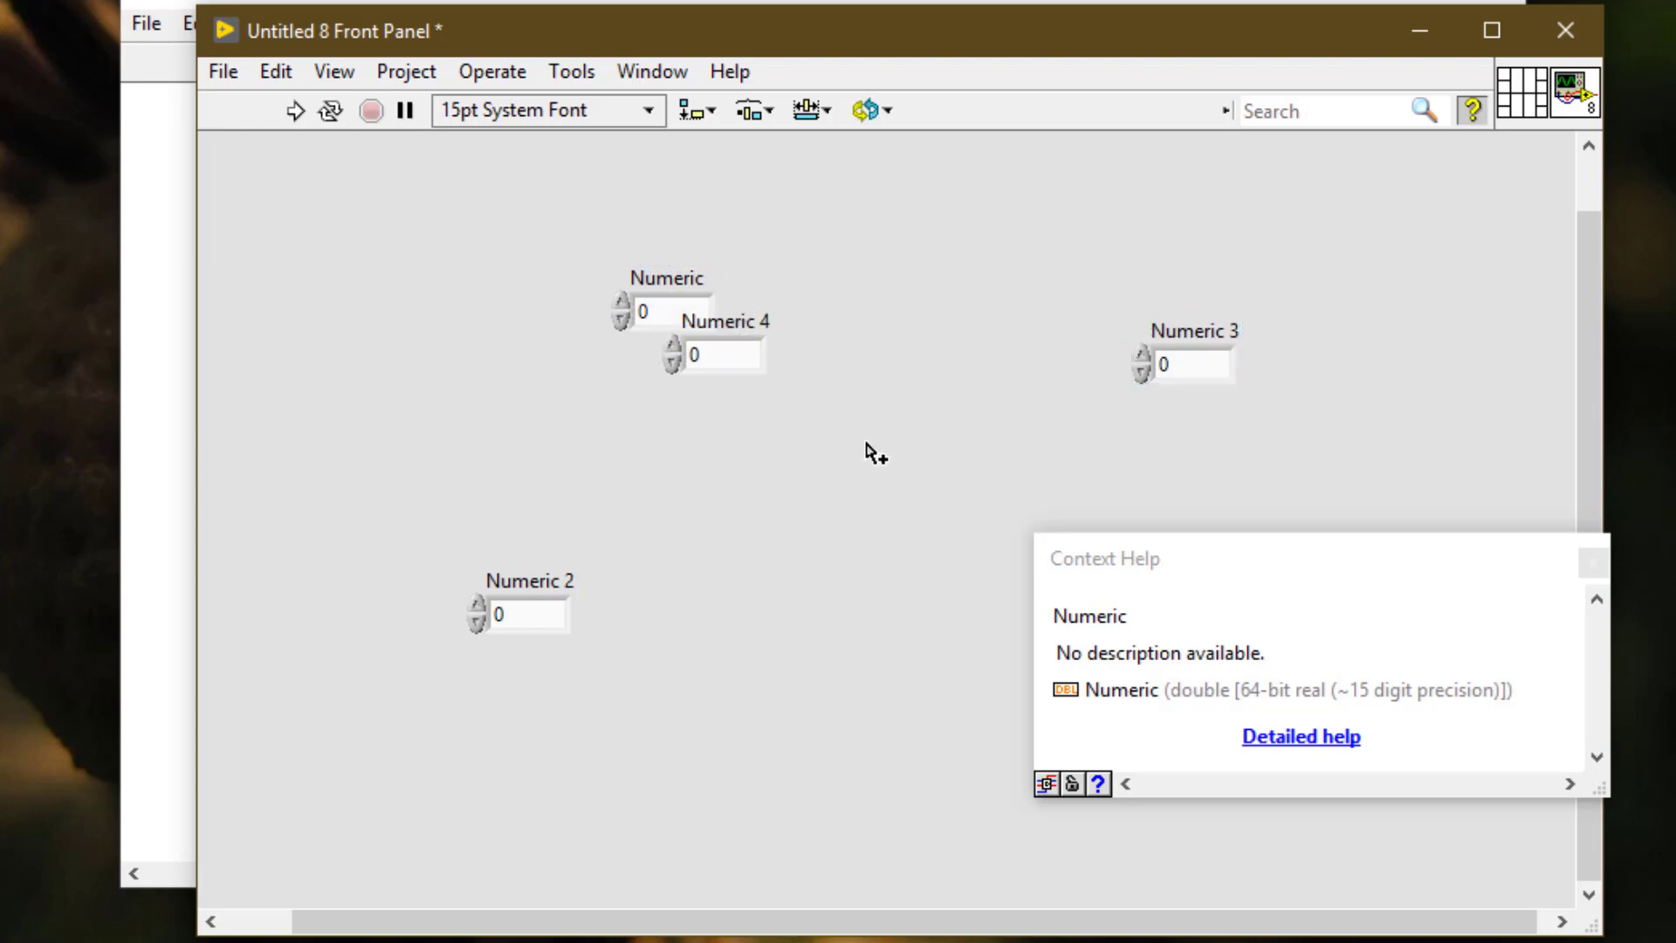
pyautogui.moveTo(711, 352); pyautogui.dragTo(914, 491)
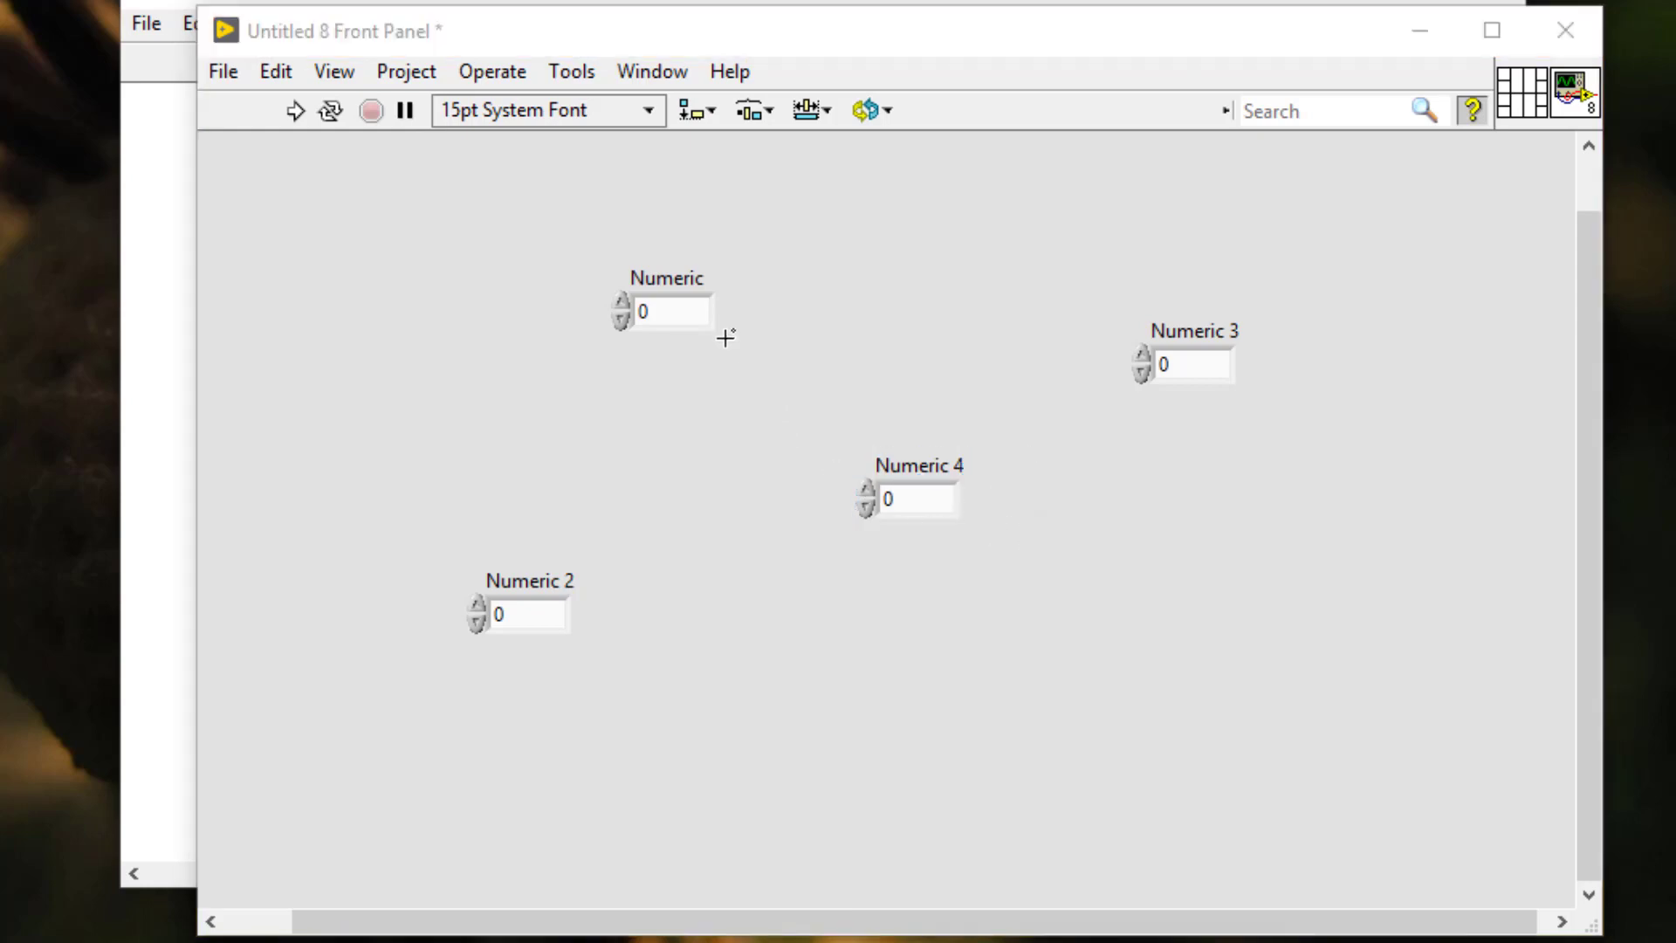
# Set the Numeric control's description to 'Desription for Numeri control' in Description and Tip
pyautogui.rightClick(689, 337)
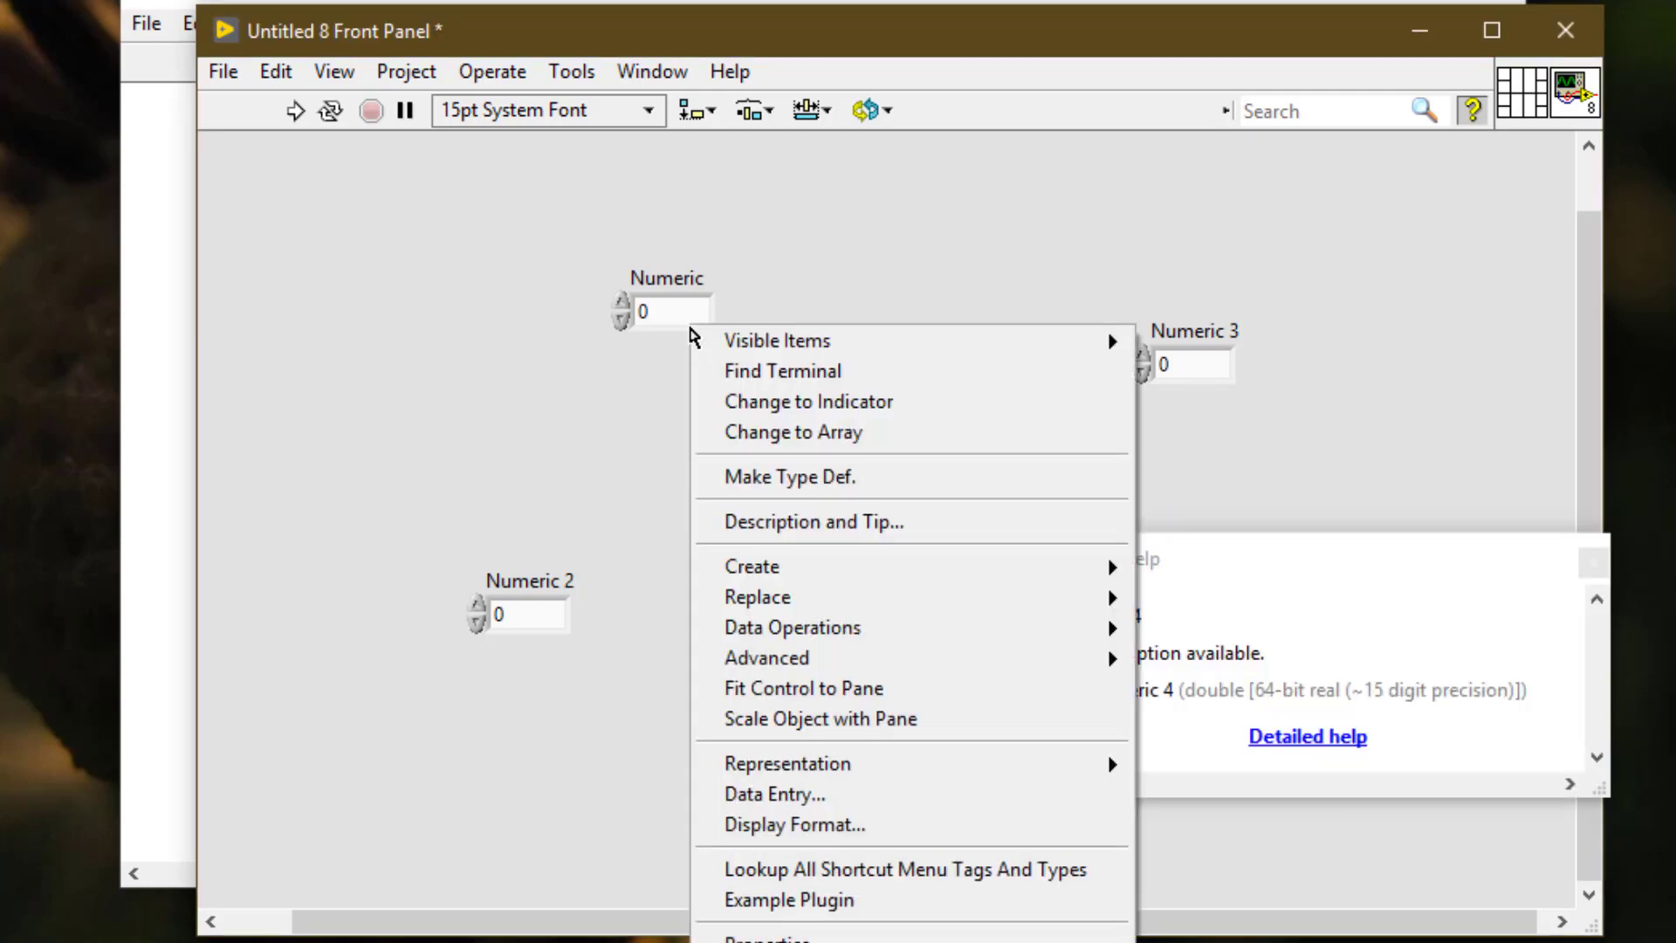
pyautogui.click(809, 521)
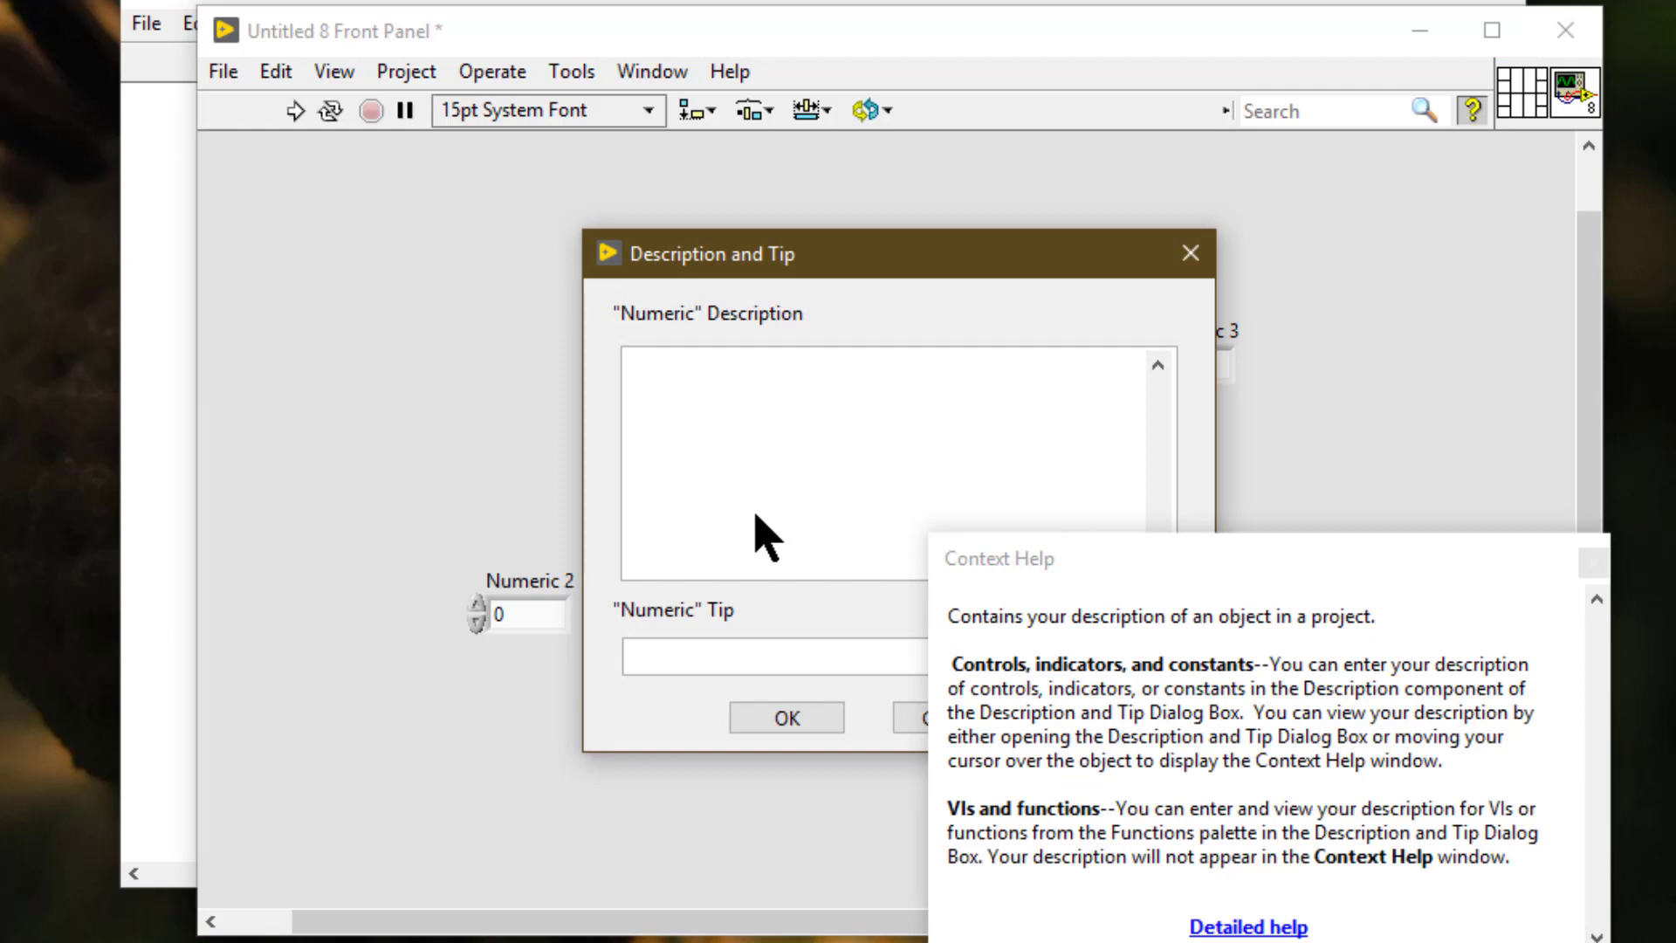
pyautogui.write('Des')
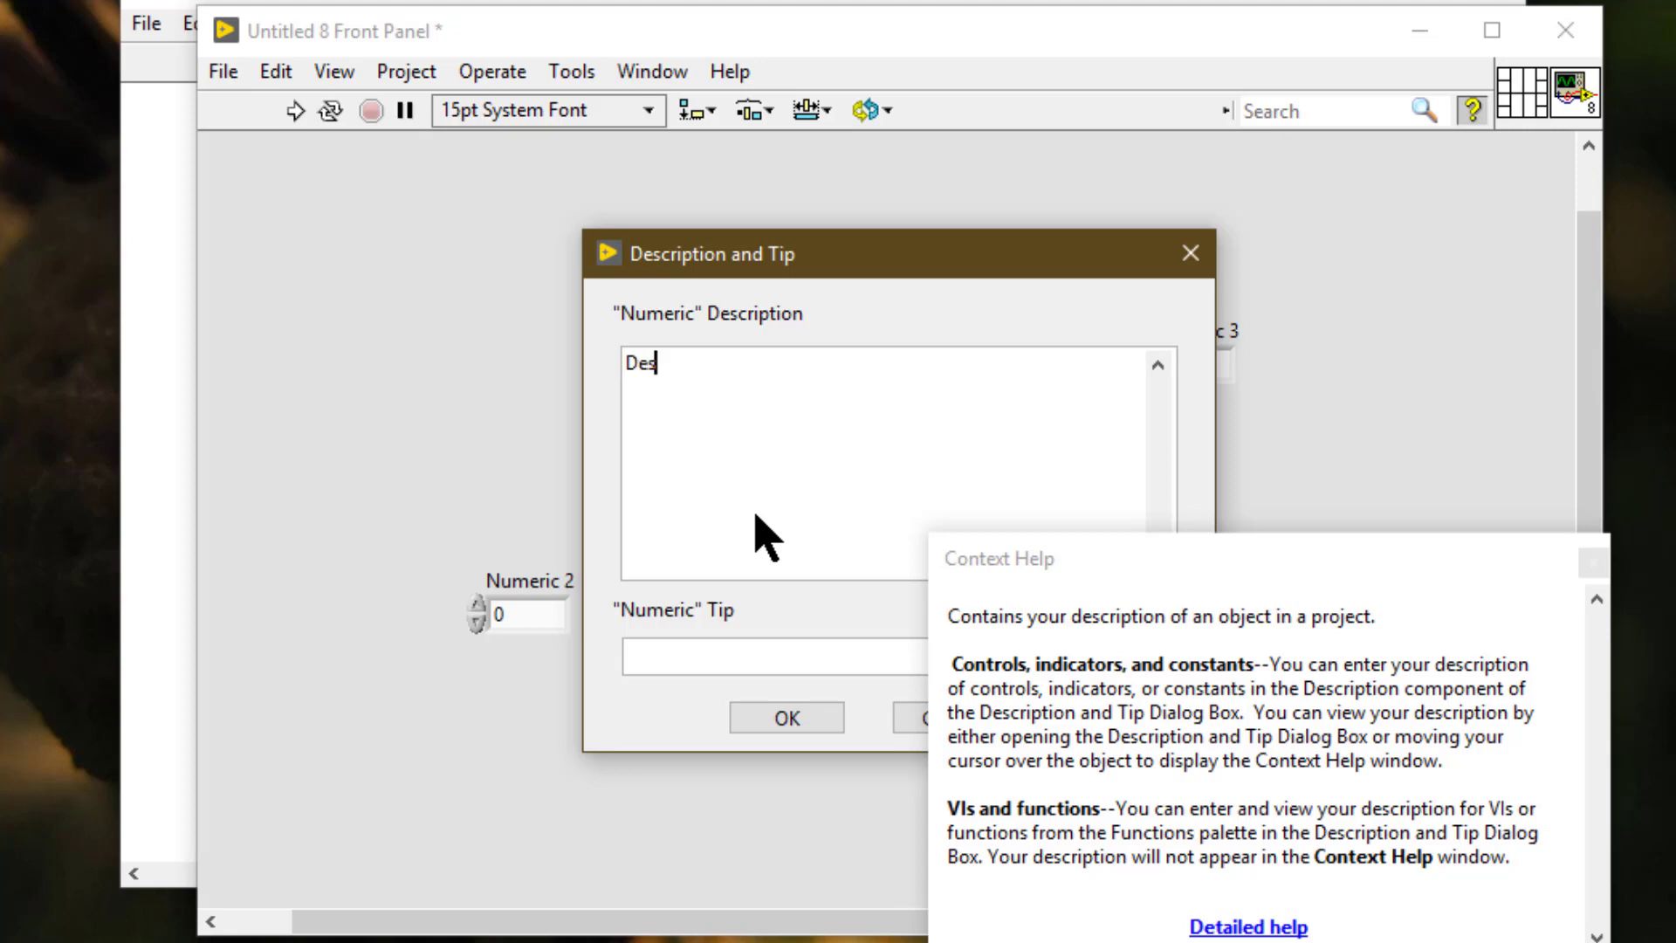
pyautogui.write('ription')
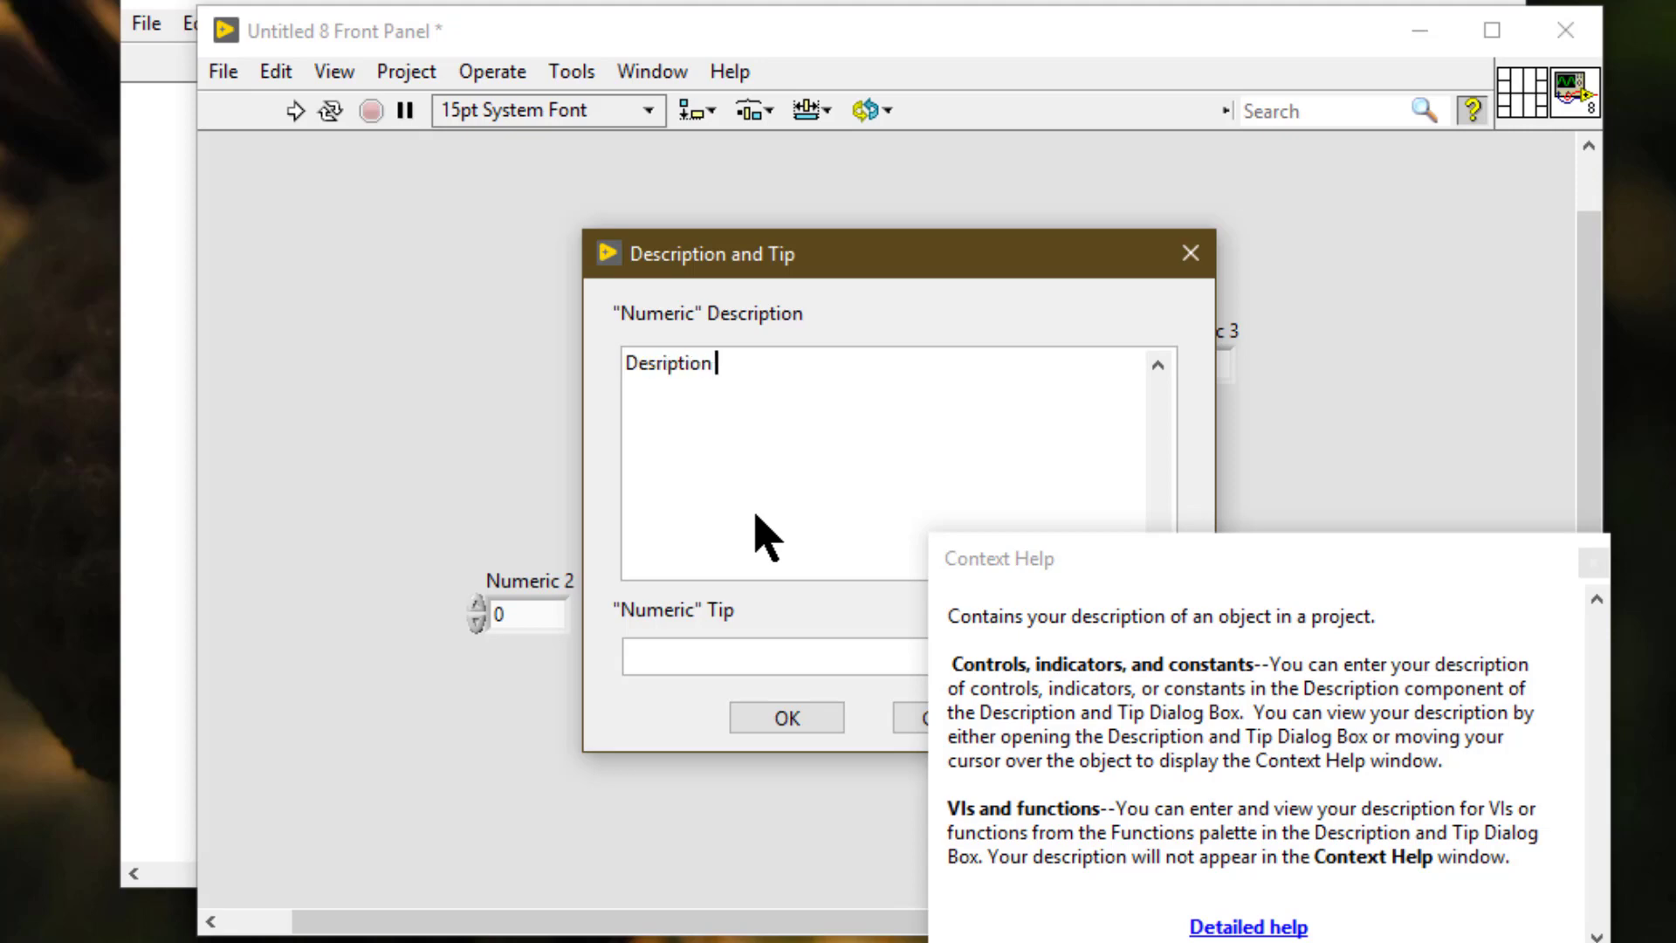
pyautogui.write('for')
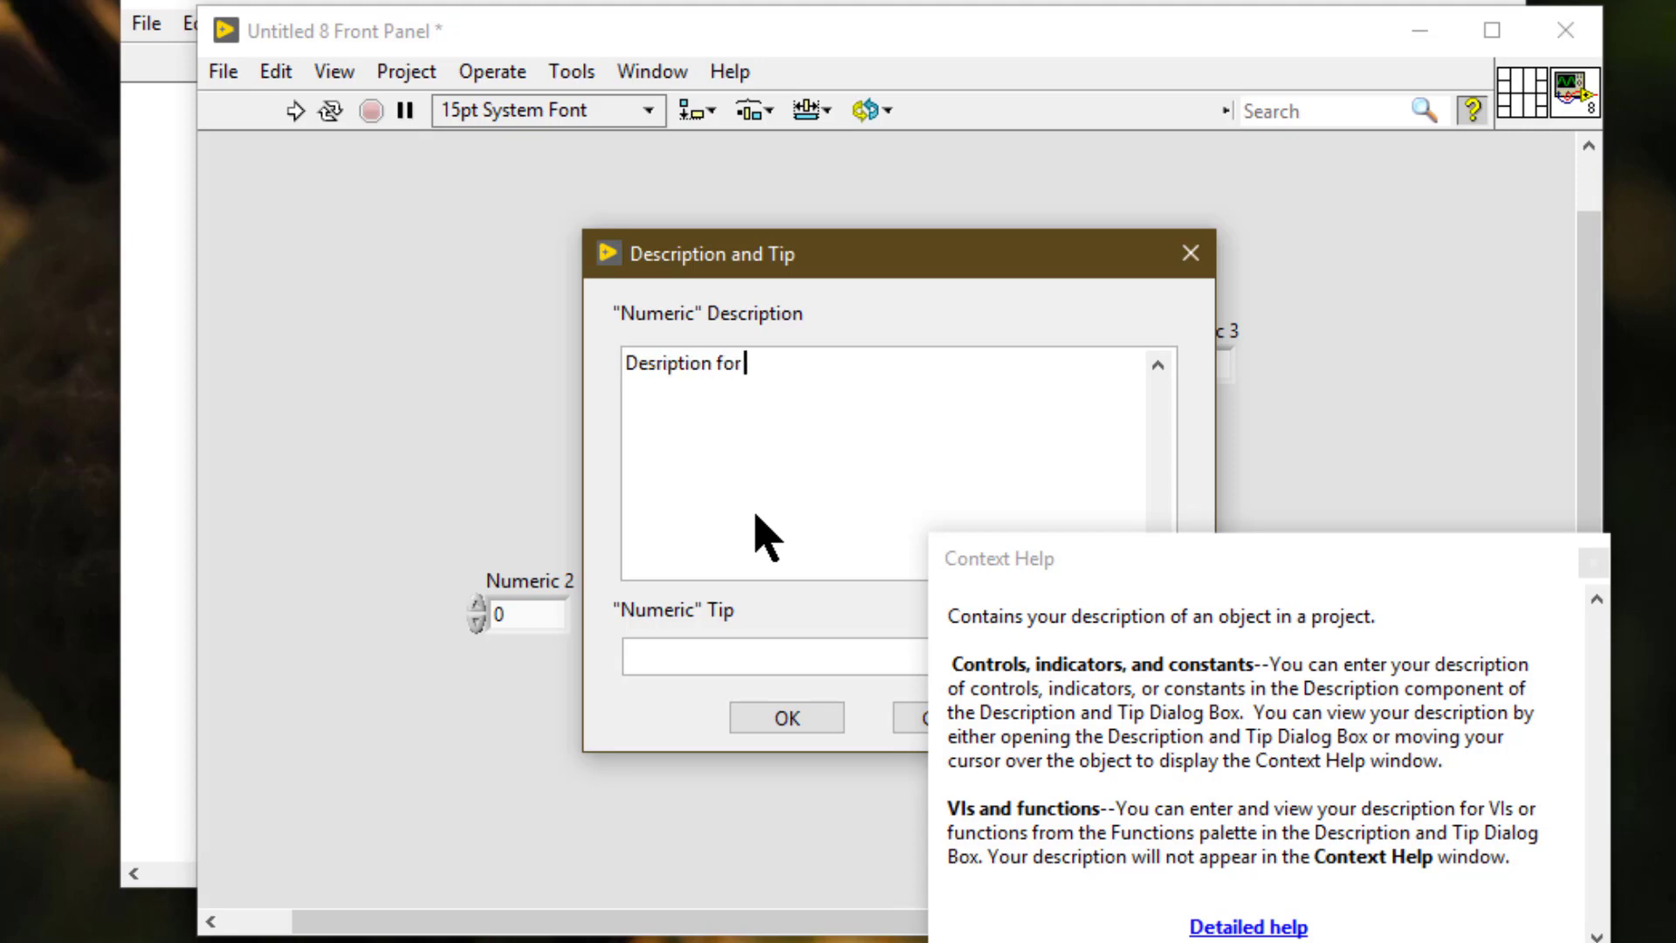
pyautogui.write('Numeri')
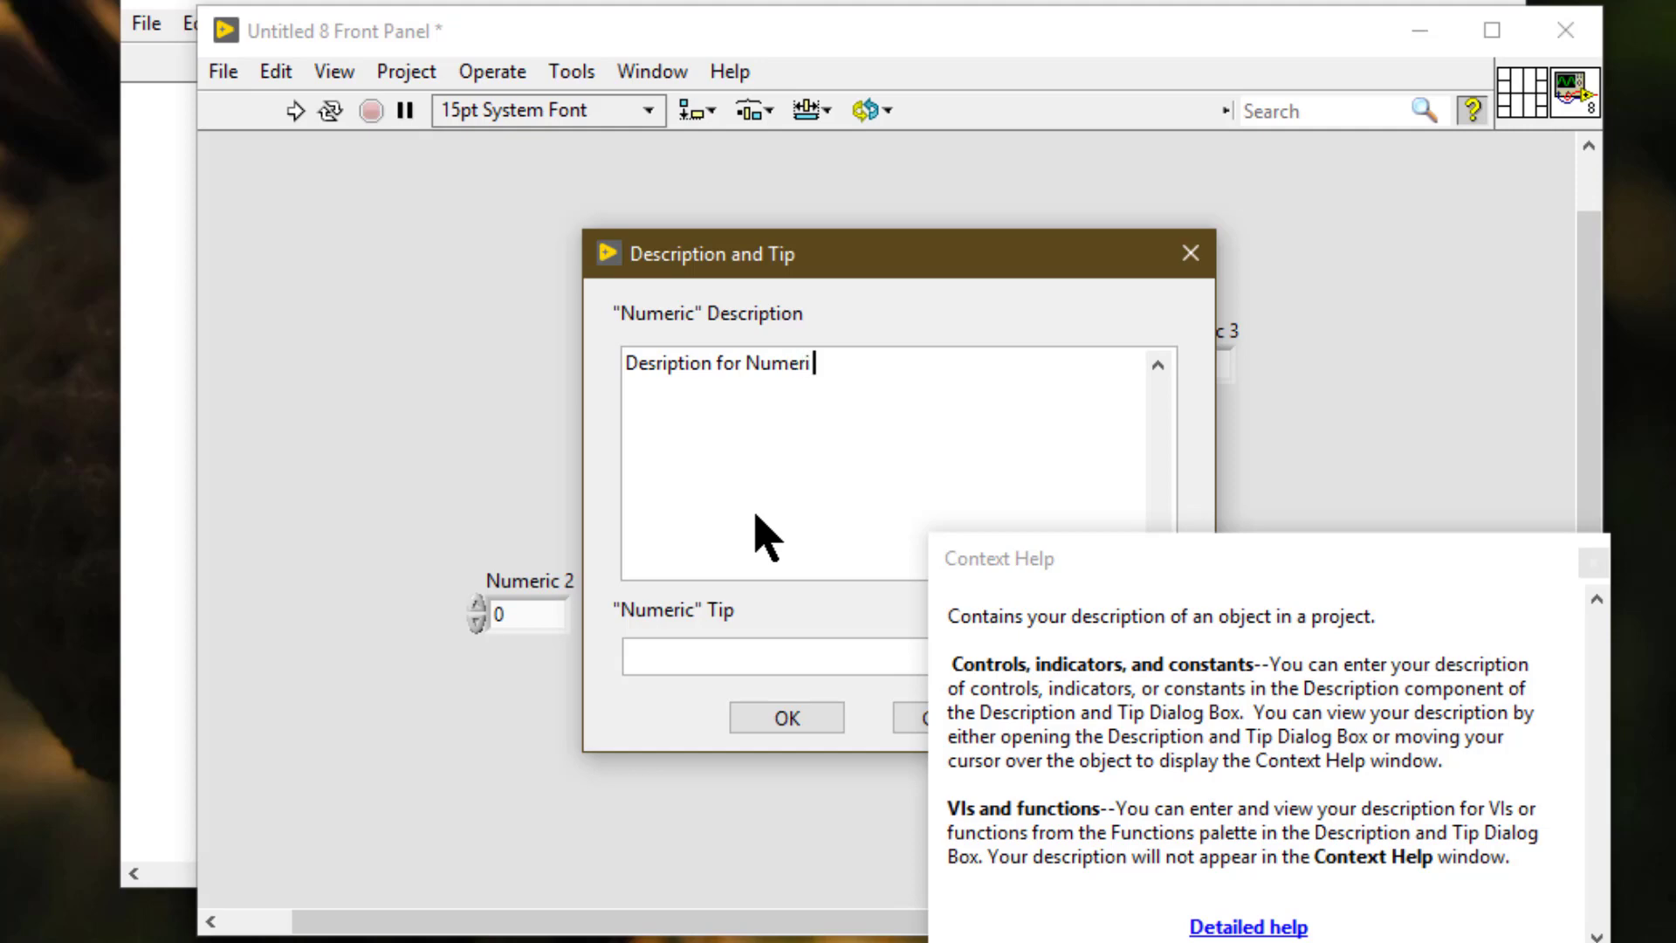
pyautogui.write('control')
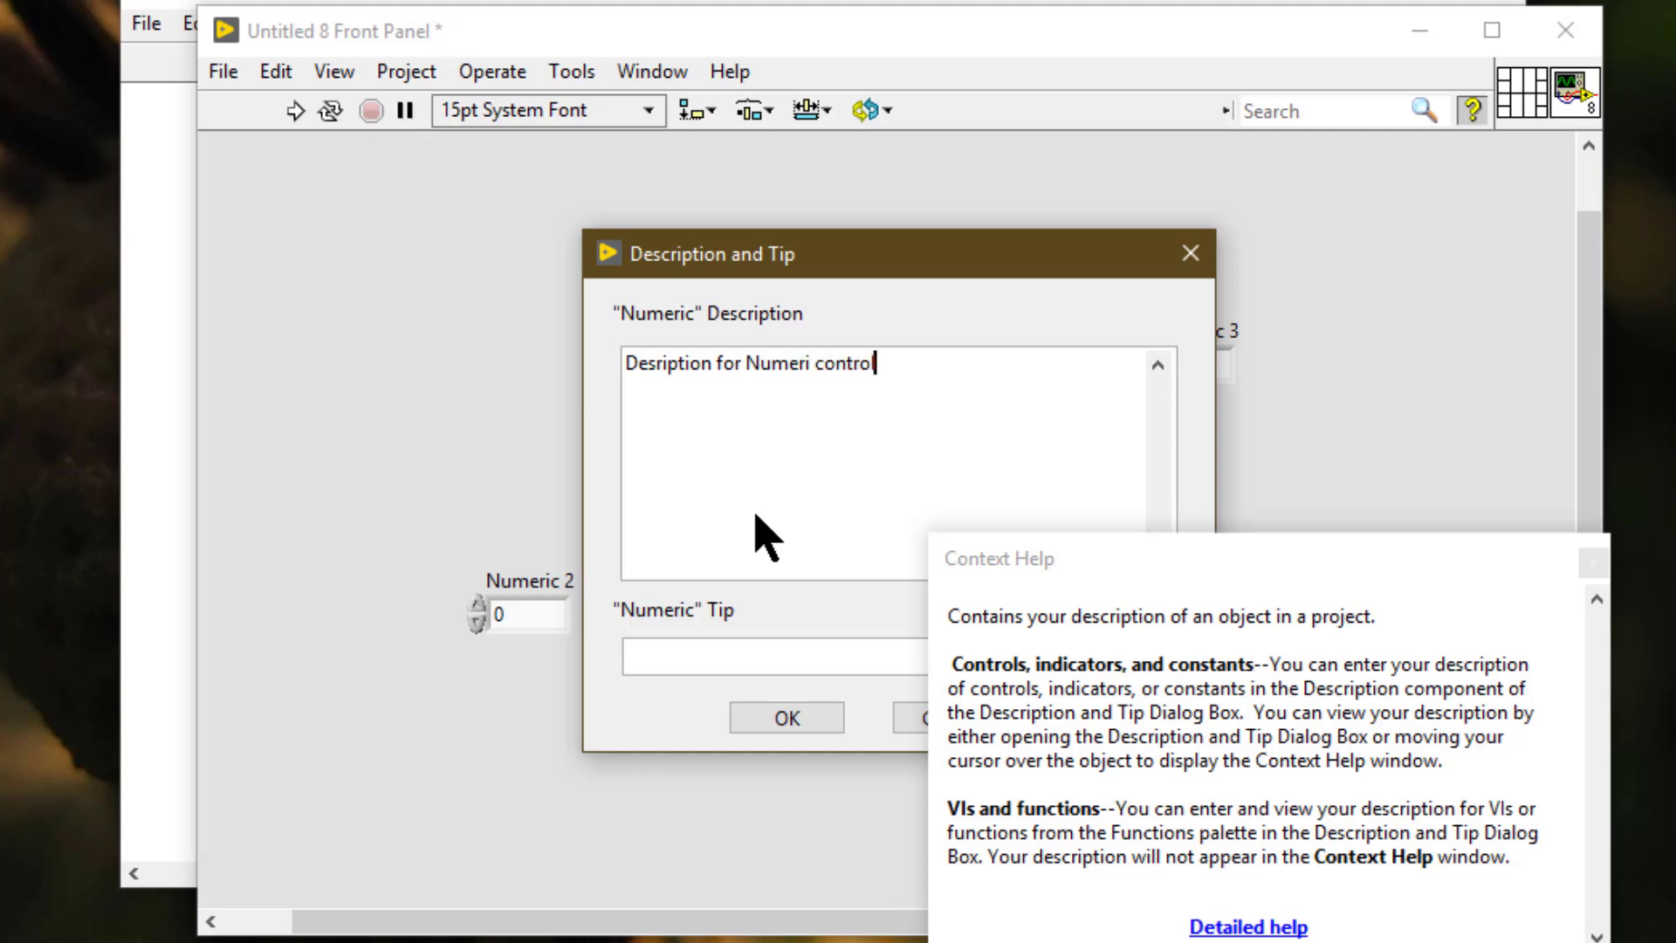
pyautogui.click(785, 717)
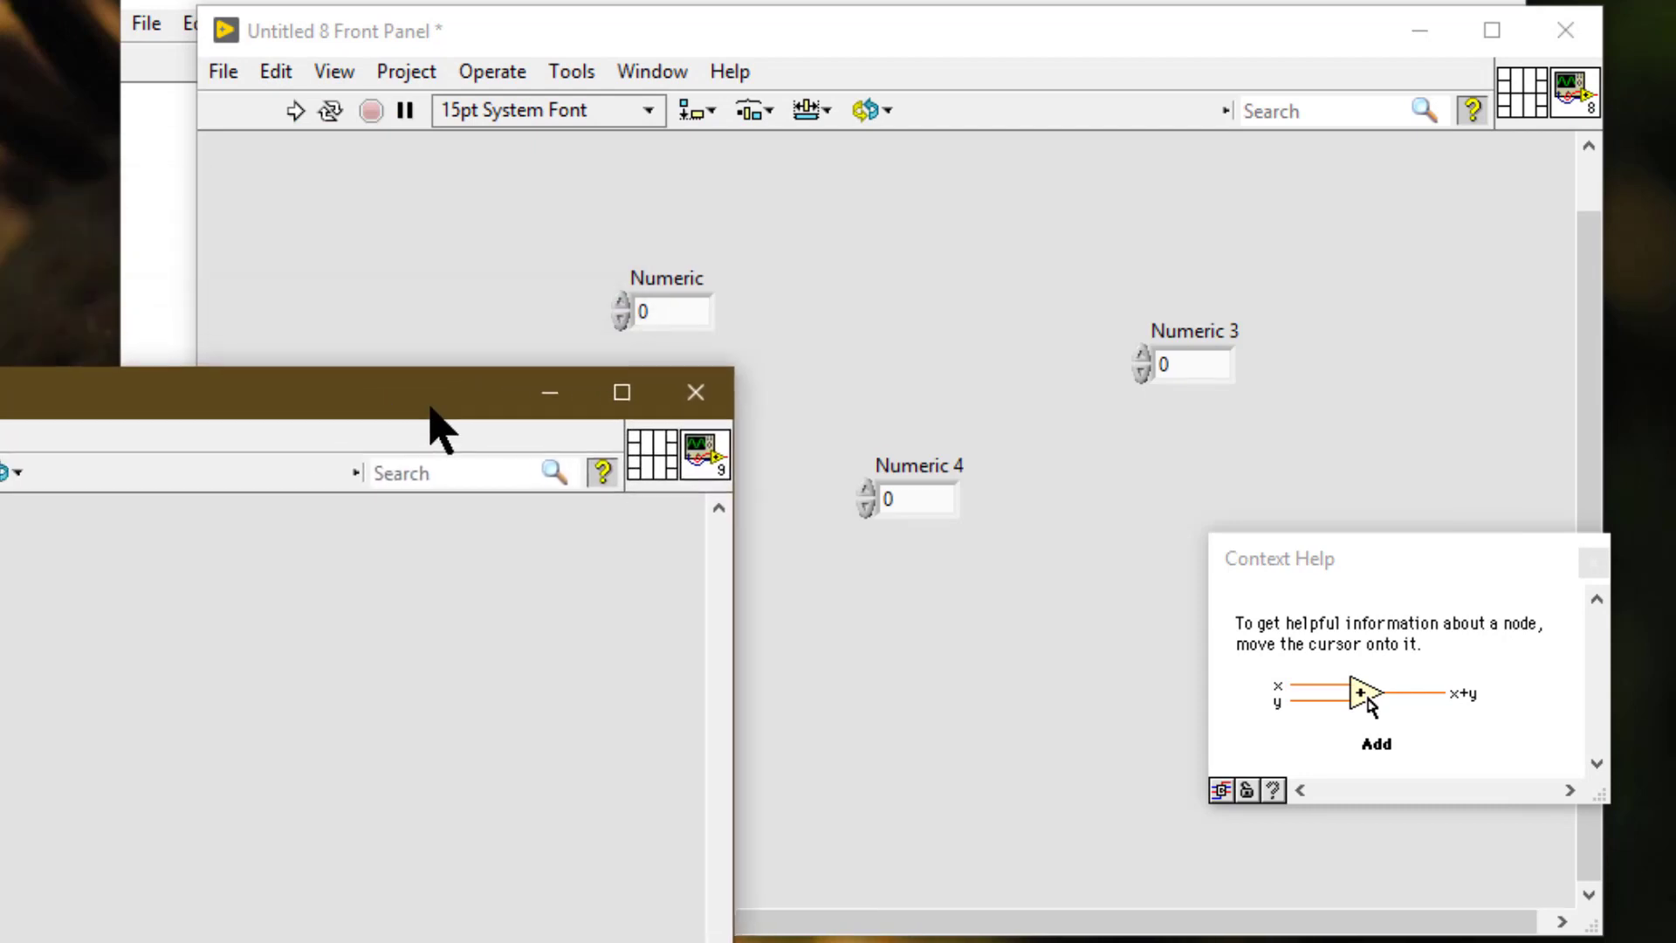
pyautogui.moveTo(695, 301)
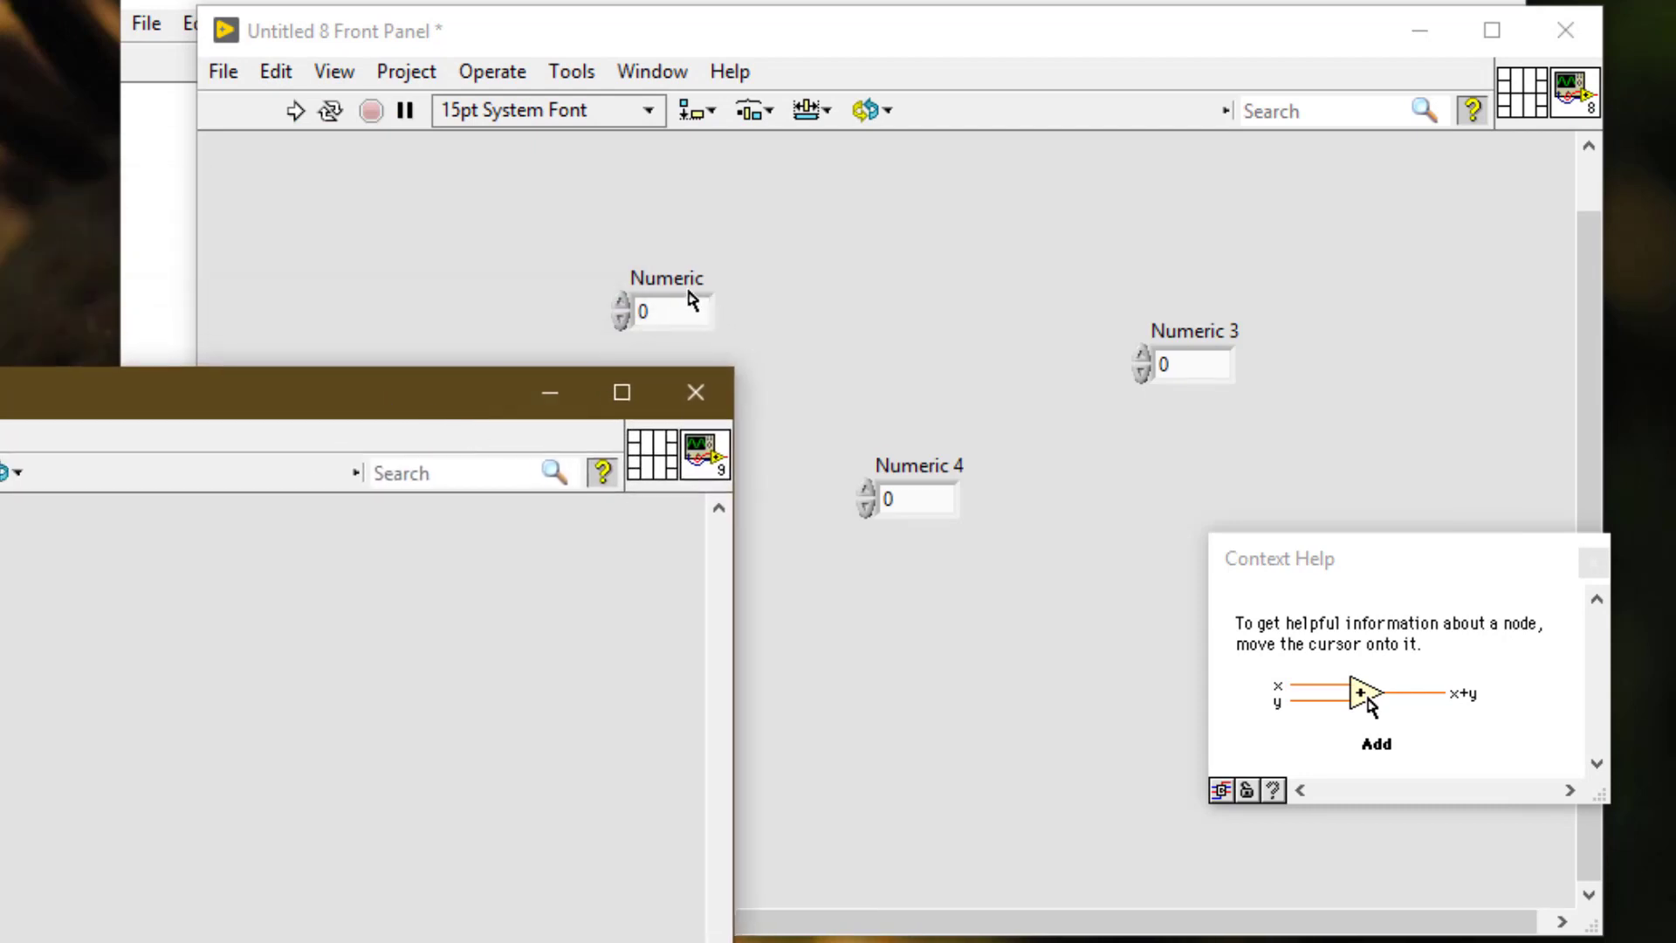
# Copy the original Numeric control and paste it into the new VI's front panel
pyautogui.click(666, 279)
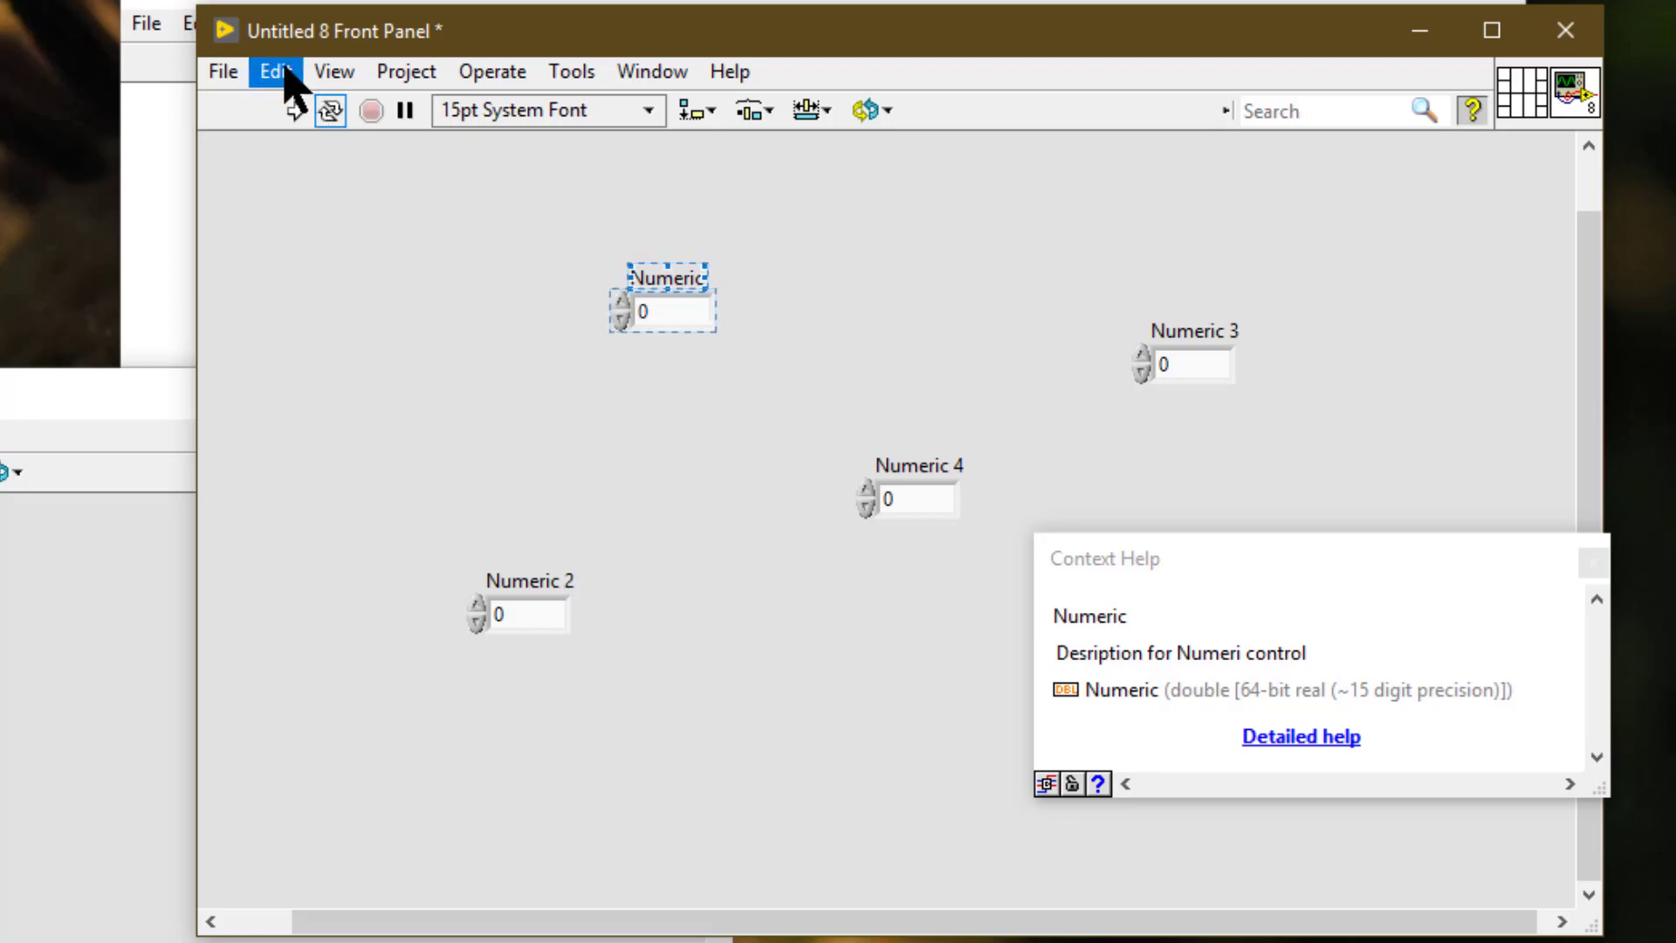
pyautogui.click(275, 71)
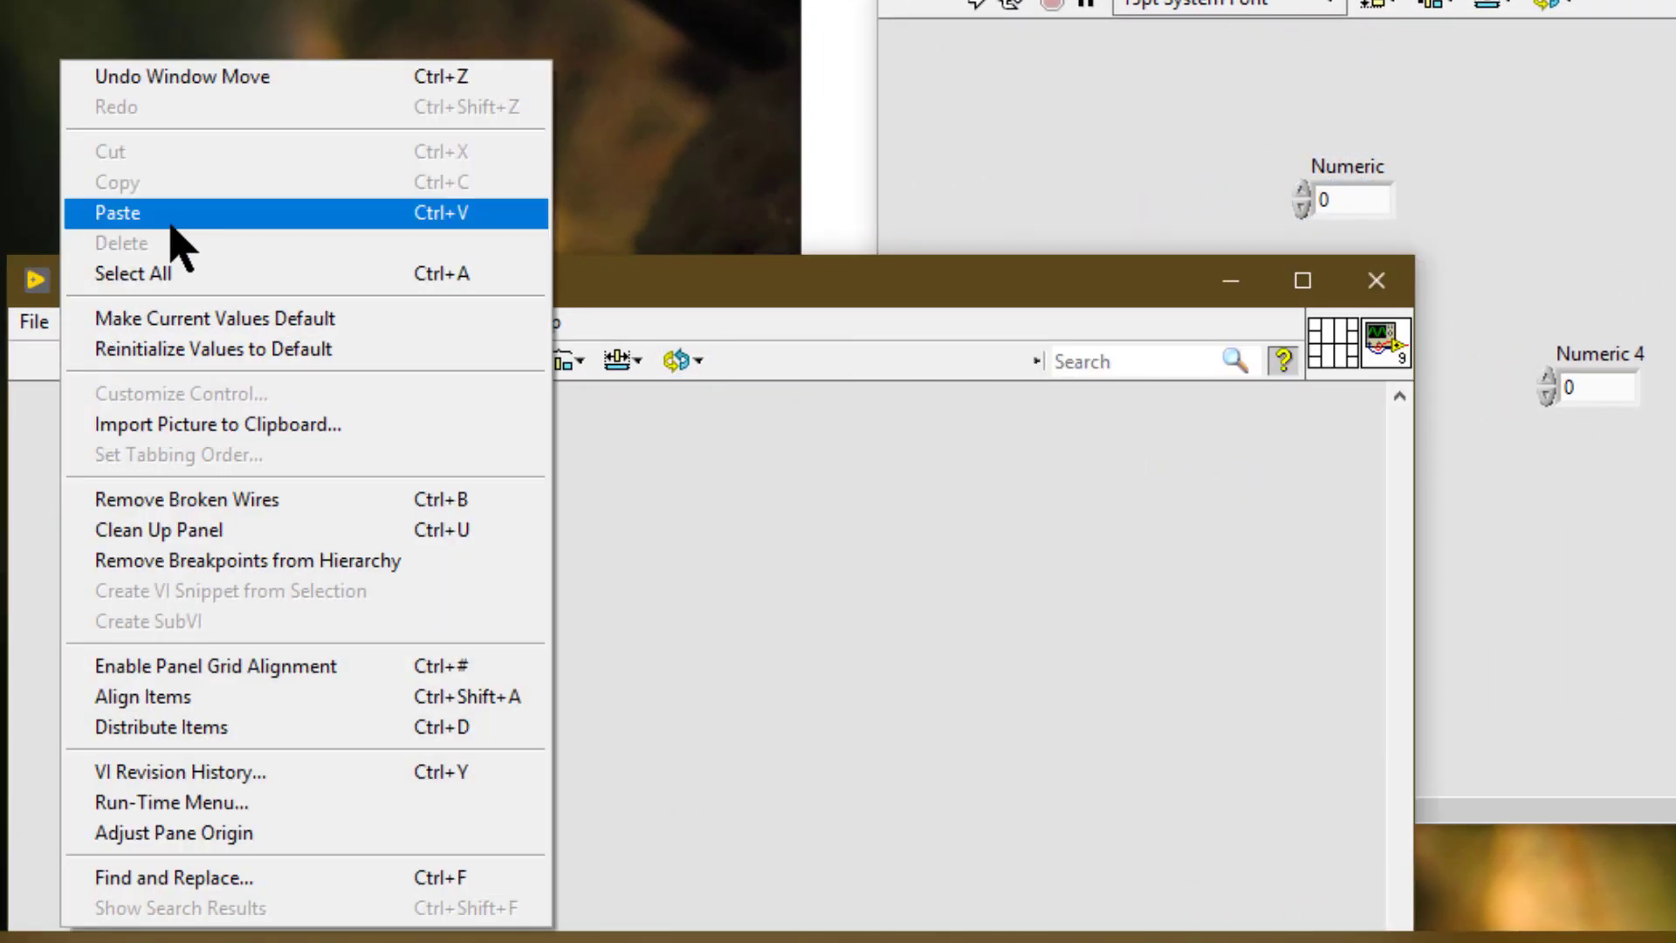
pyautogui.click(116, 213)
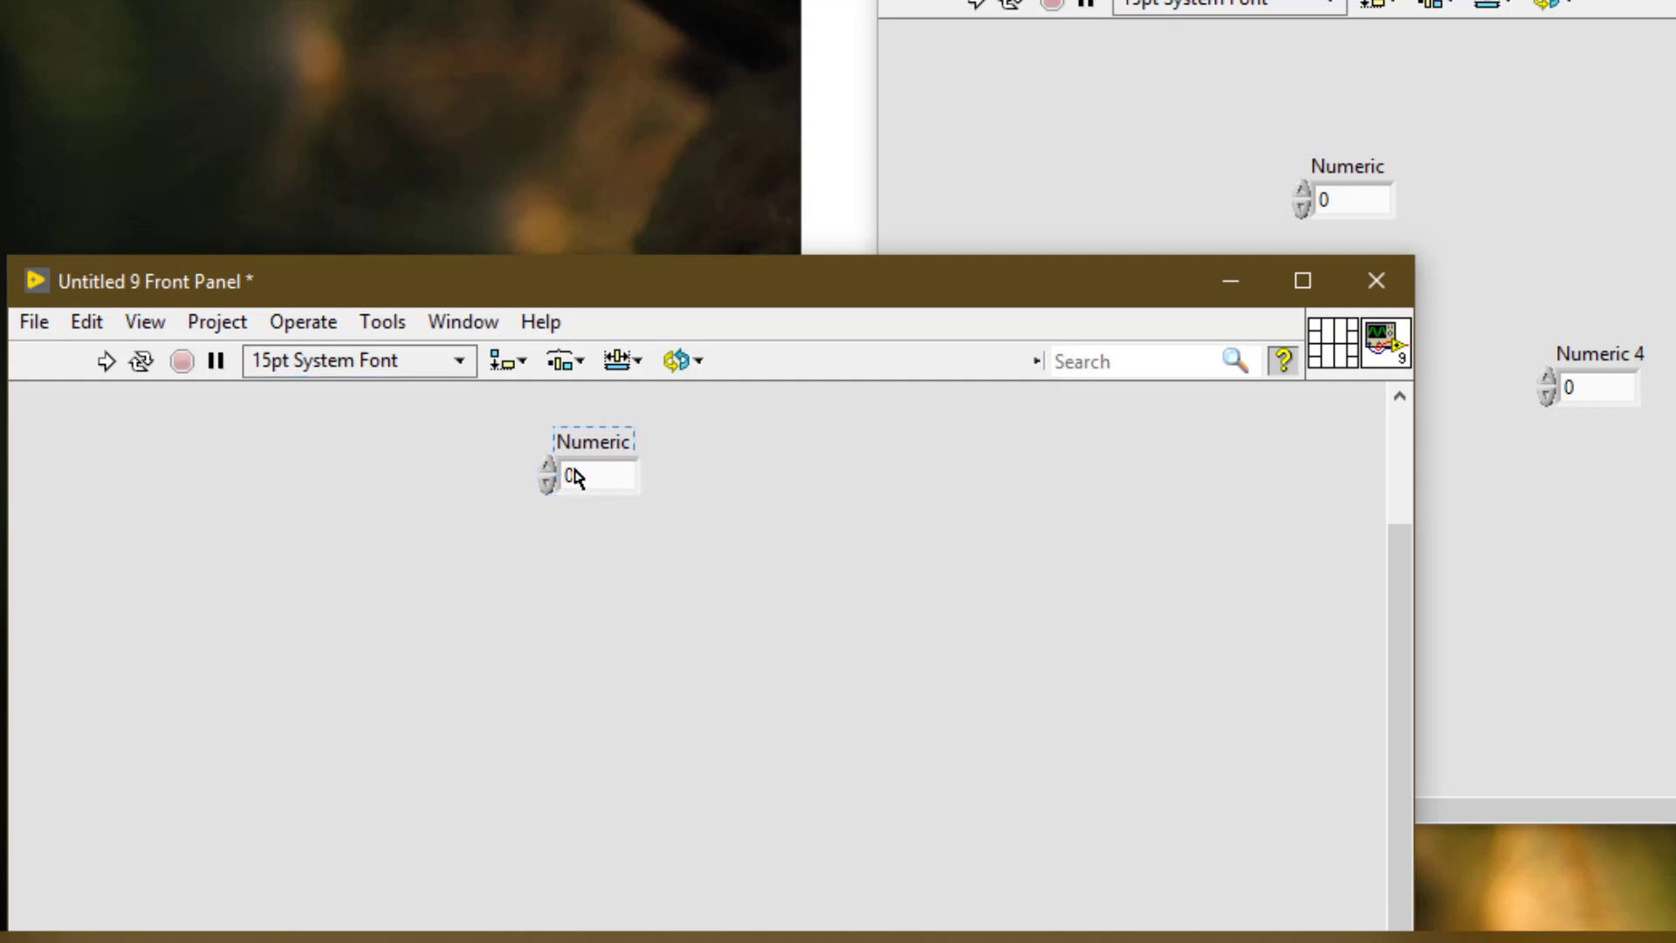
# Give the pasted Numeric the description 'Desription for new Numeric control'
pyautogui.rightClick(593, 475)
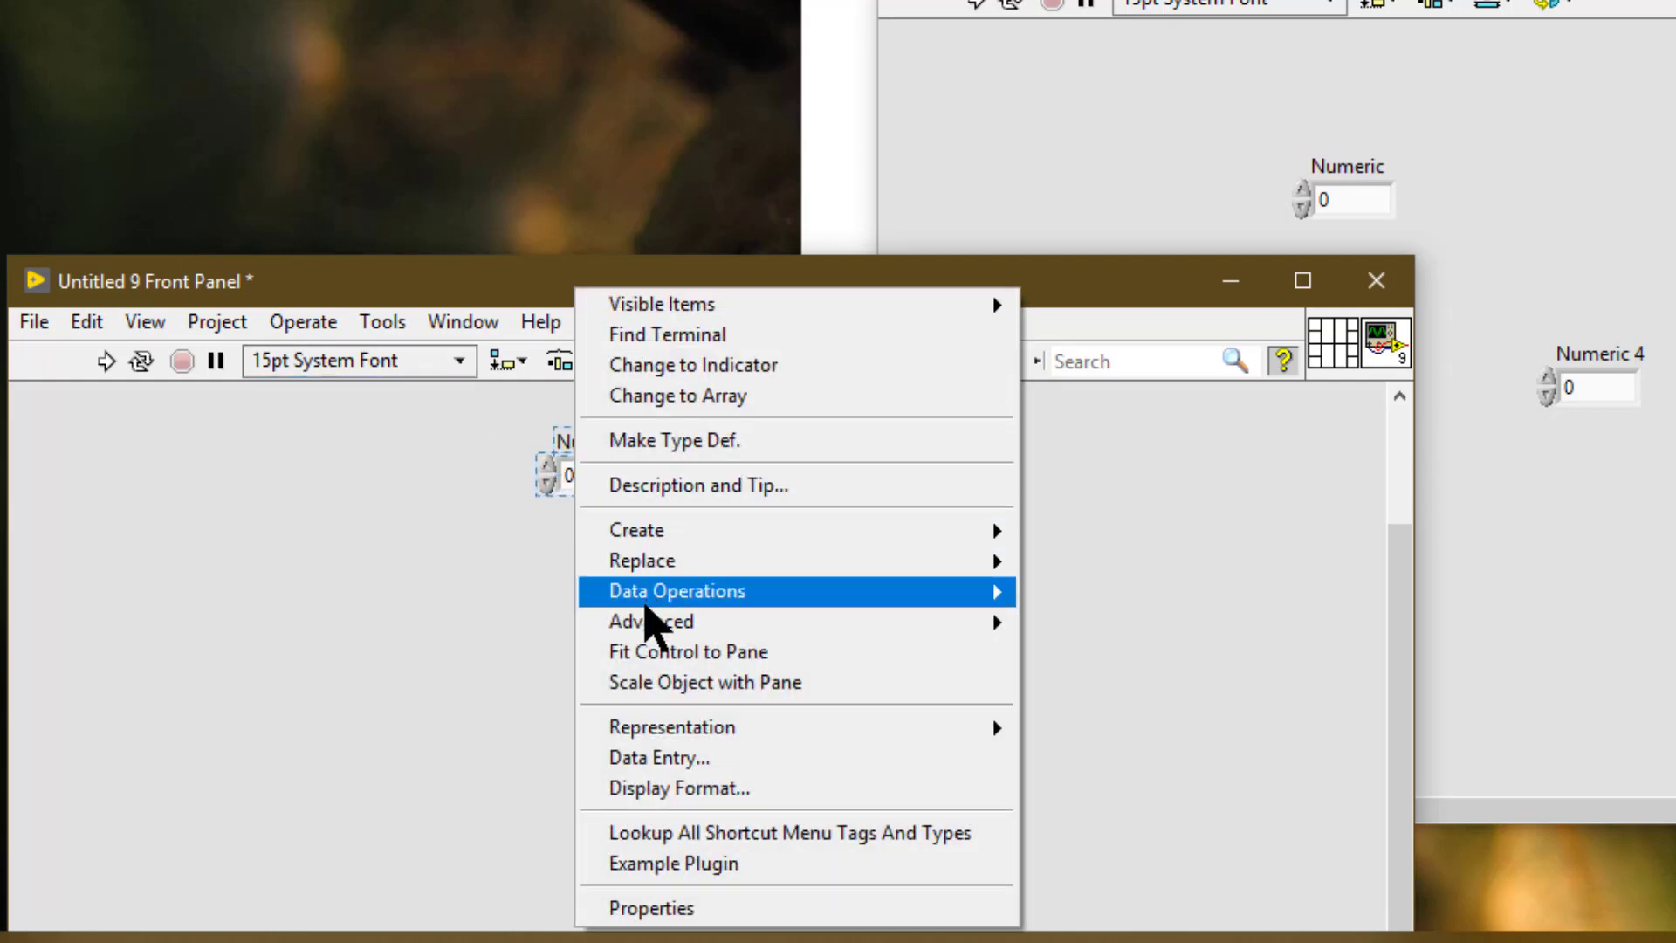
pyautogui.moveTo(696, 485)
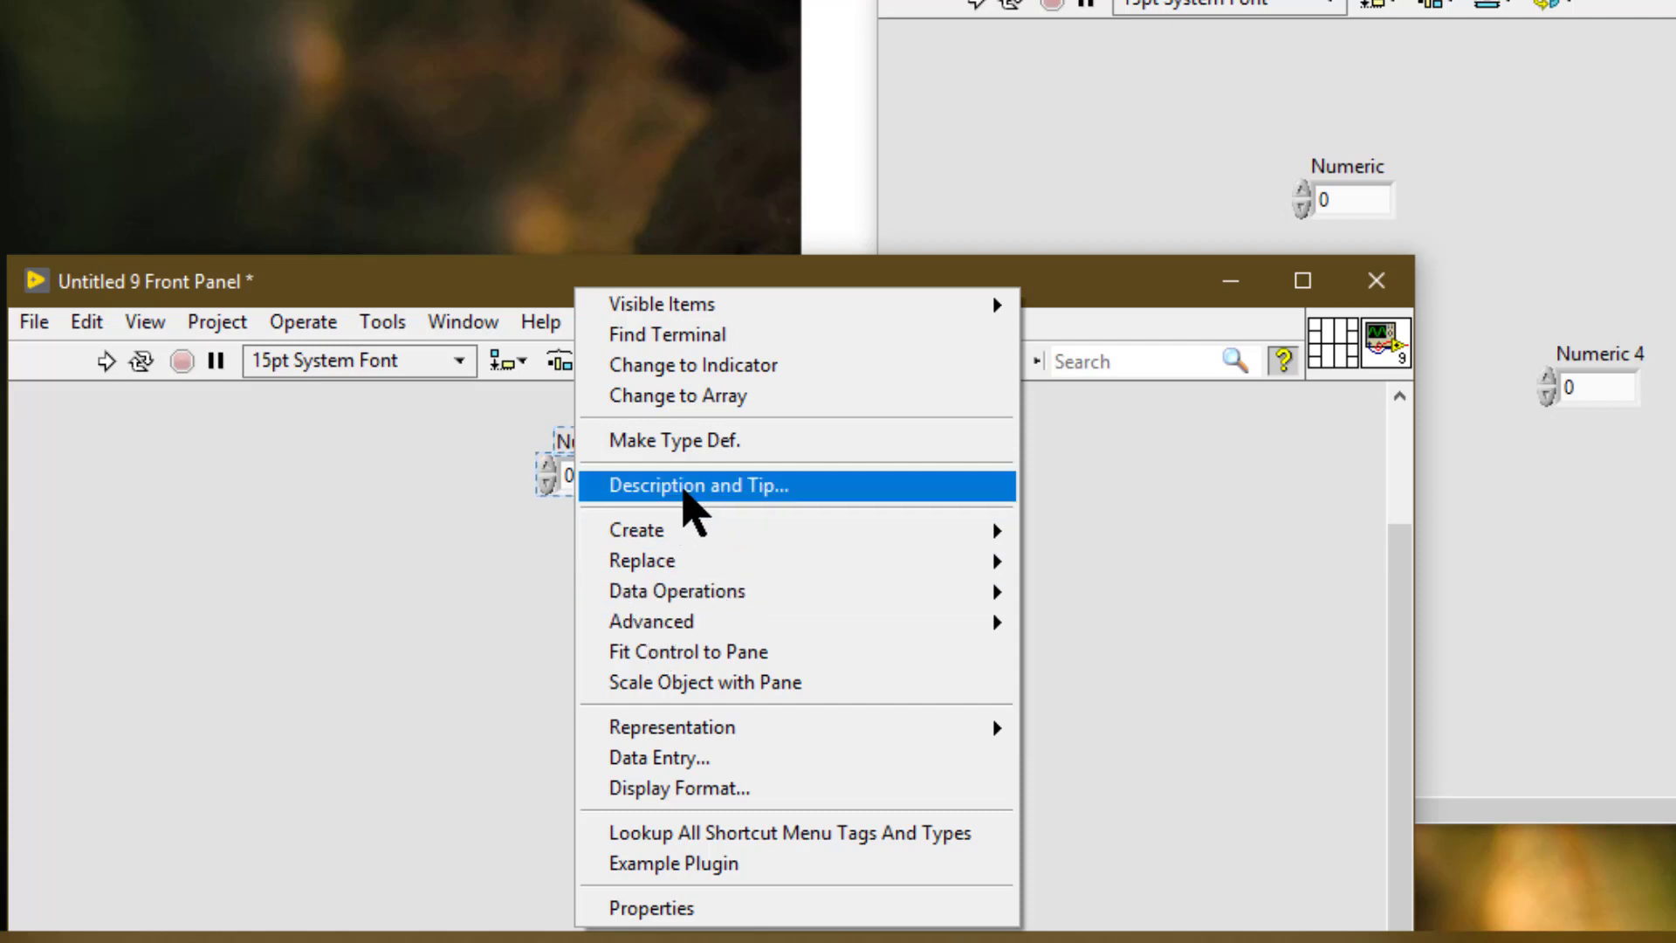
pyautogui.click(695, 486)
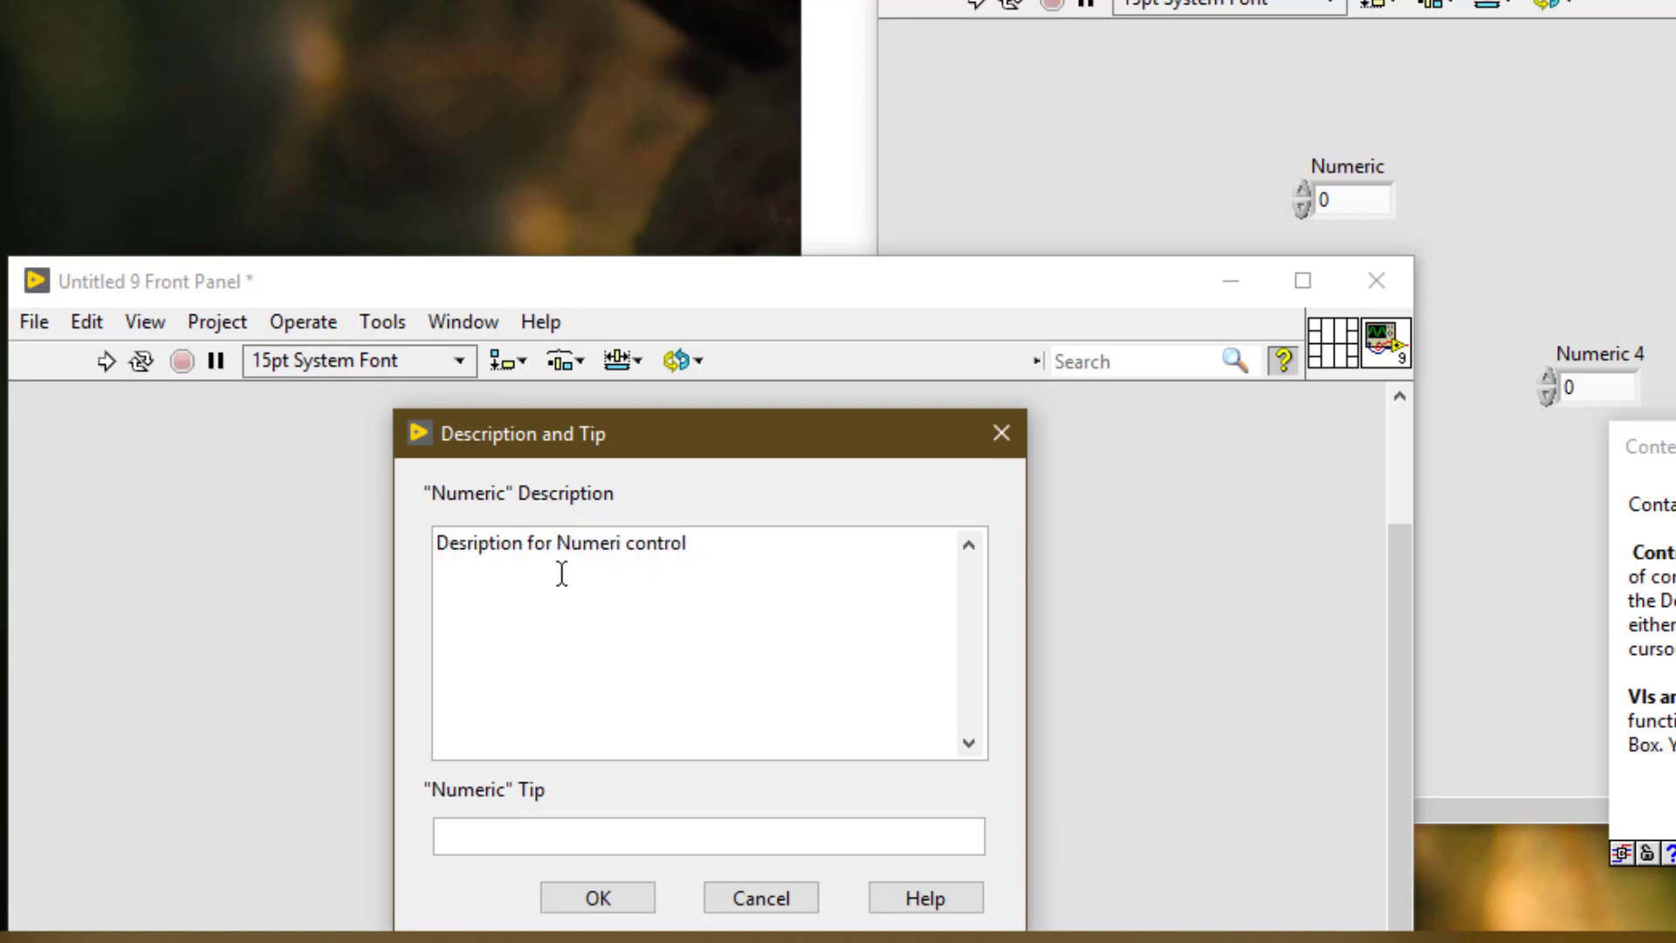
pyautogui.write('new')
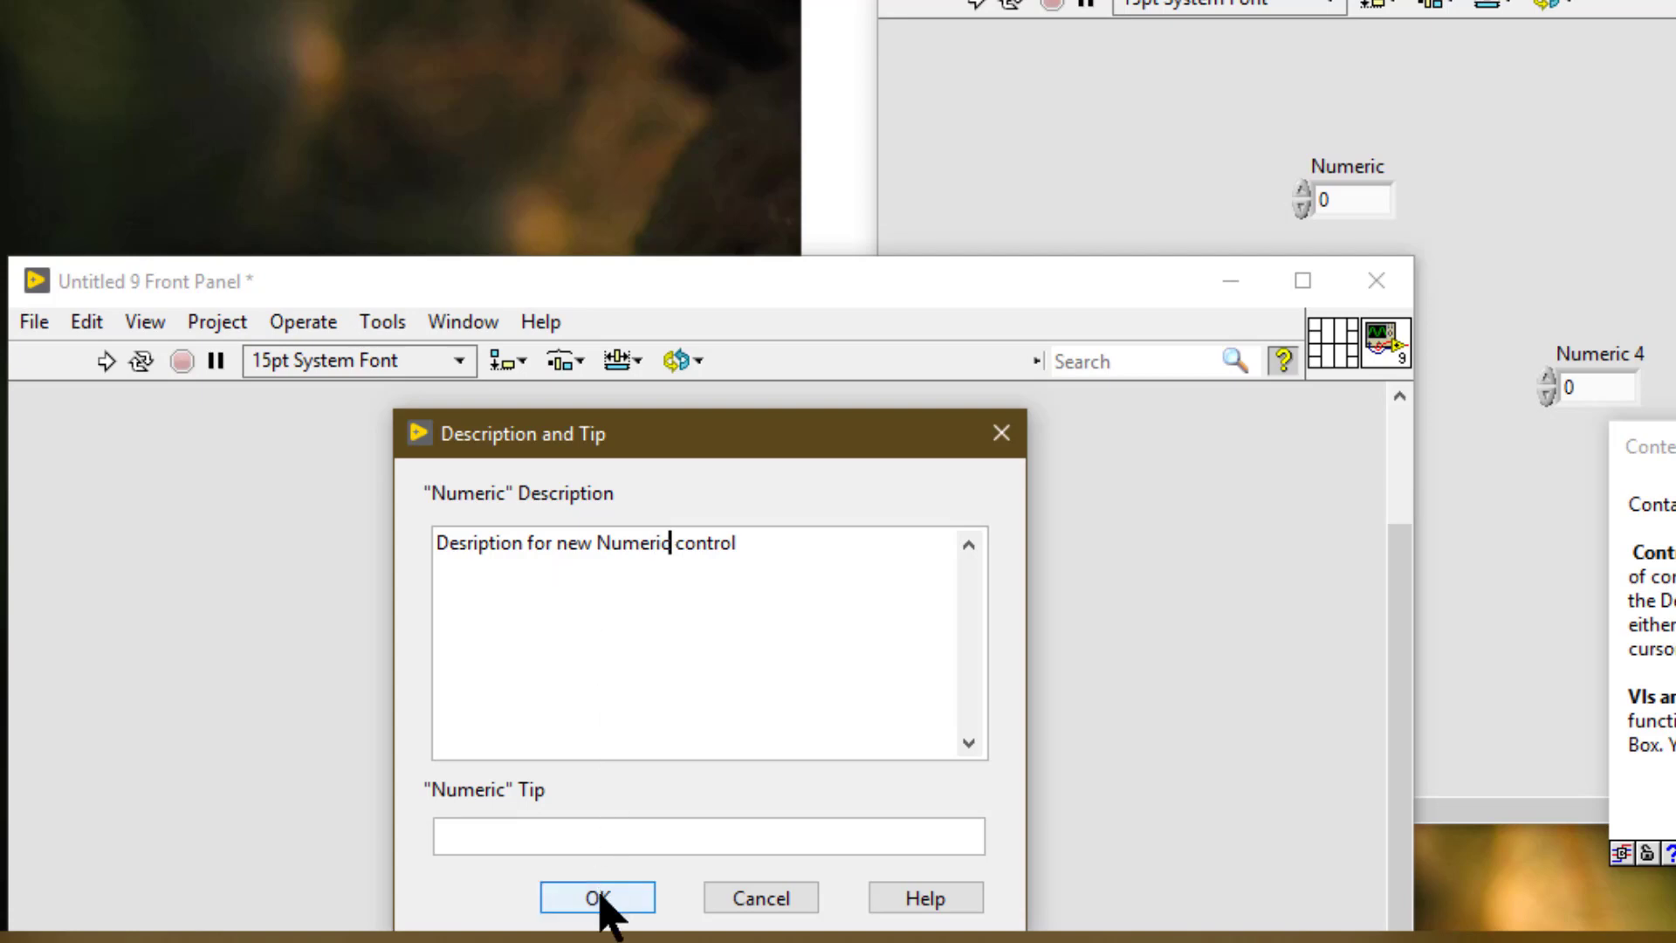
pyautogui.click(596, 896)
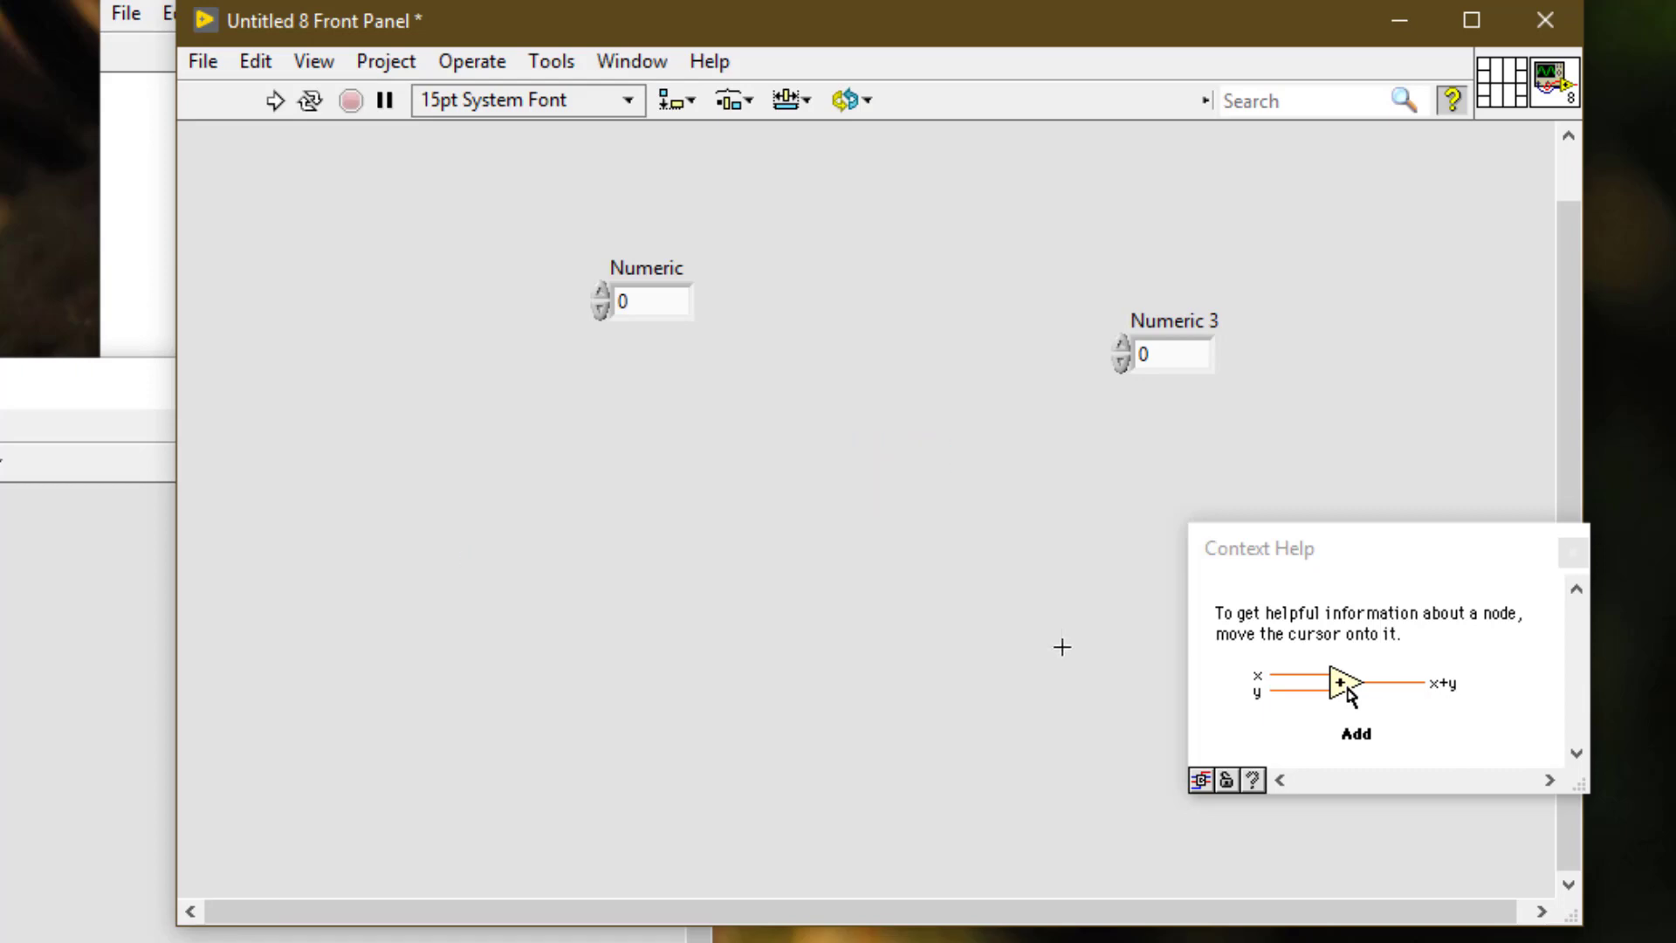
pyautogui.moveTo(1180, 349)
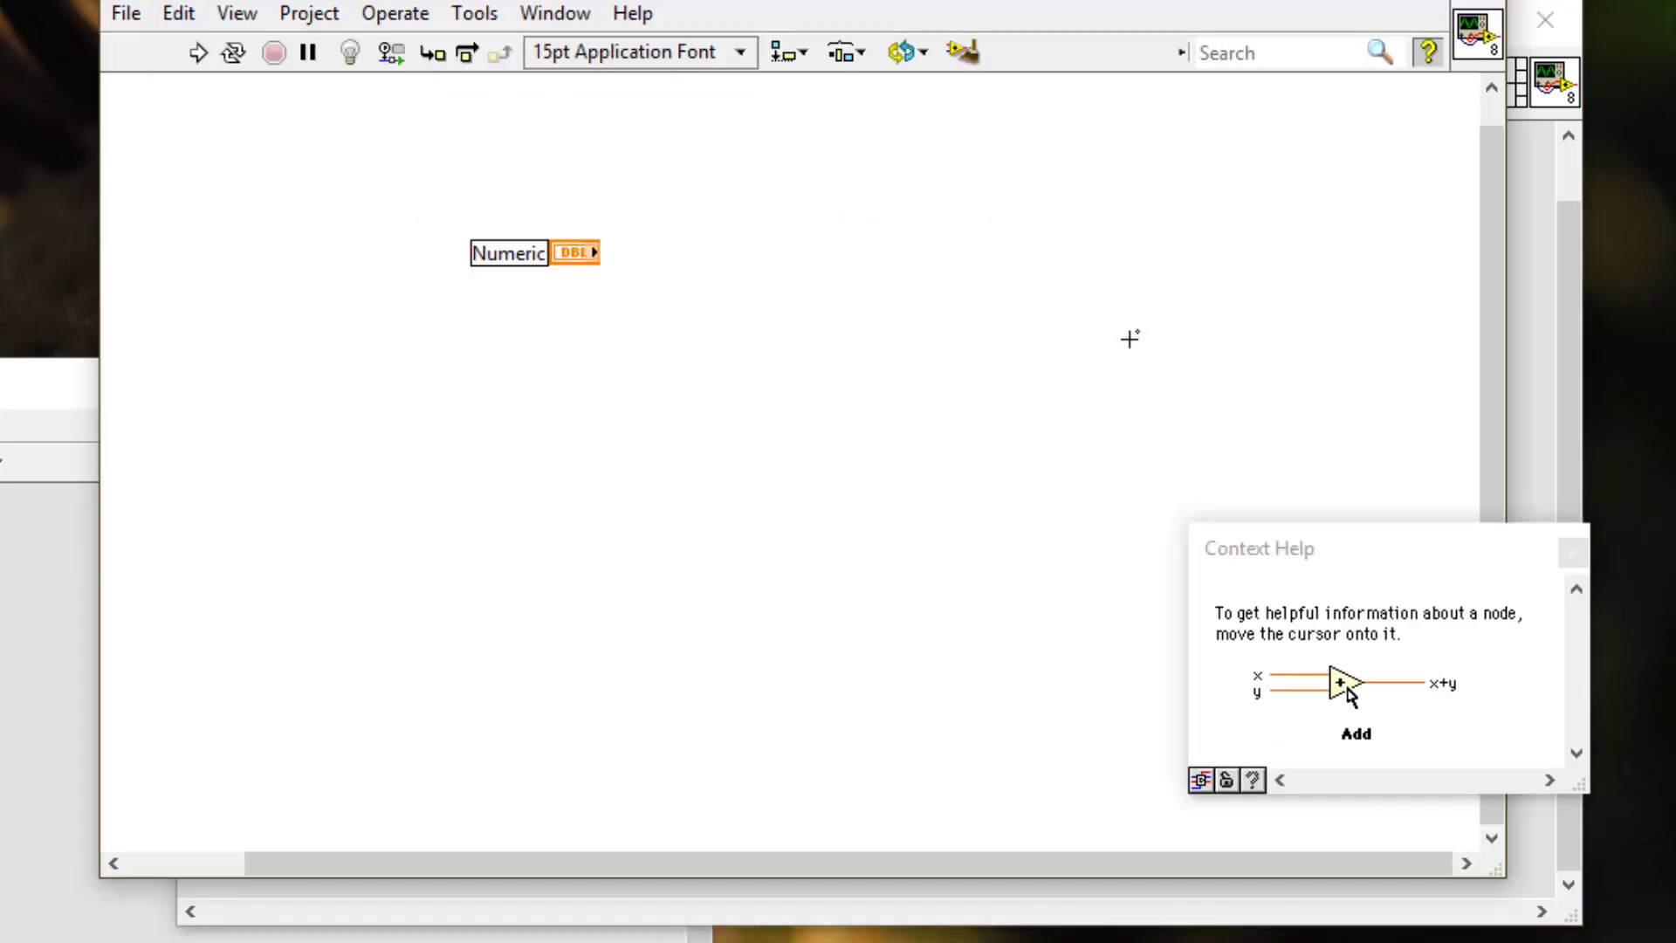
pyautogui.moveTo(618, 237)
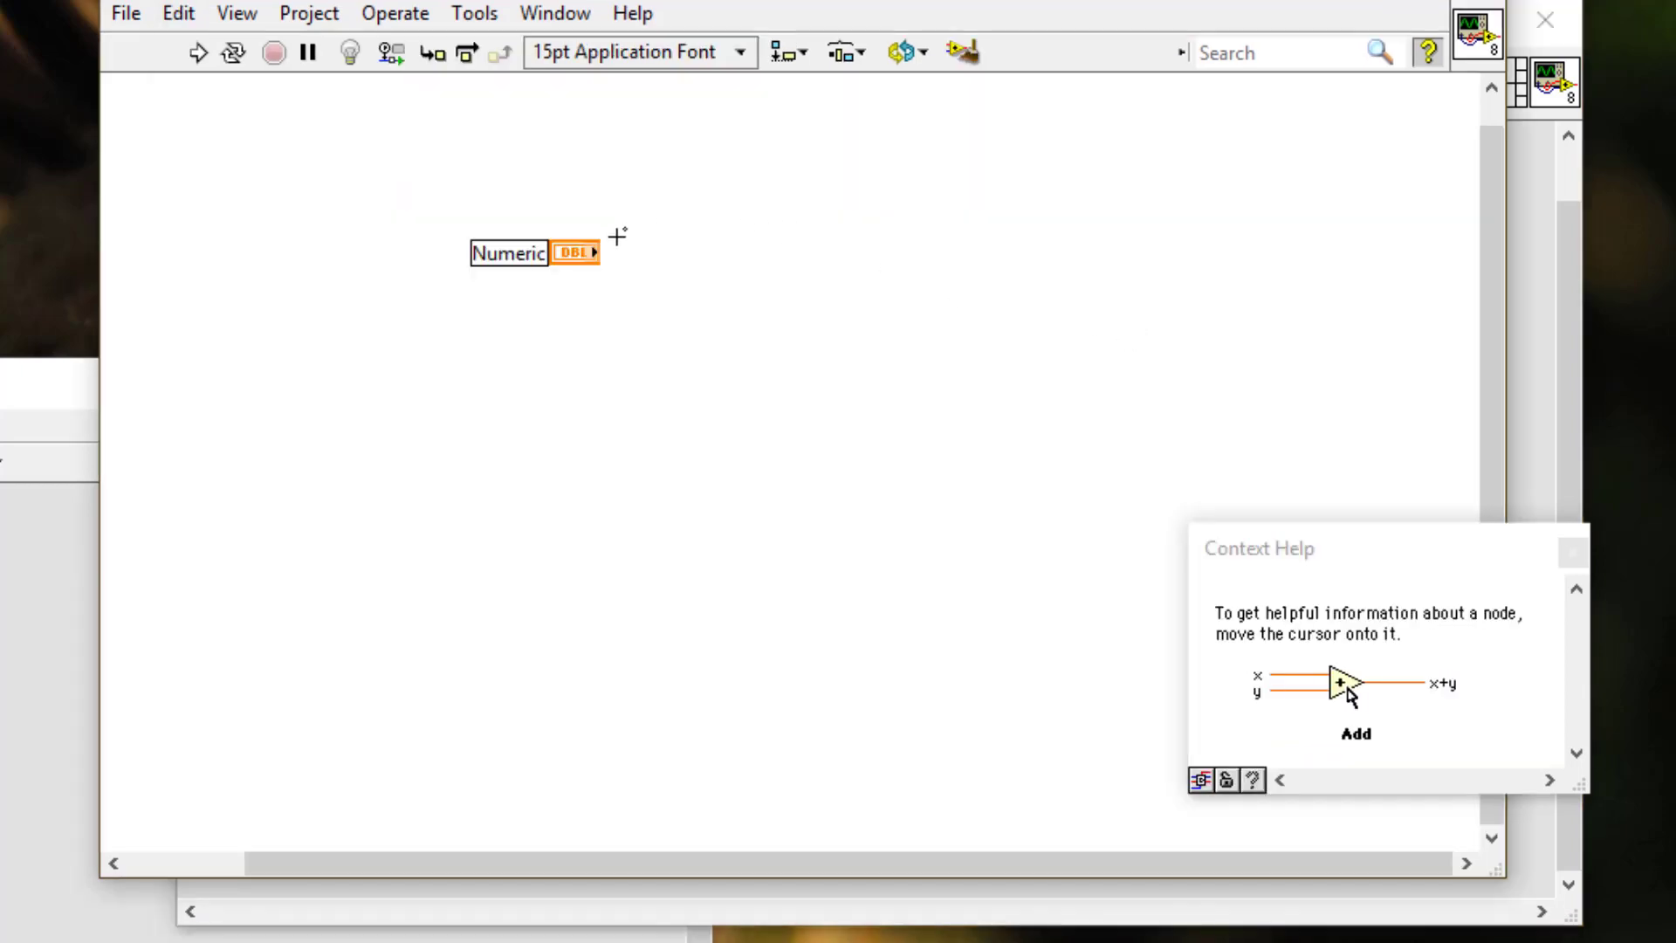
pyautogui.moveTo(576, 253)
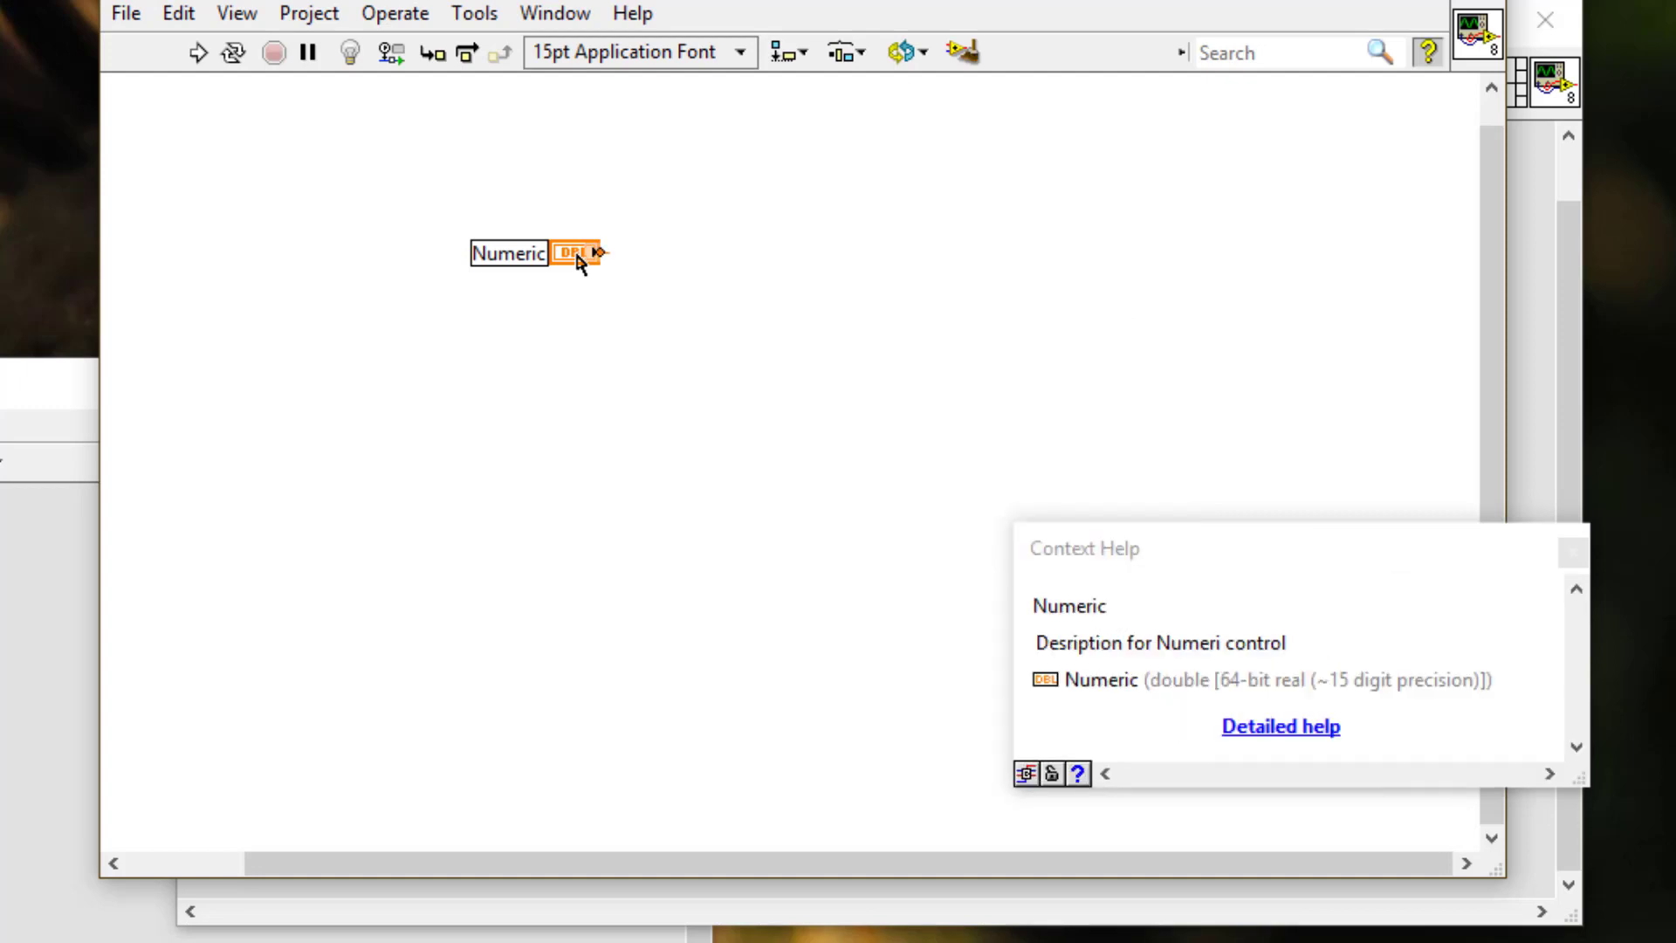
# Drag a copy of the Numeric terminal below it, creating Numeric 2
pyautogui.moveTo(577, 253); pyautogui.dragTo(609, 352)
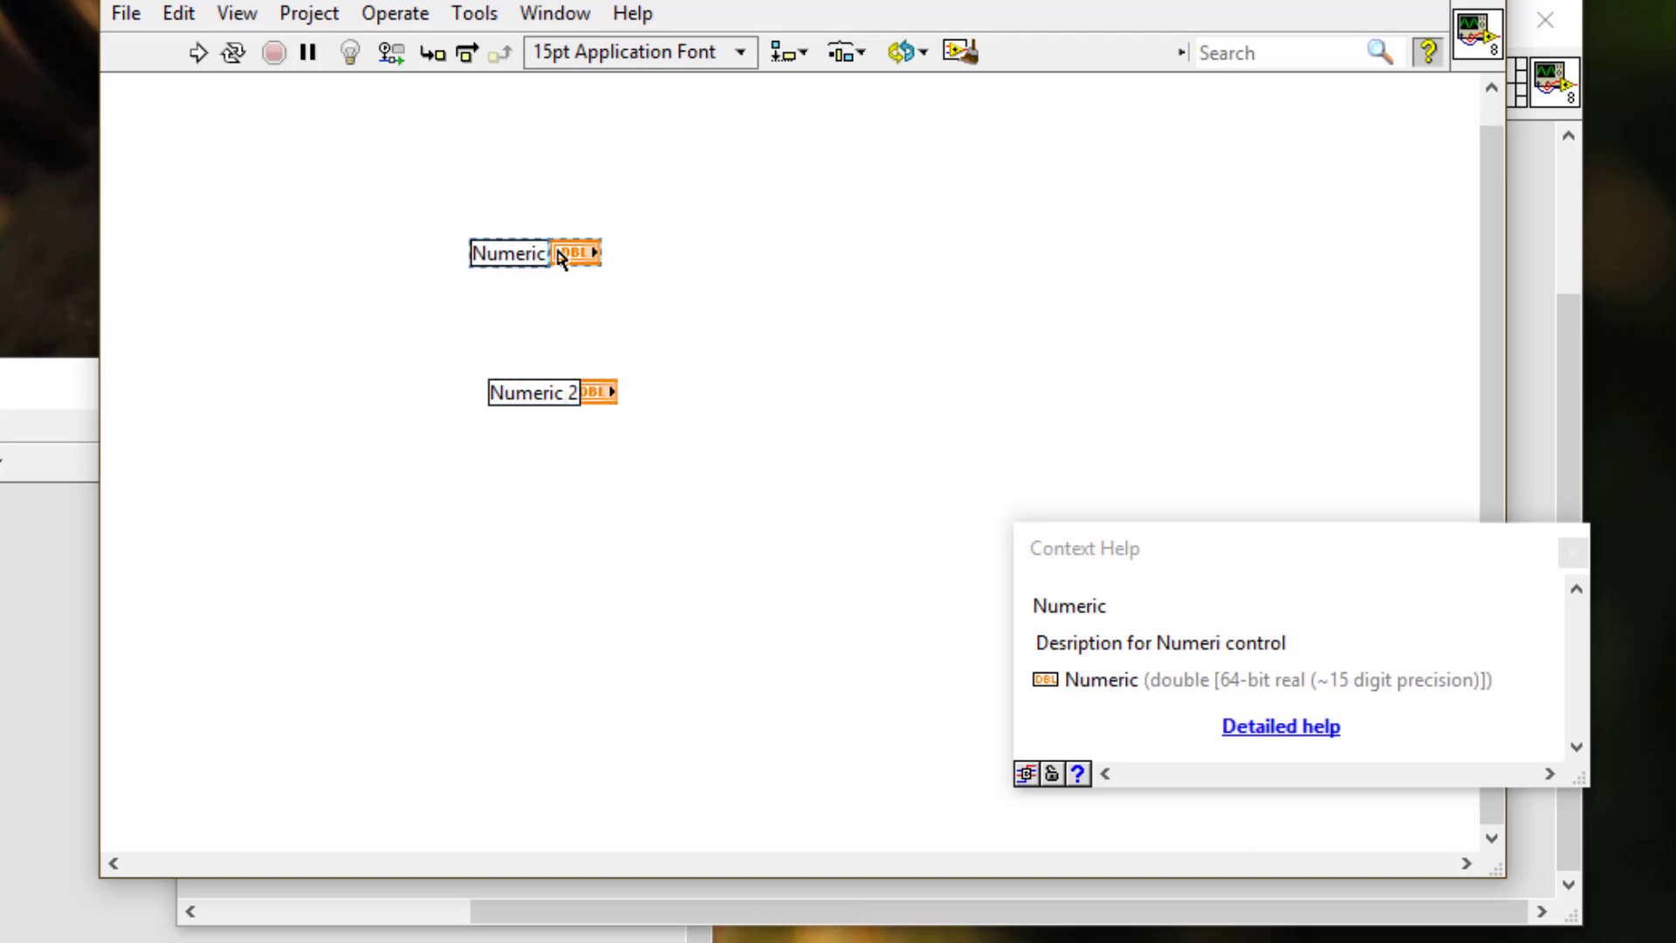
# Paste a Numeric 3 terminal copy, then select and delete the Numeric 2 and Numeric 3 terminals
pyautogui.click(177, 13)
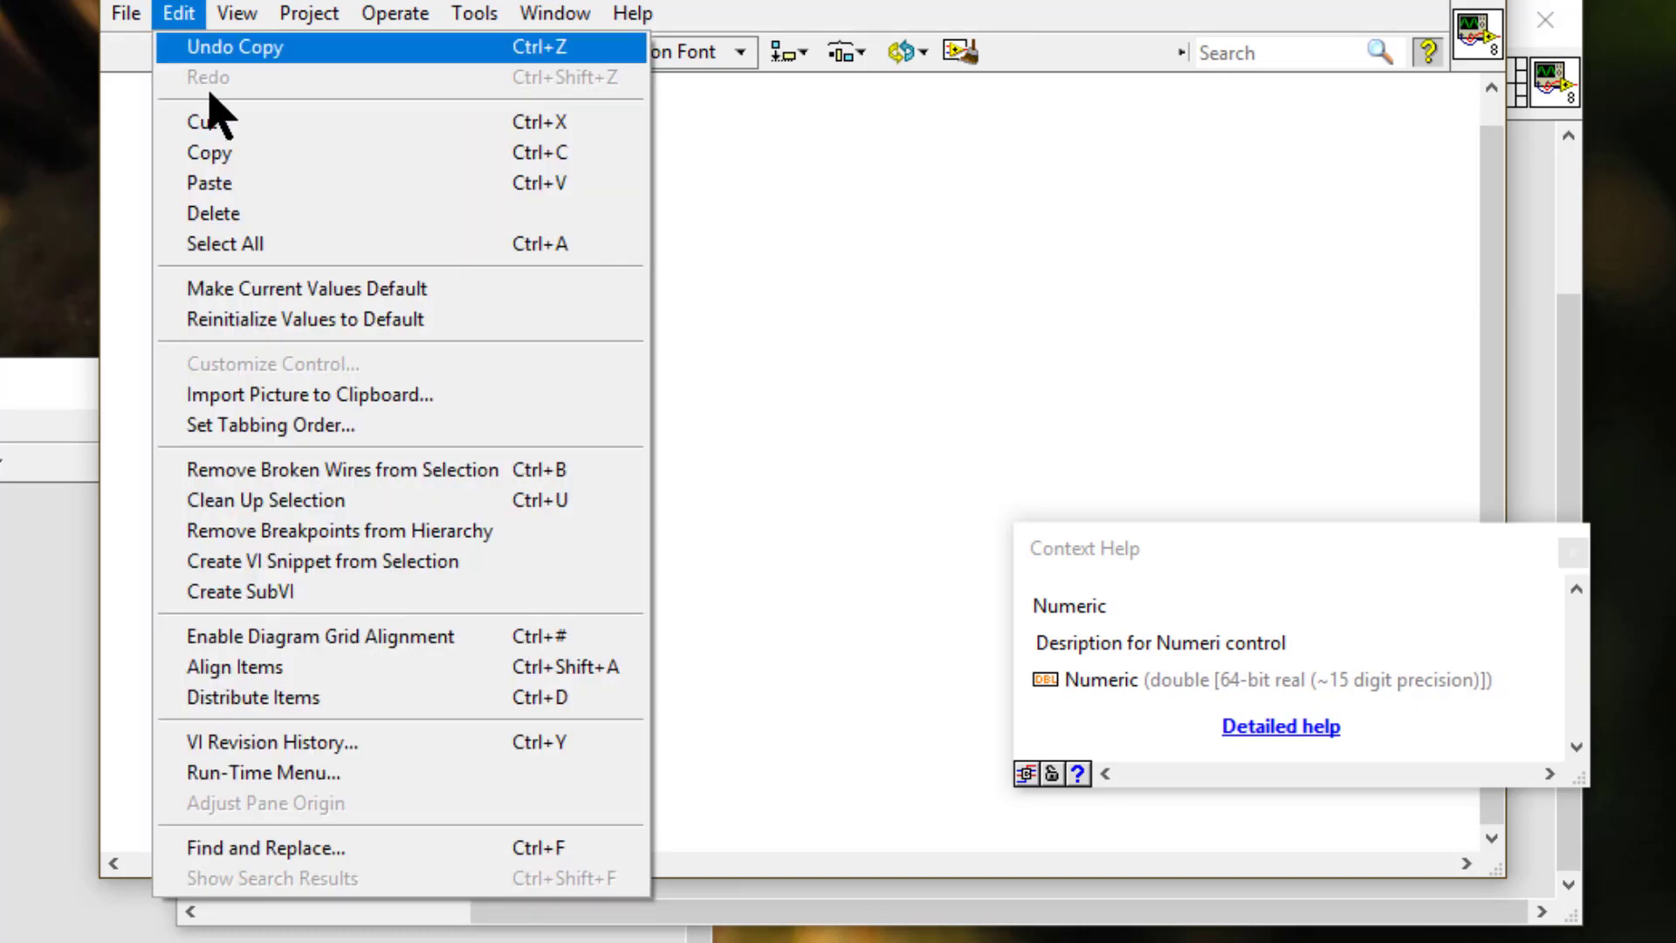
pyautogui.click(234, 47)
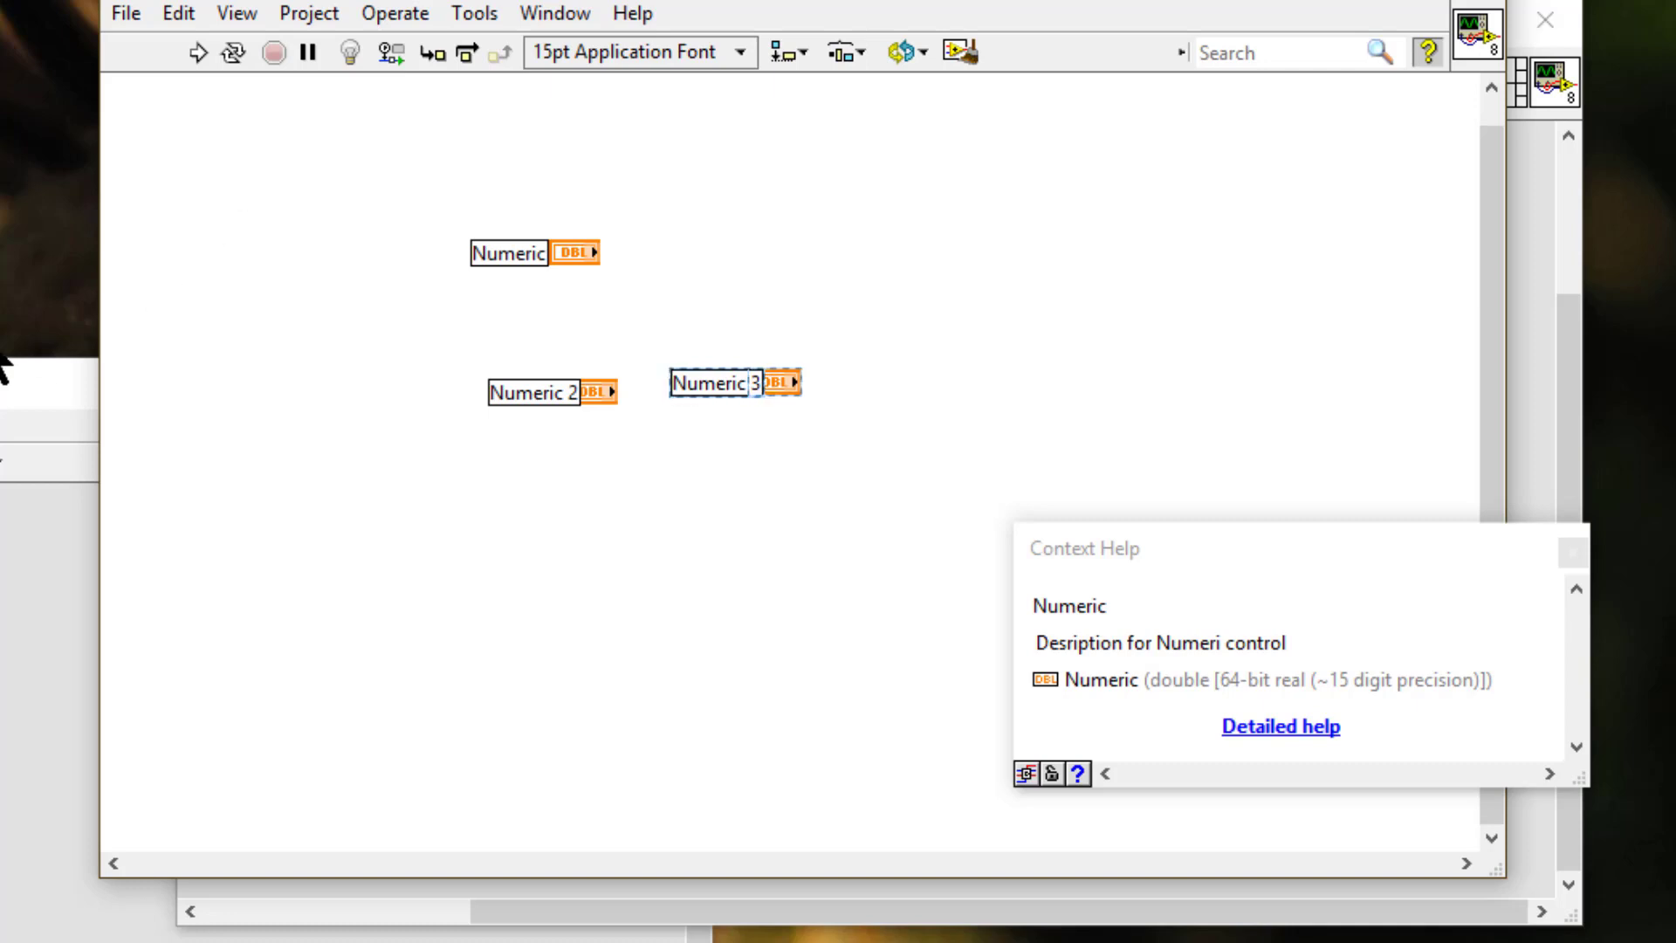
pyautogui.moveTo(396, 342); pyautogui.dragTo(832, 461)
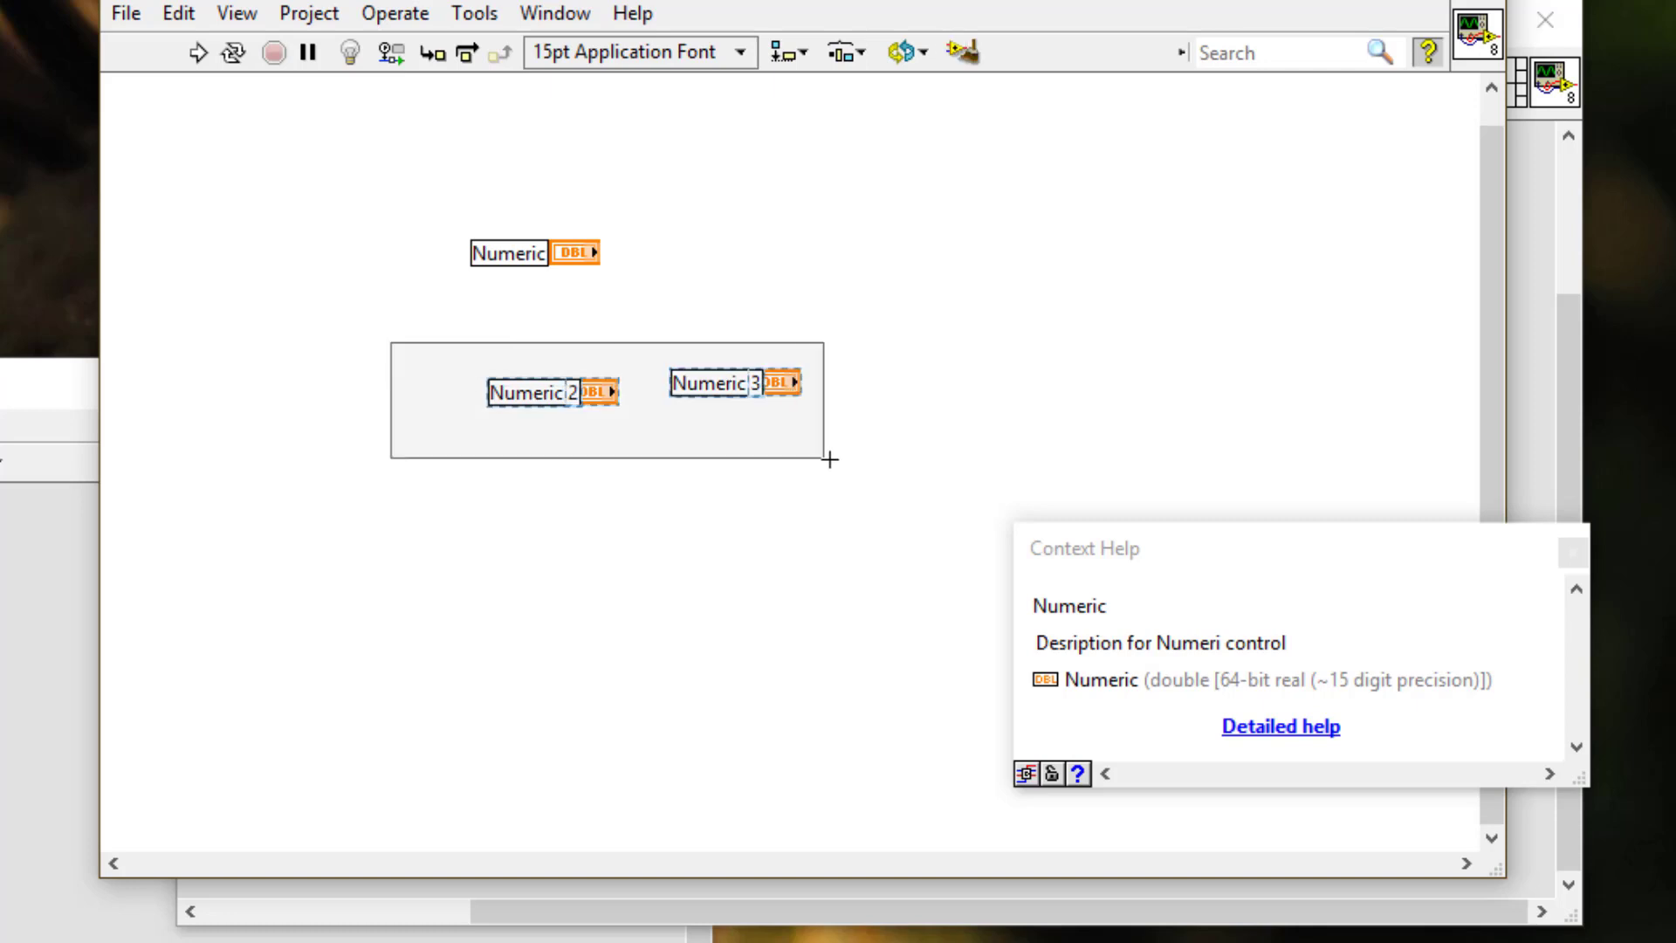
pyautogui.press('Delete')
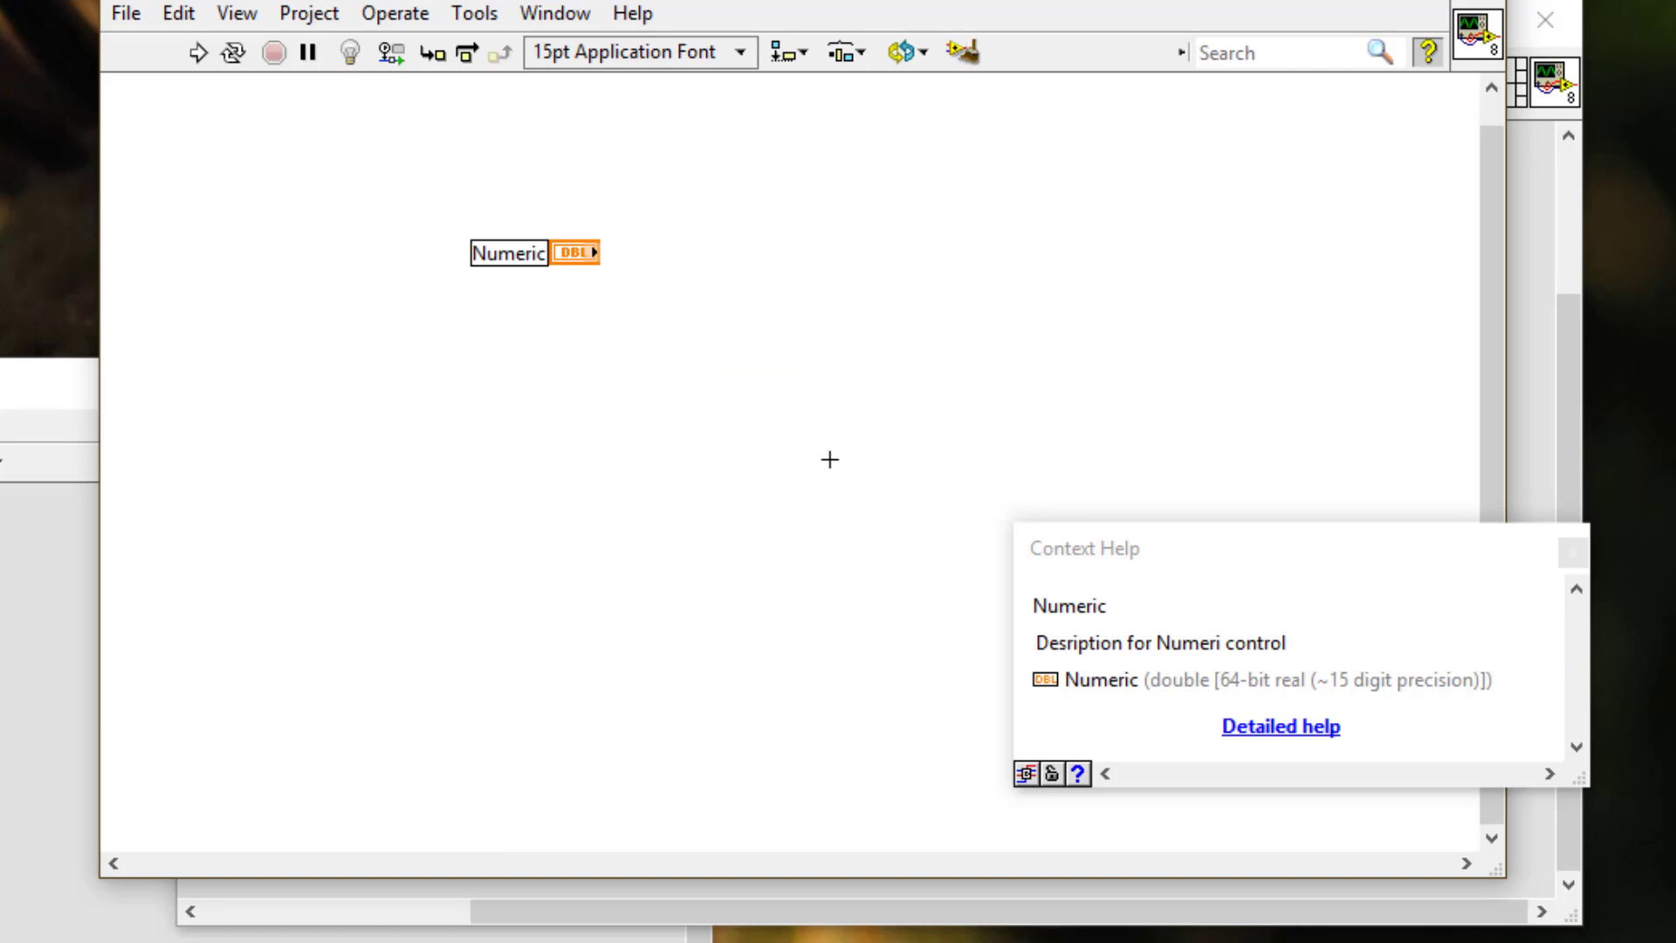
pyautogui.moveTo(582, 261)
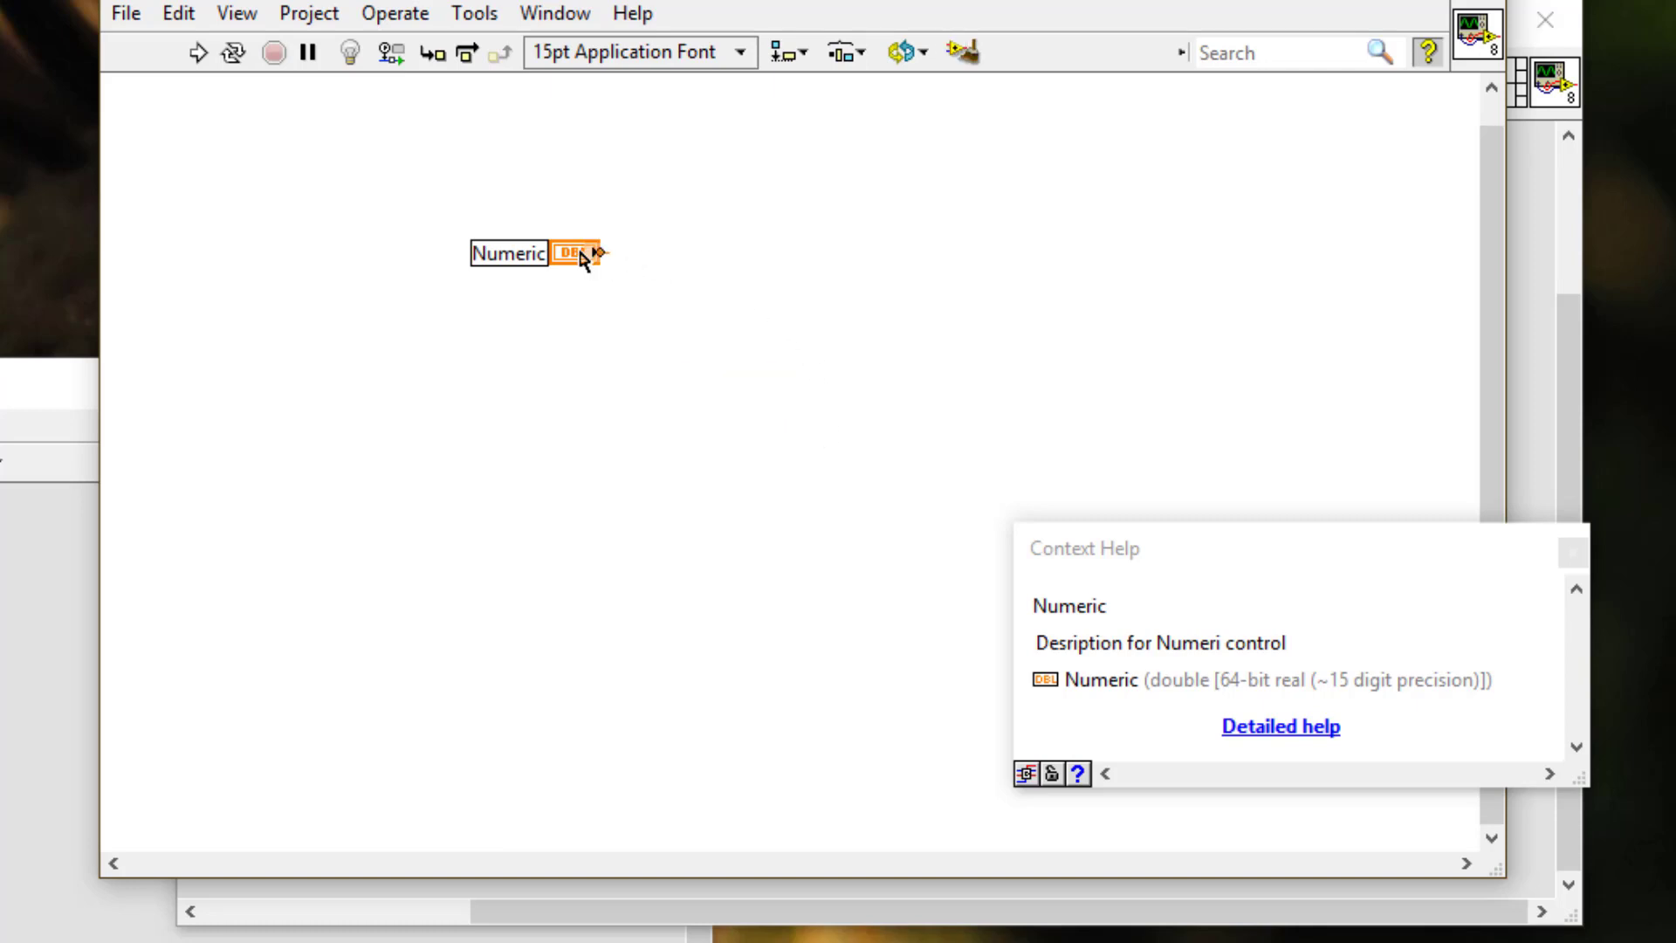
# Create a Numeric local variable, a Numeric reference and a Visible property node
pyautogui.rightClick(581, 253)
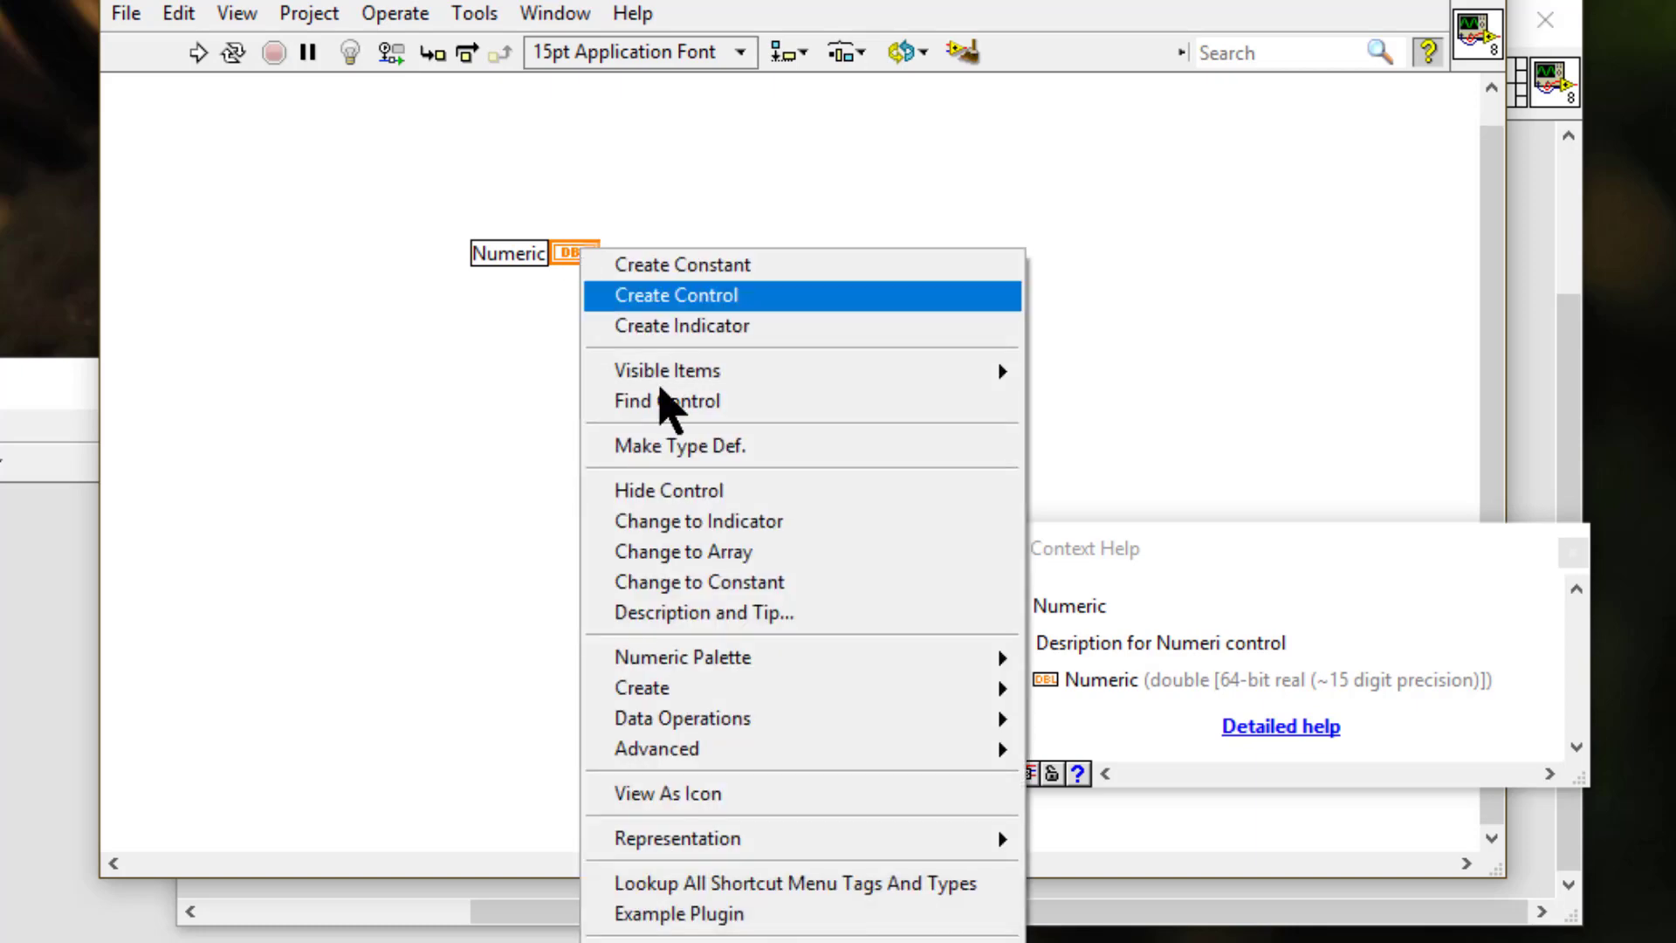
pyautogui.moveTo(641, 687)
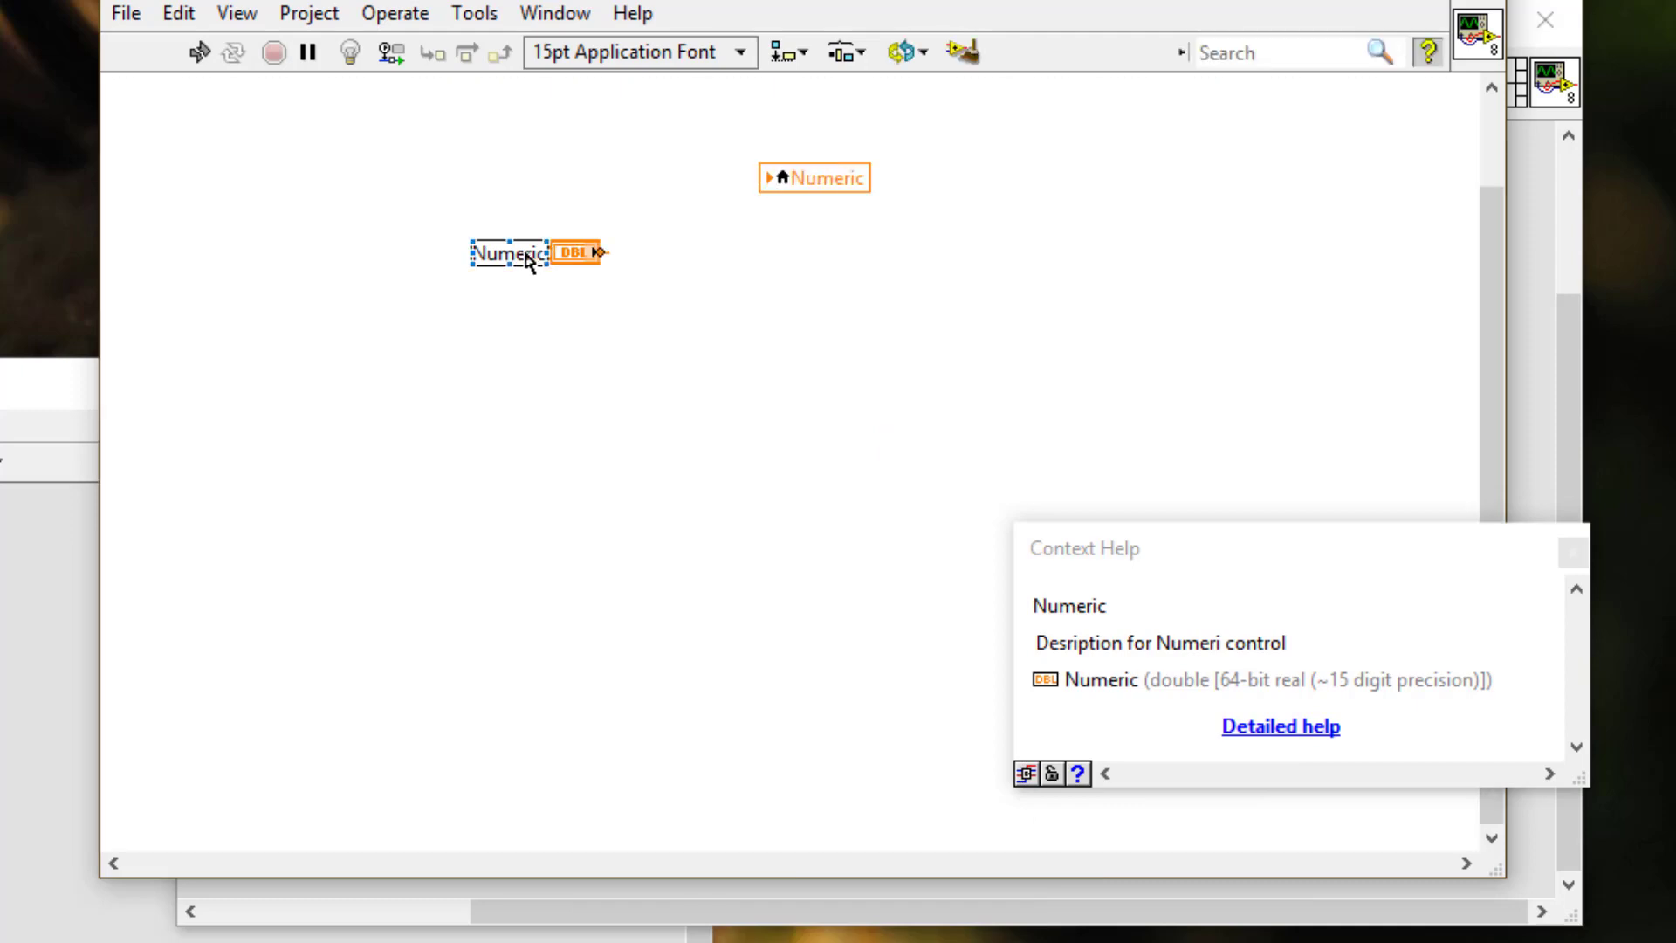
pyautogui.rightClick(562, 253)
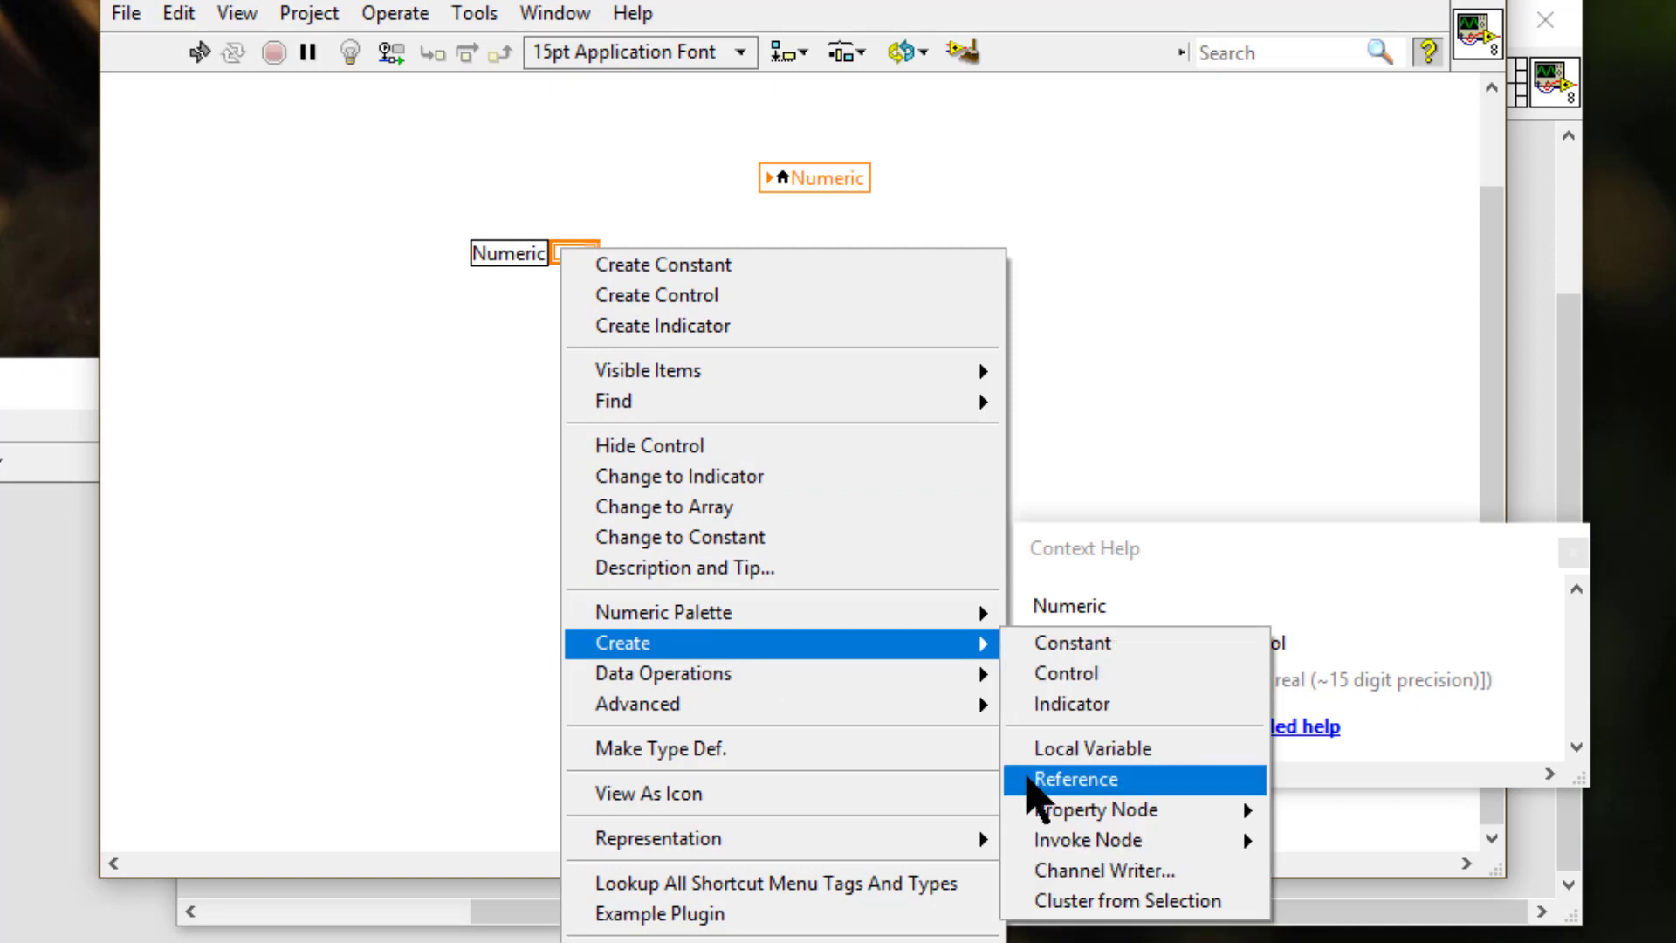
pyautogui.click(1076, 779)
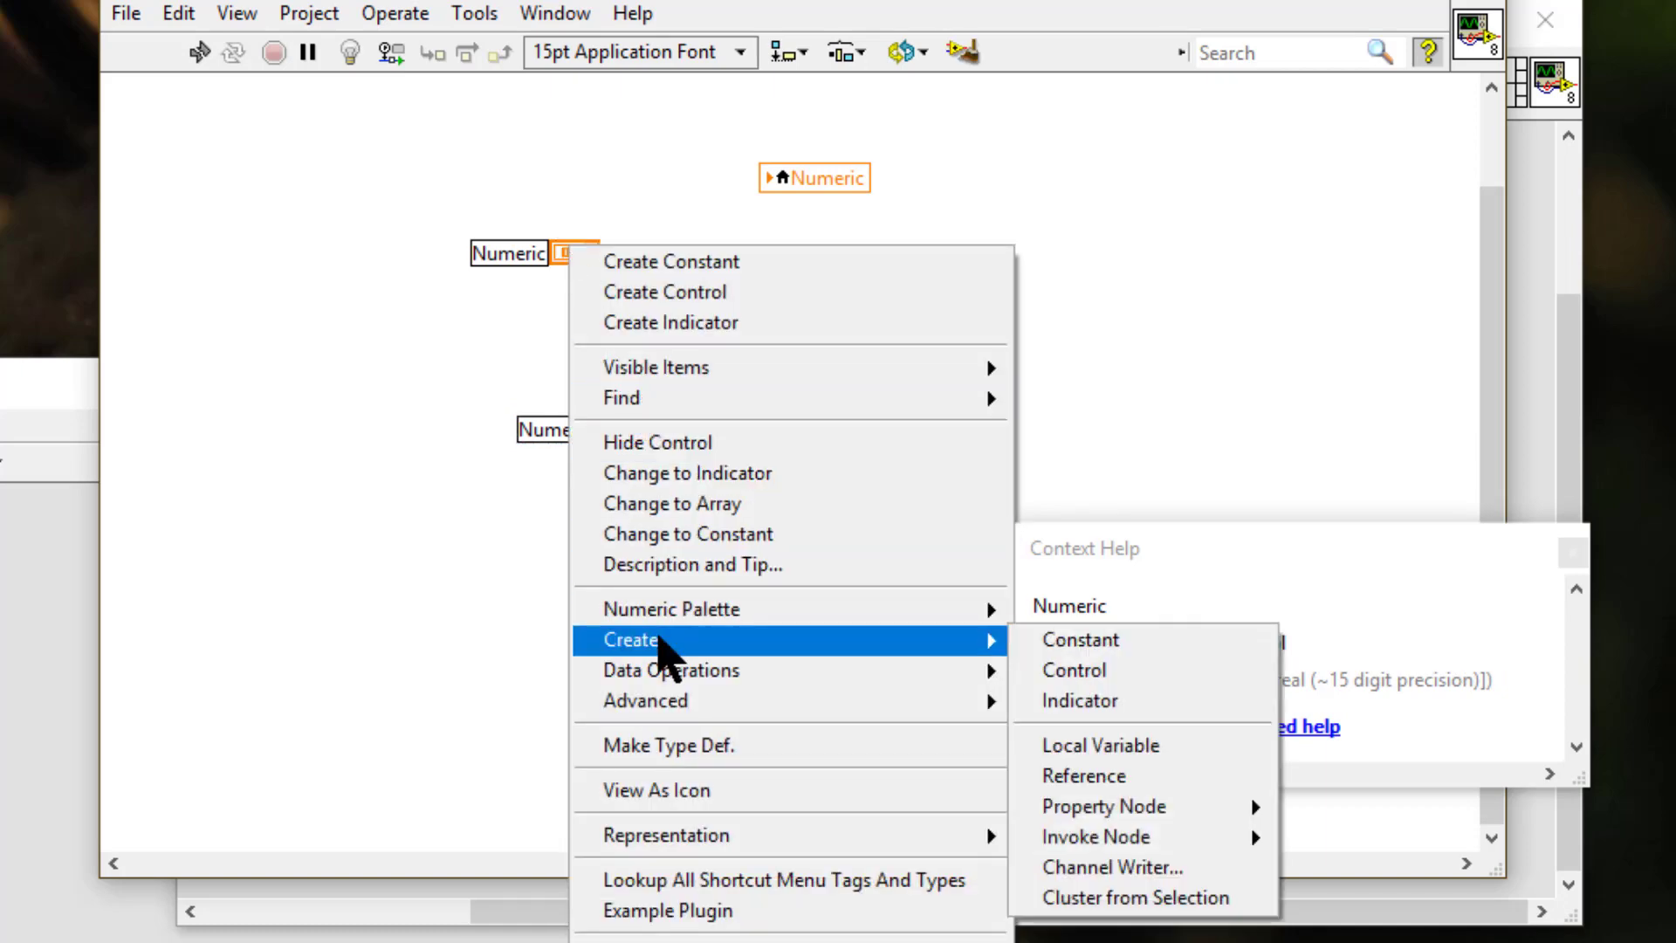
pyautogui.moveTo(1104, 806)
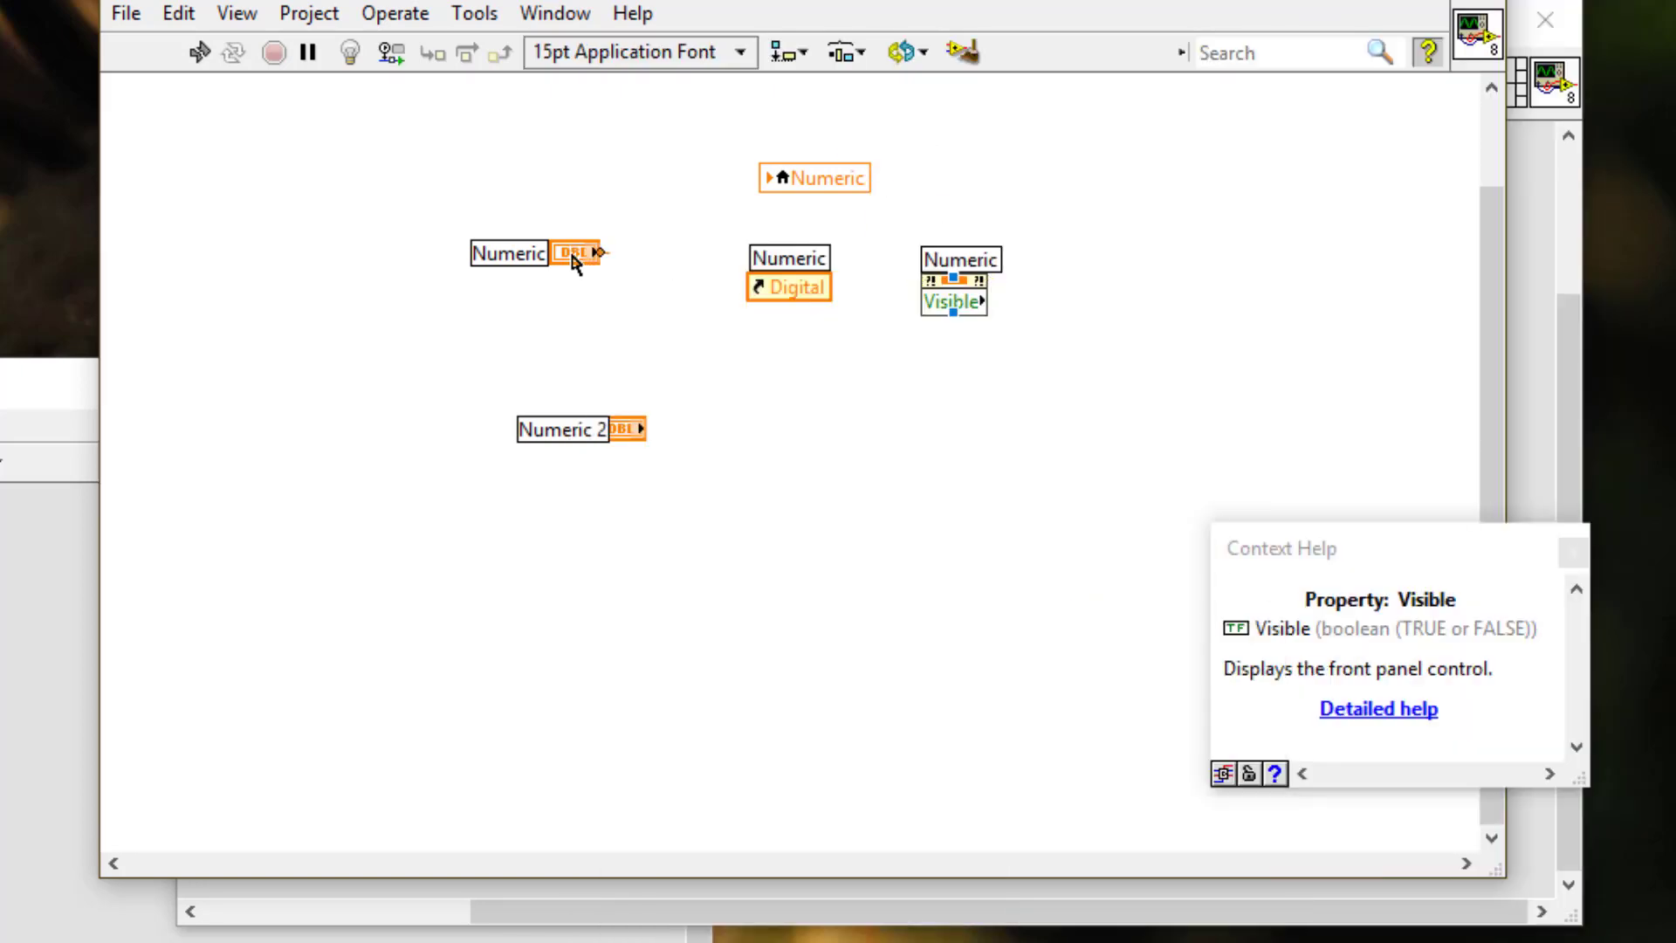
pyautogui.rightClick(577, 254)
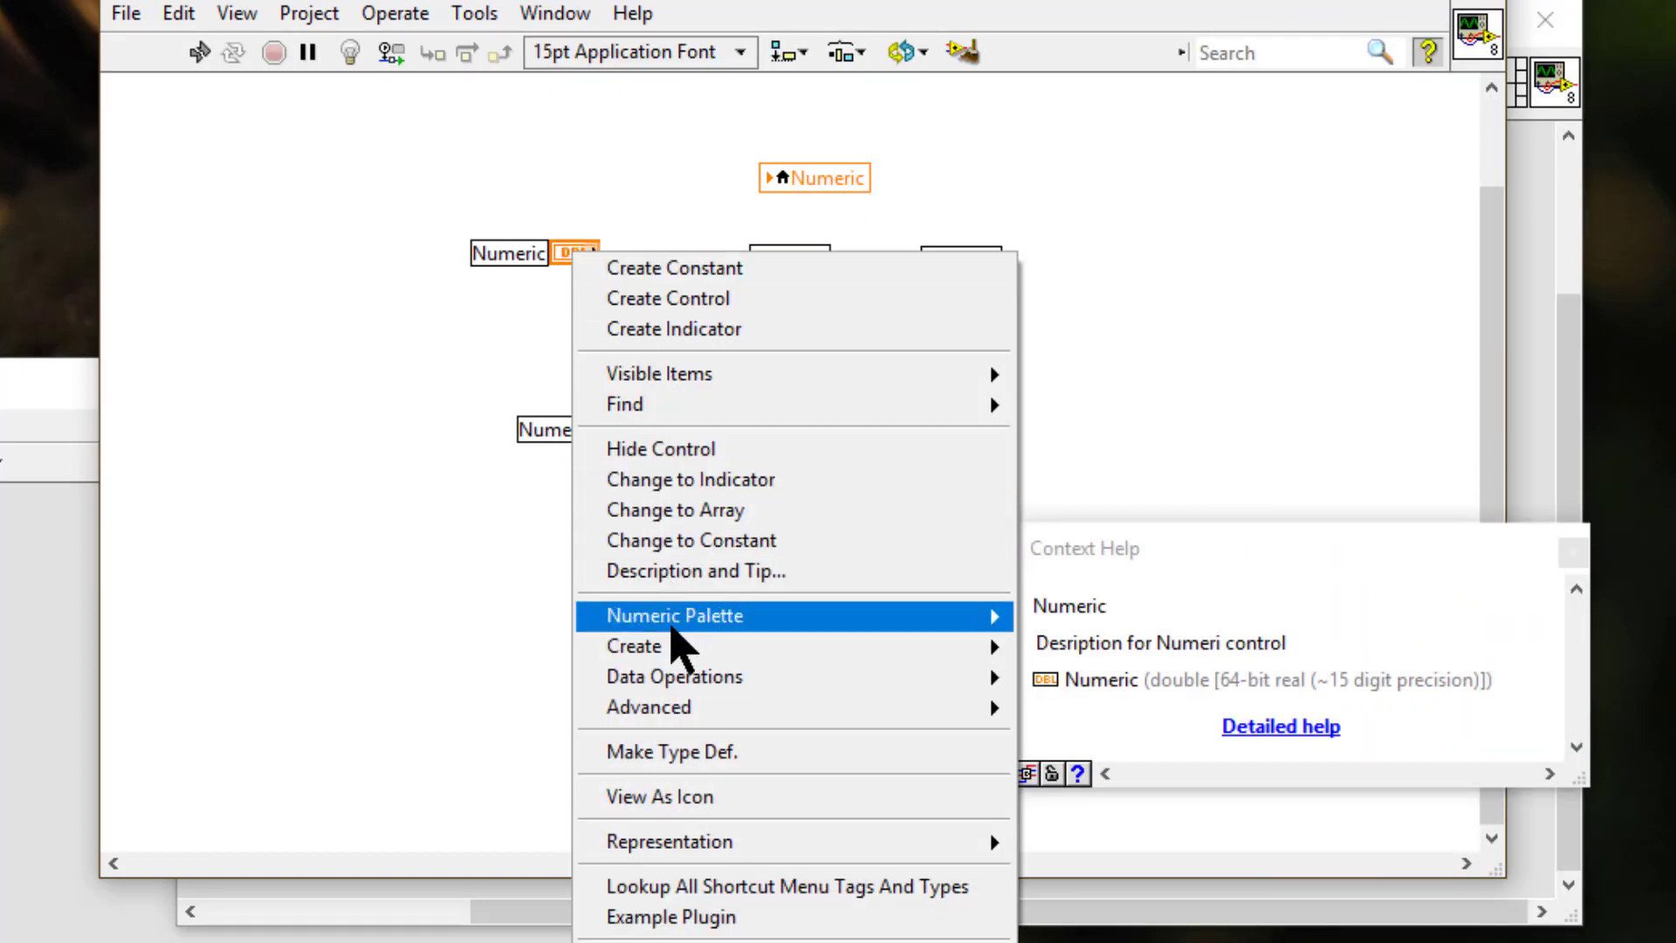
pyautogui.moveTo(634, 646)
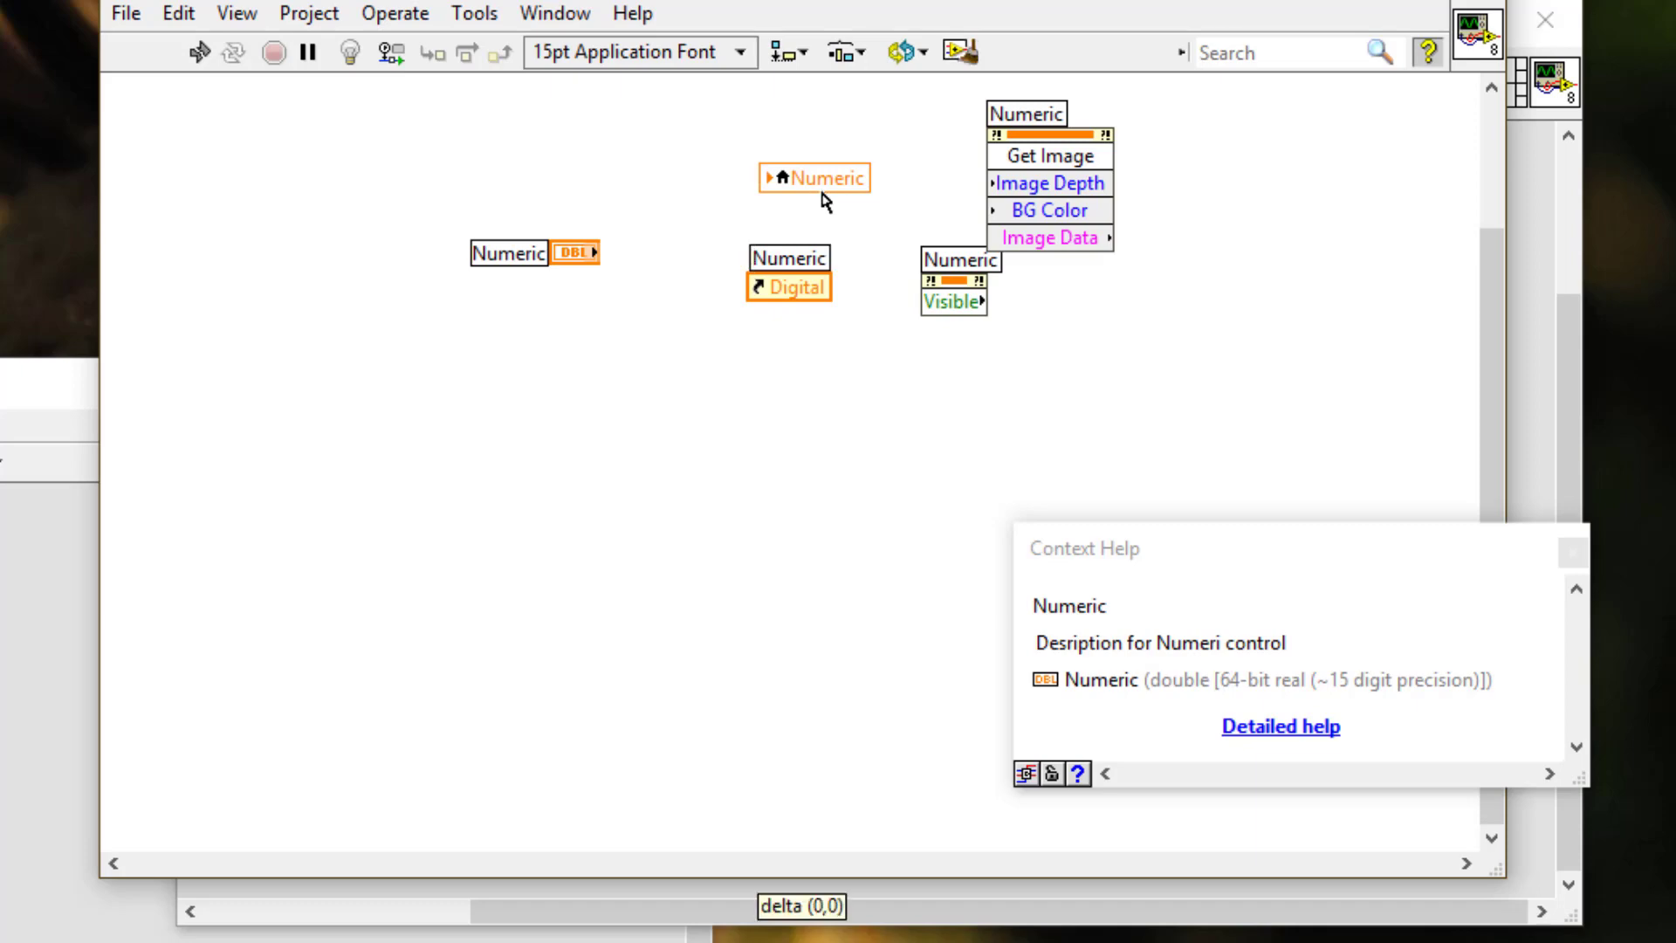
# Add a Get Image invoke node, paste copies via Edit, then select the pasted copies
pyautogui.click(177, 13)
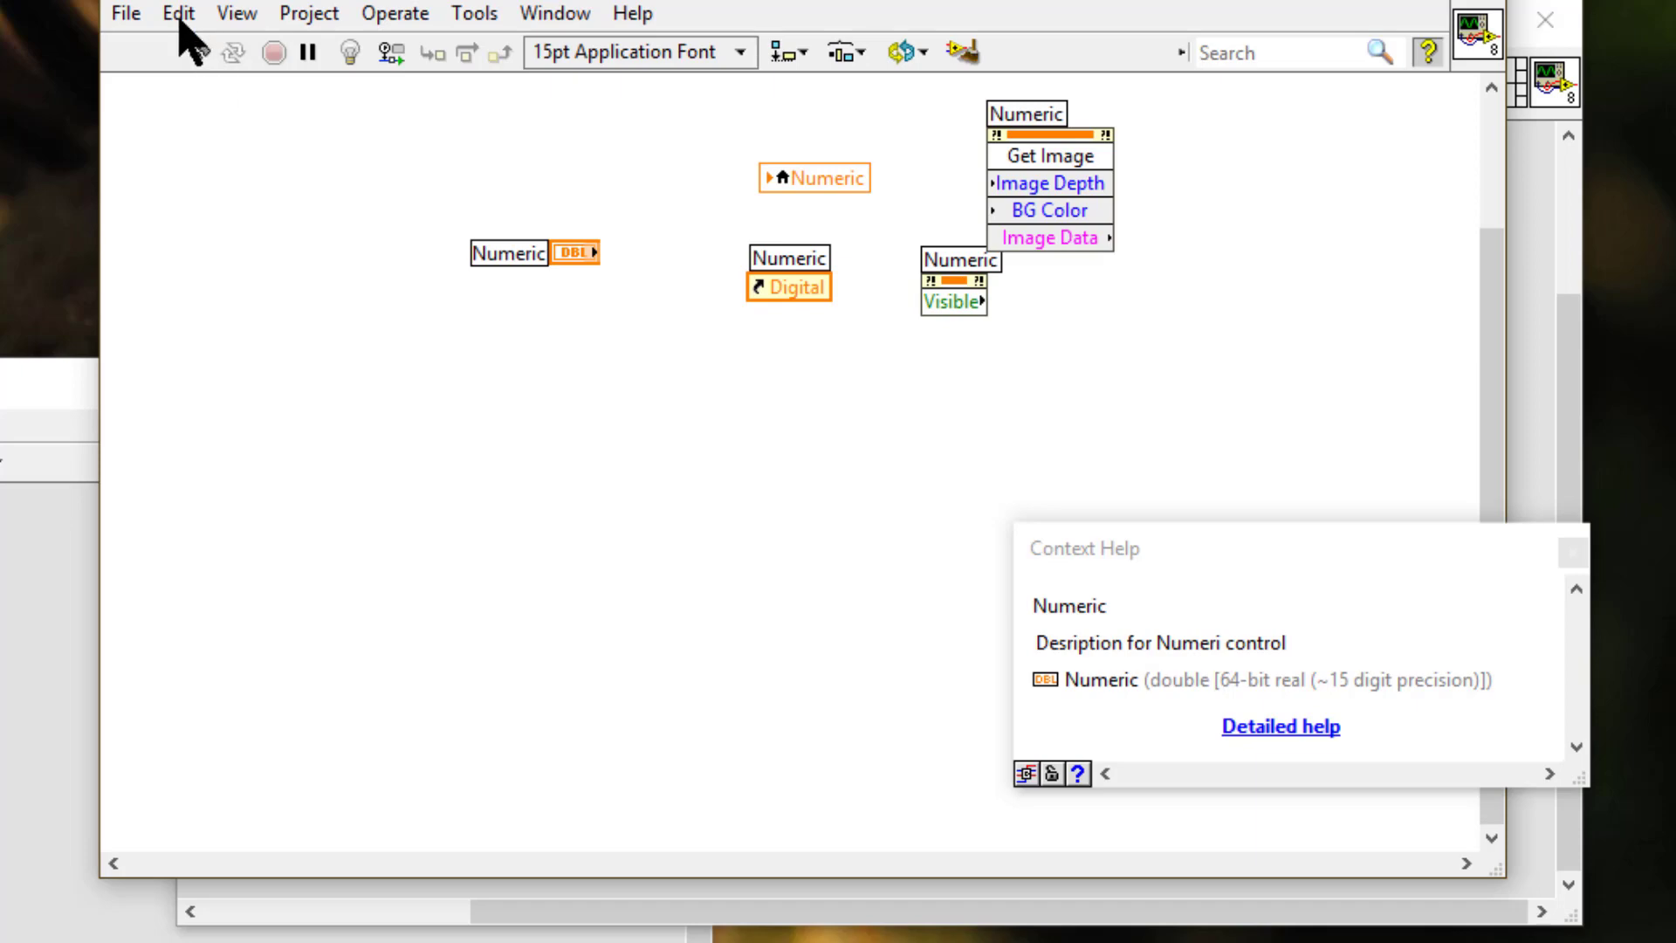
pyautogui.click(178, 13)
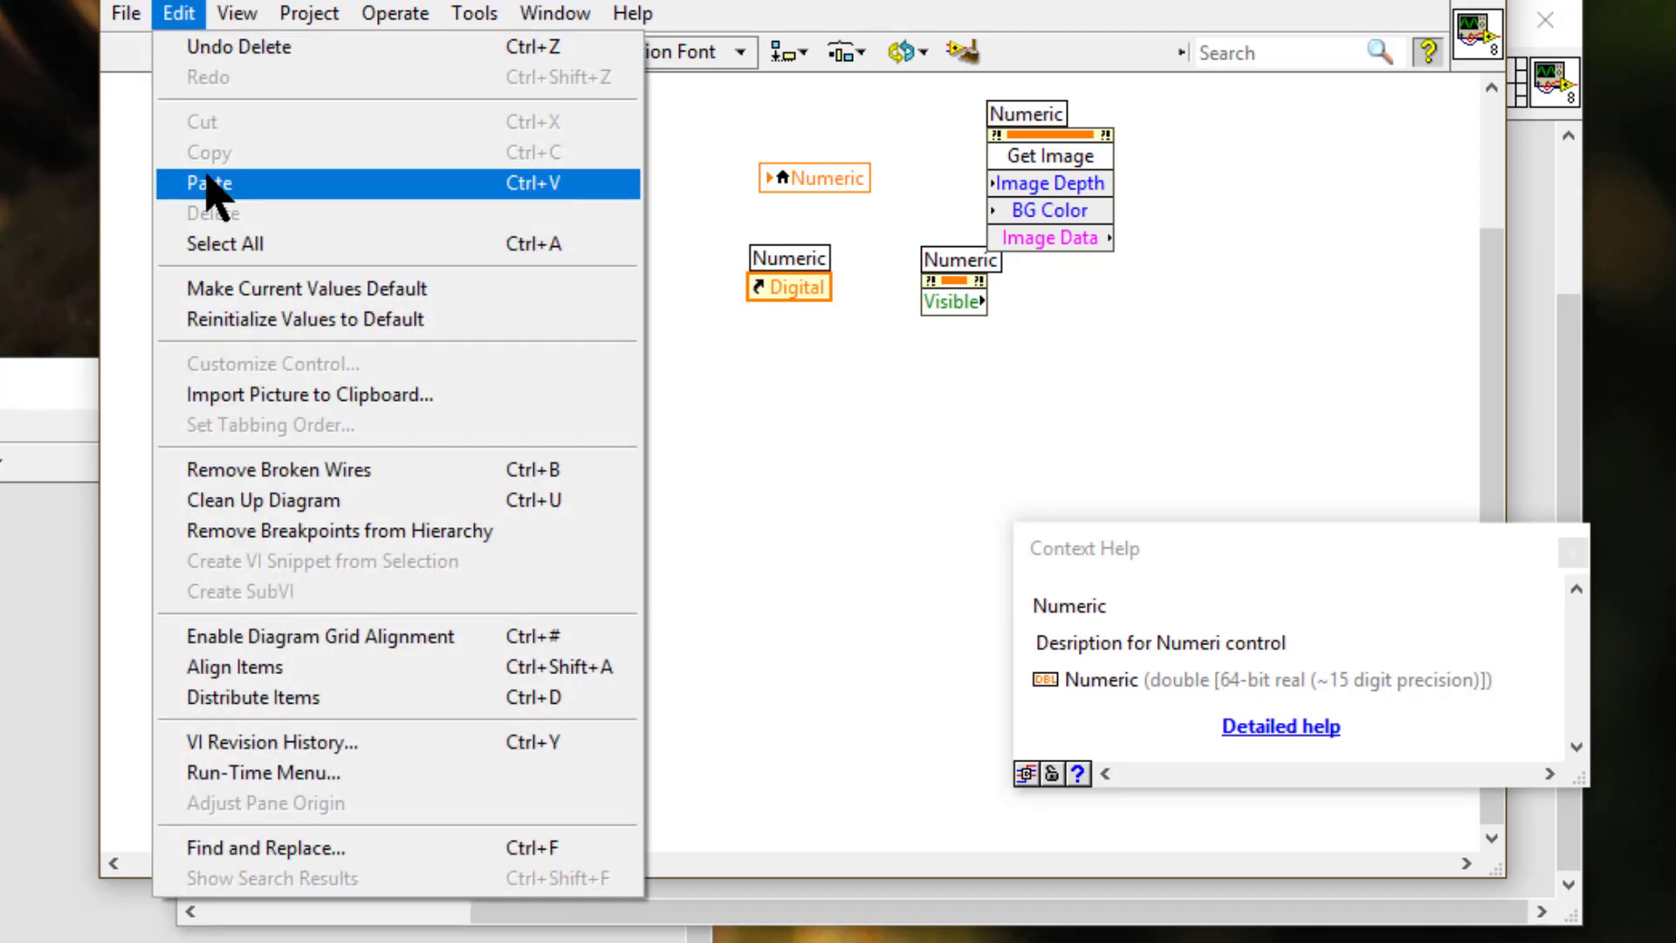
pyautogui.click(208, 182)
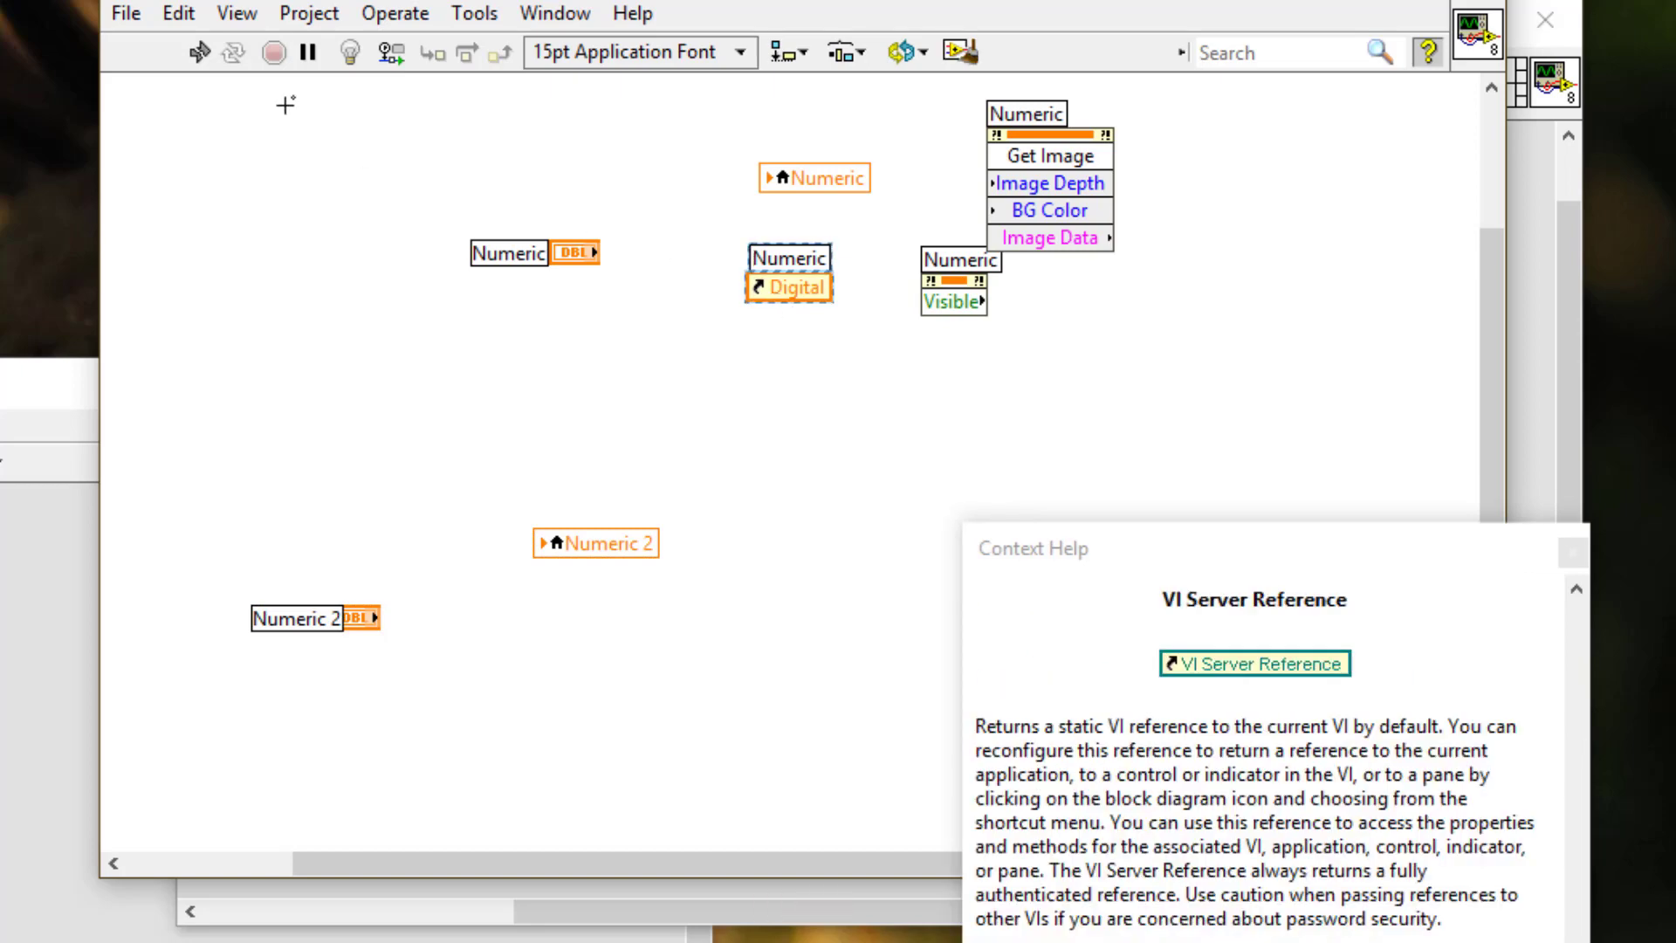
pyautogui.click(178, 13)
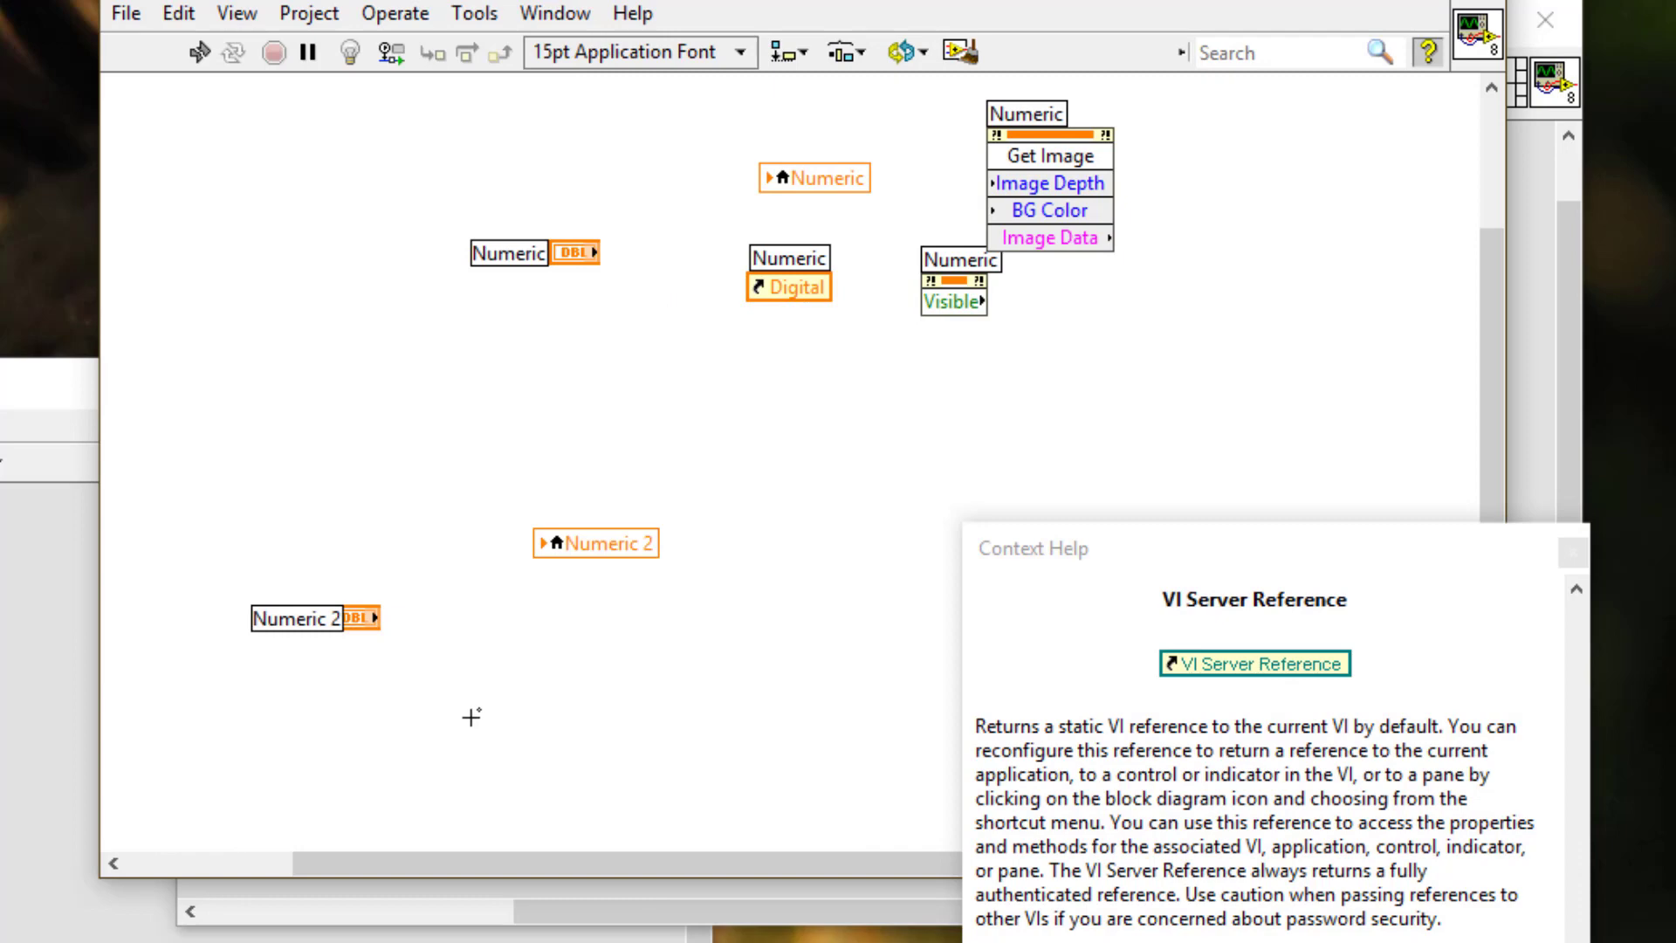
pyautogui.click(178, 13)
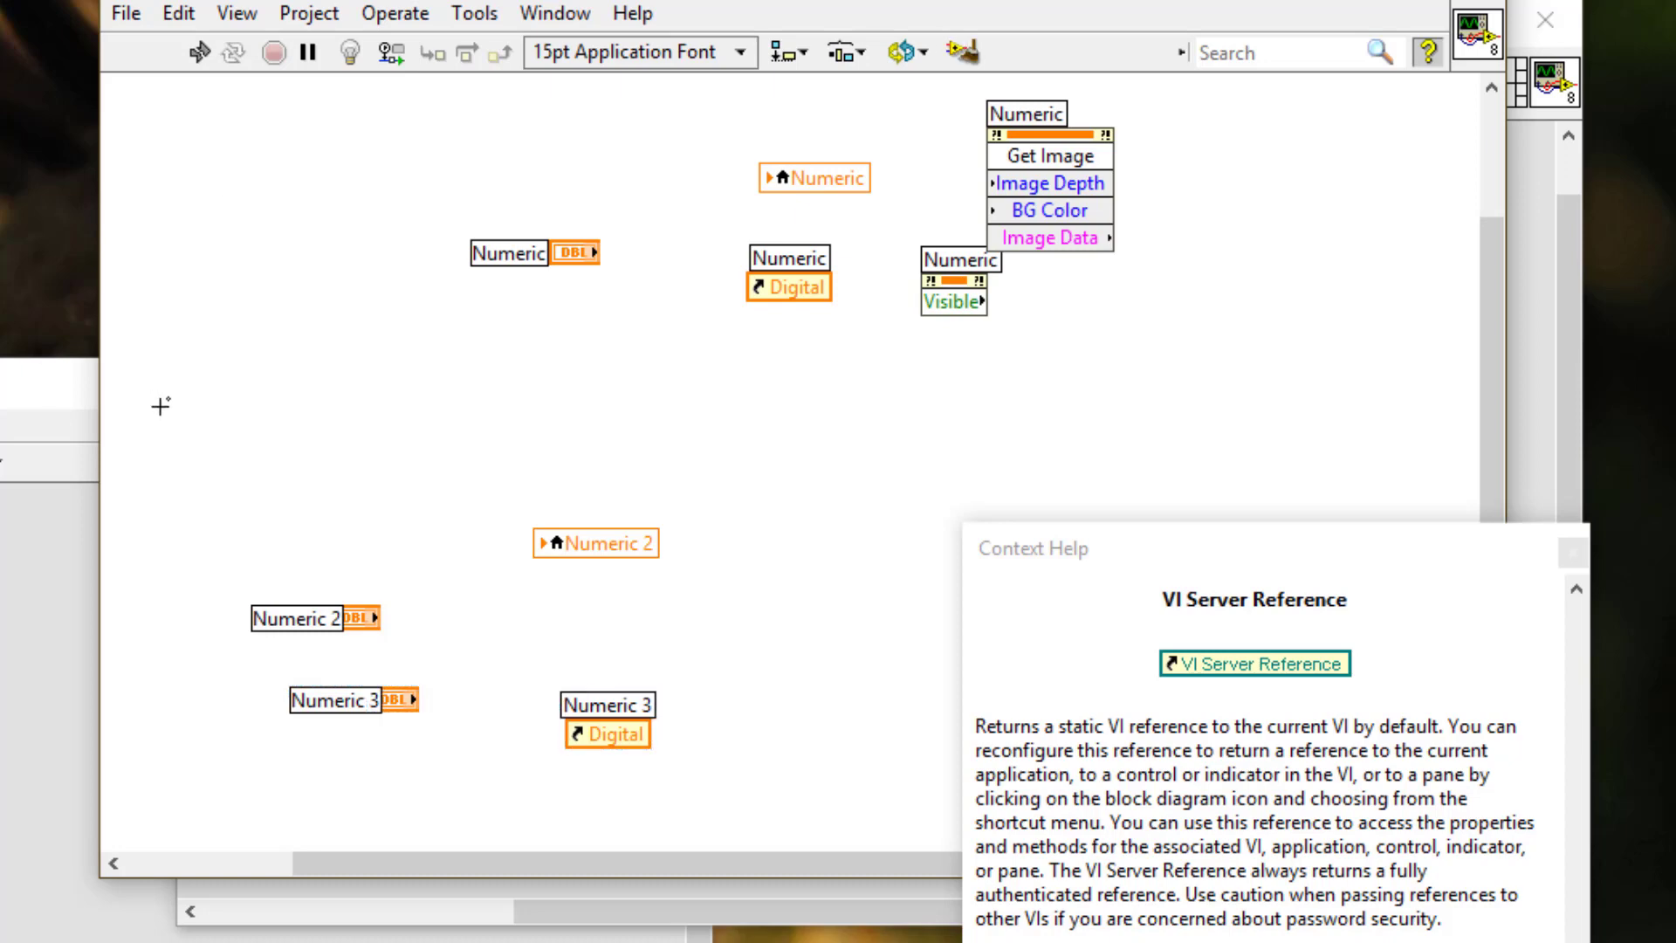
pyautogui.moveTo(162, 414); pyautogui.dragTo(689, 822)
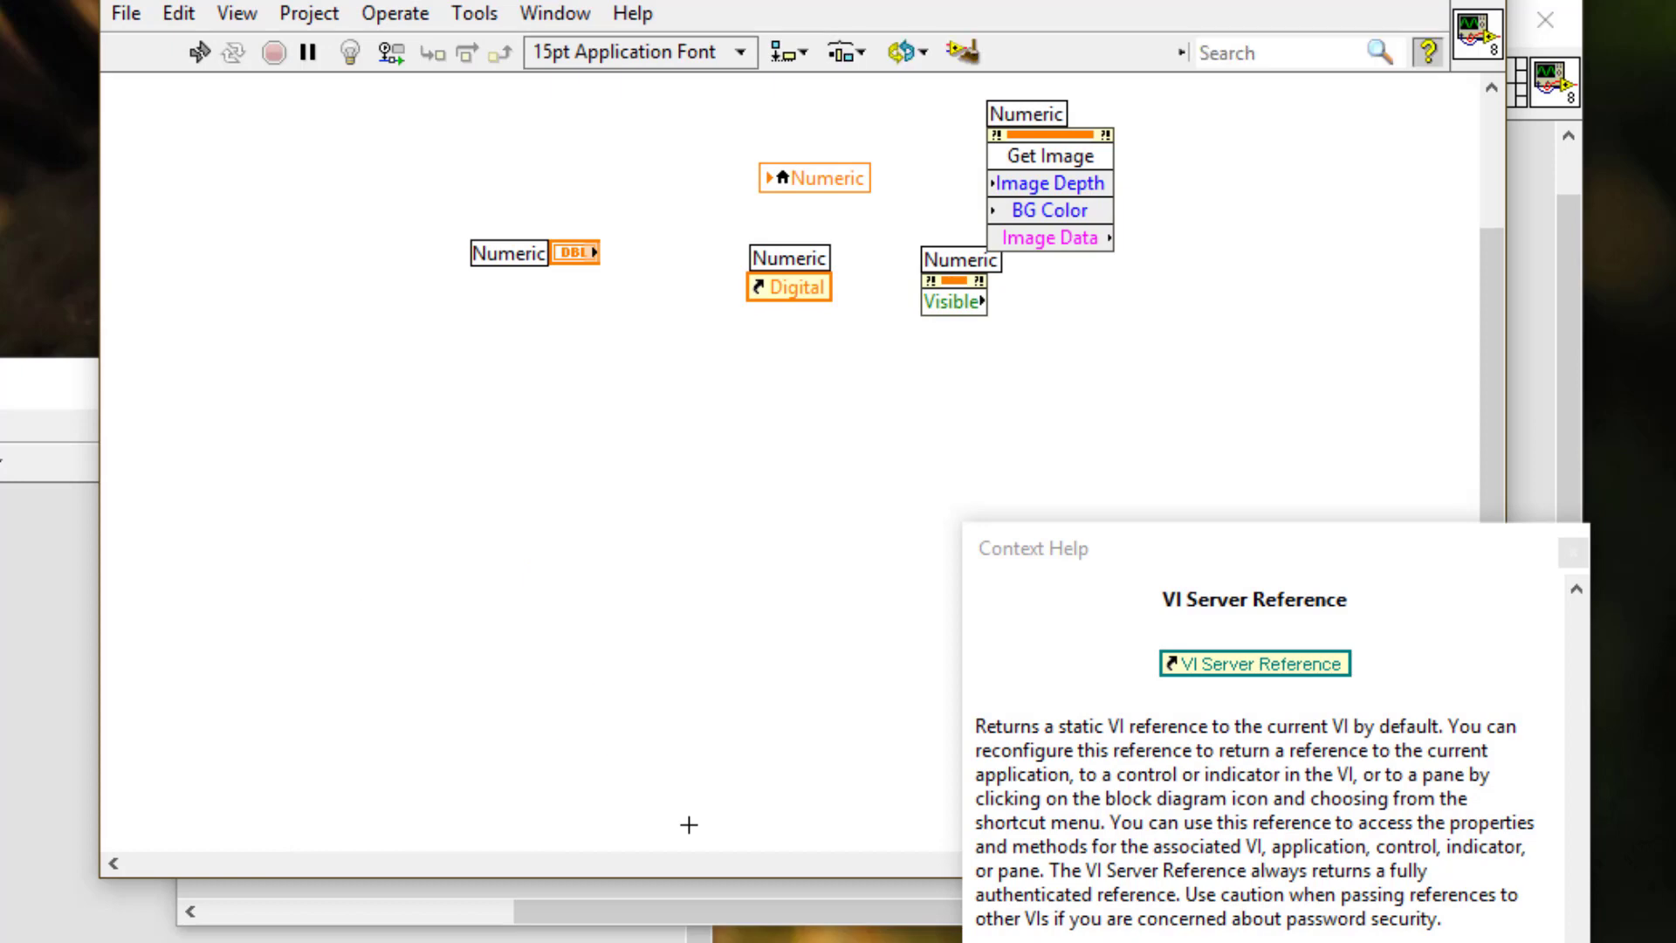
pyautogui.moveTo(905, 574)
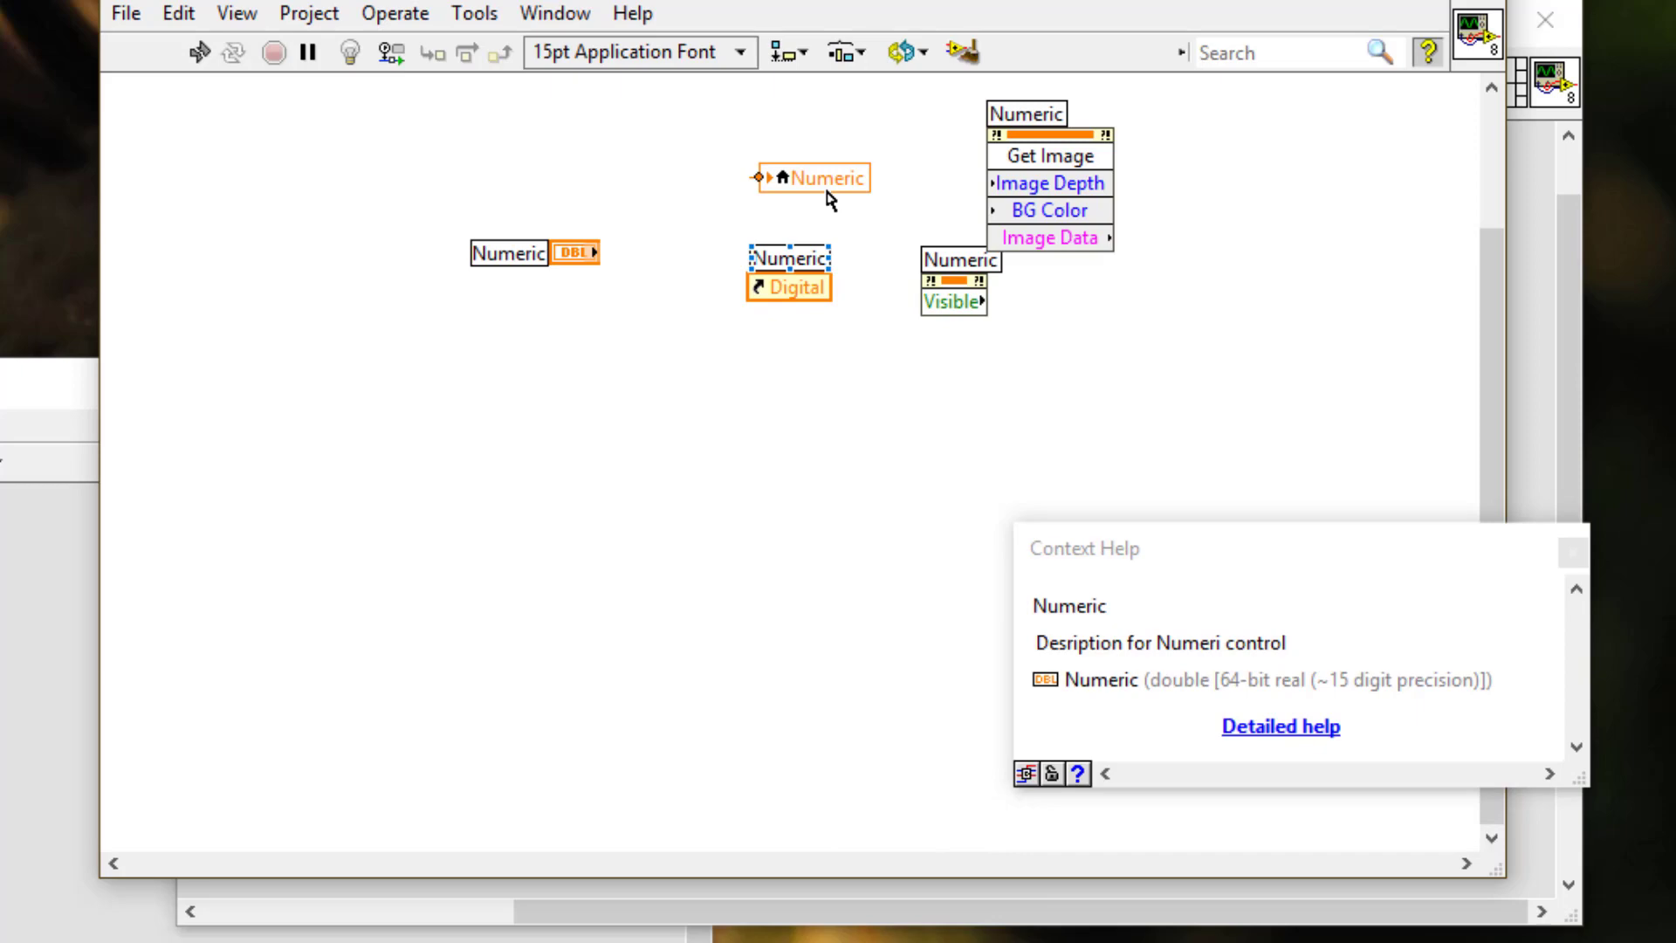
# Ctrl-drag clones of the Numeric local variable and Numeric reference lower down
pyautogui.moveTo(823, 177); pyautogui.dragTo(692, 628)
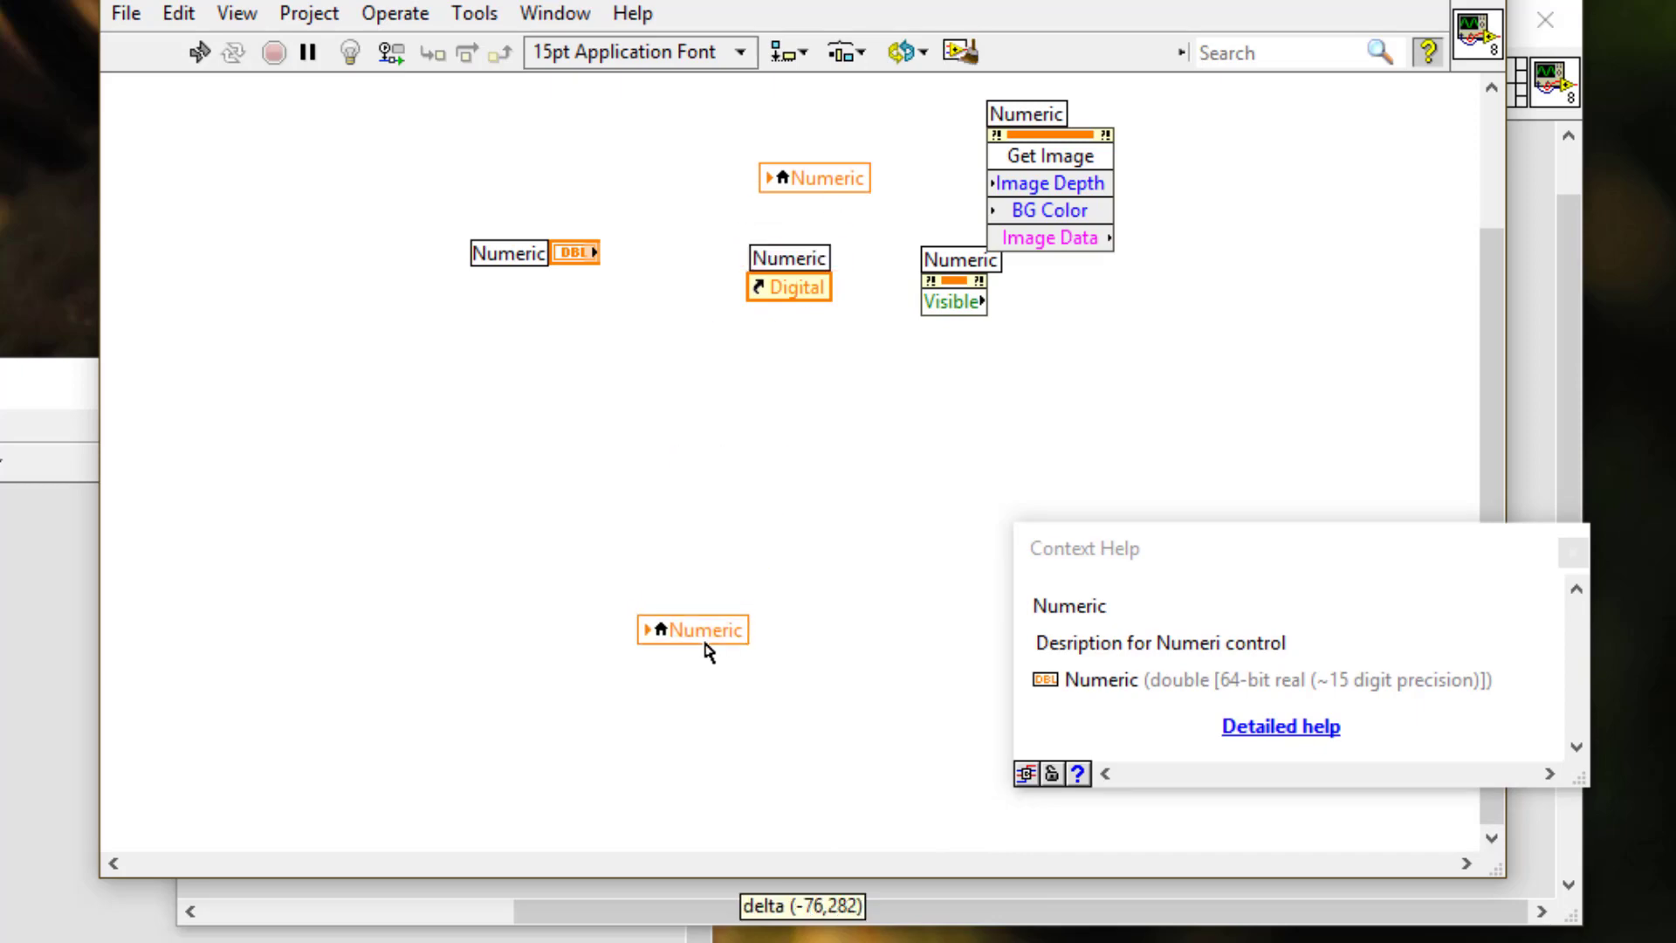
pyautogui.click(692, 629)
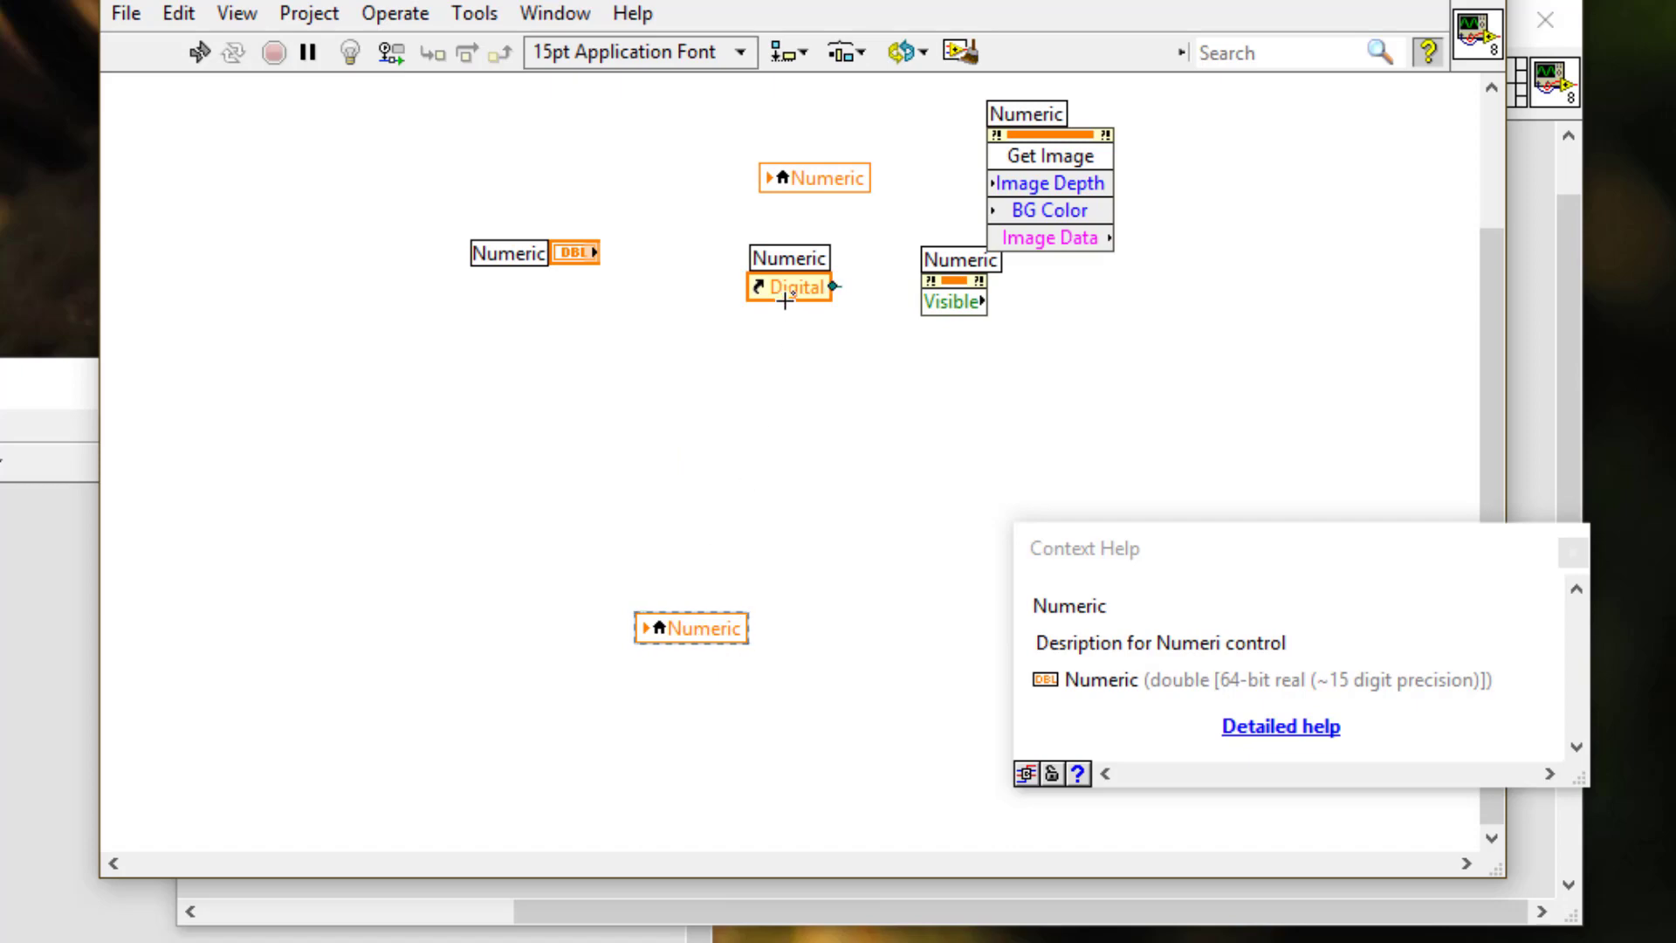
pyautogui.moveTo(786, 287)
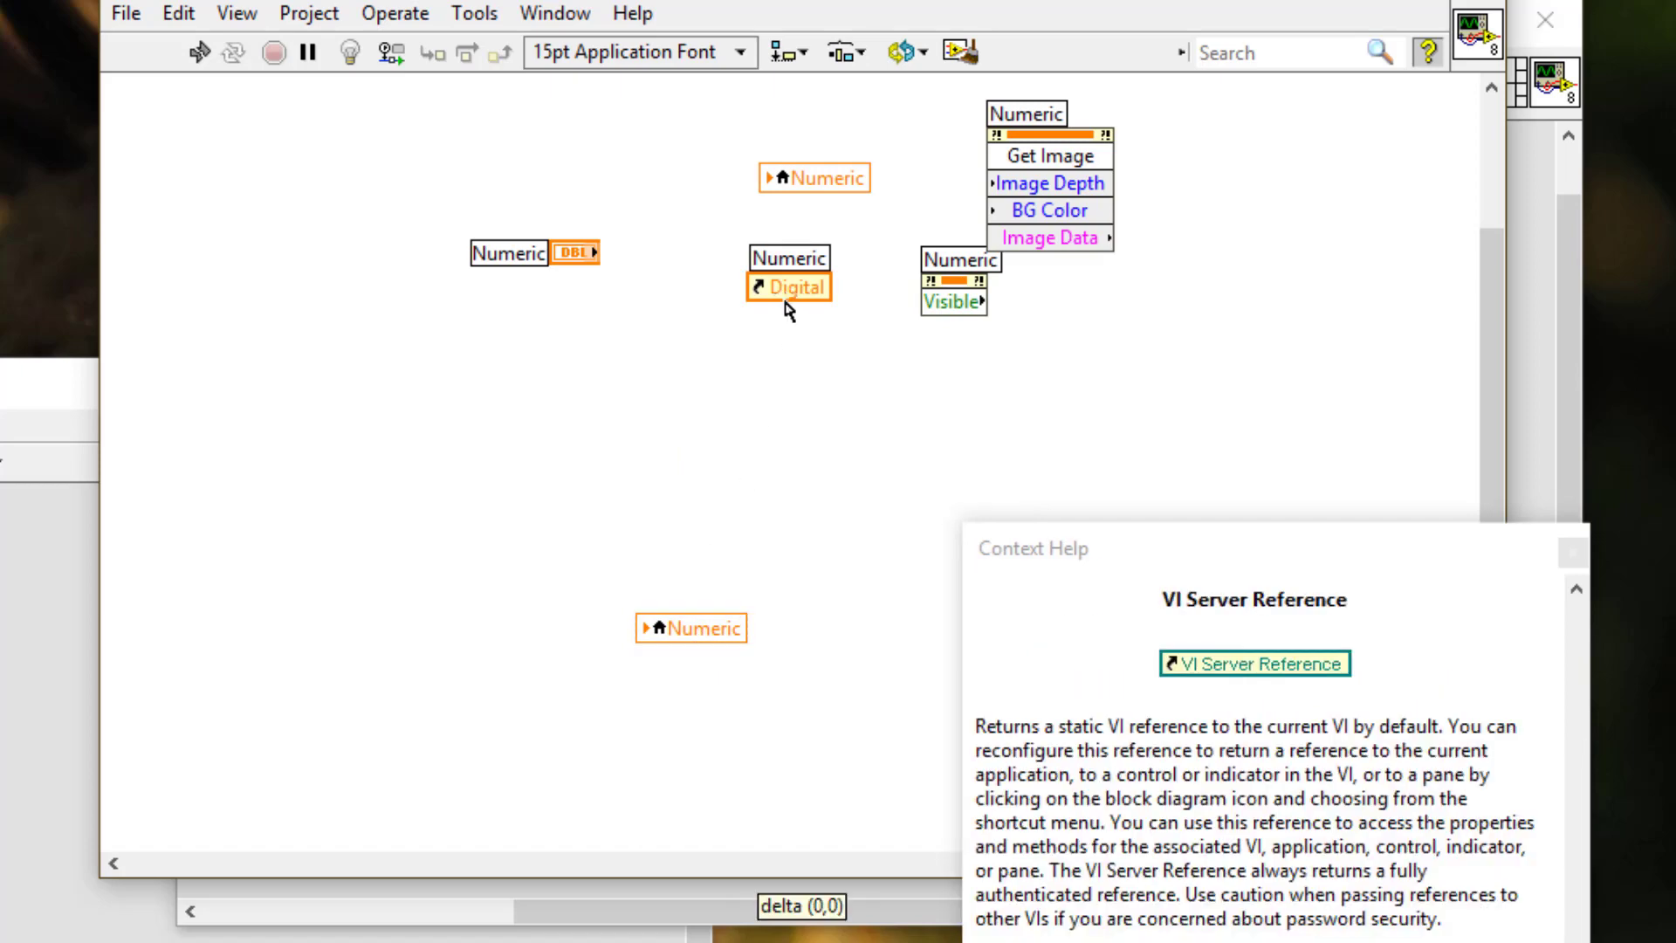
pyautogui.moveTo(787, 285); pyautogui.dragTo(690, 710)
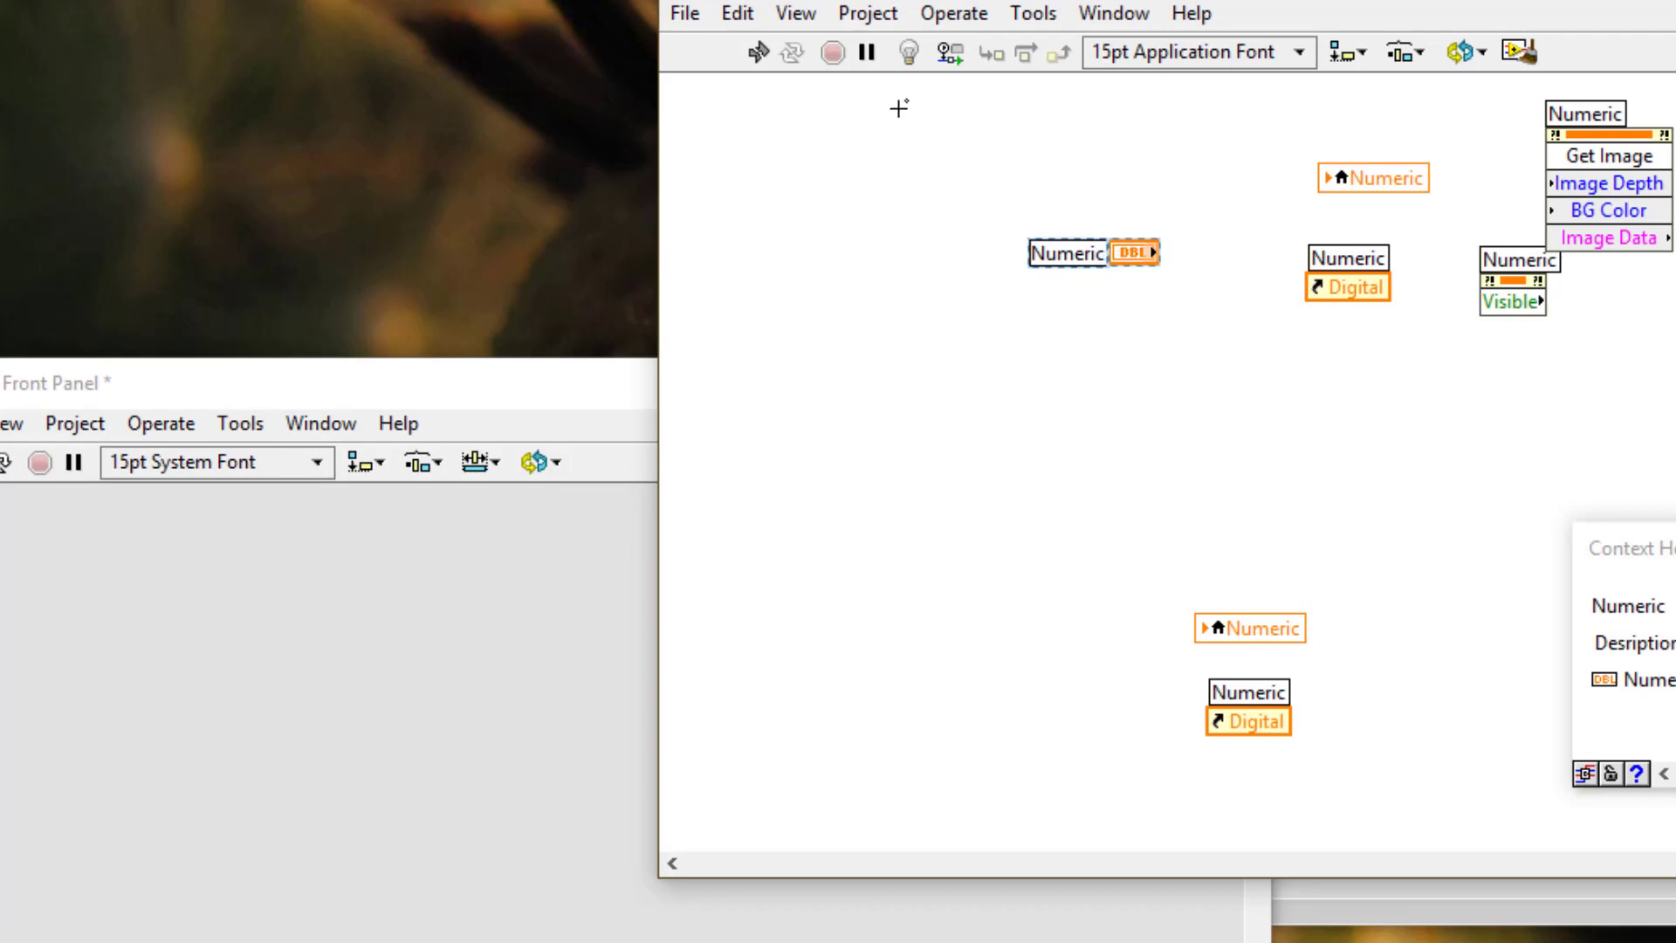
# Copy the Numeric terminal from Untitled 8 and bring Untitled 9's block diagram forward
pyautogui.click(737, 13)
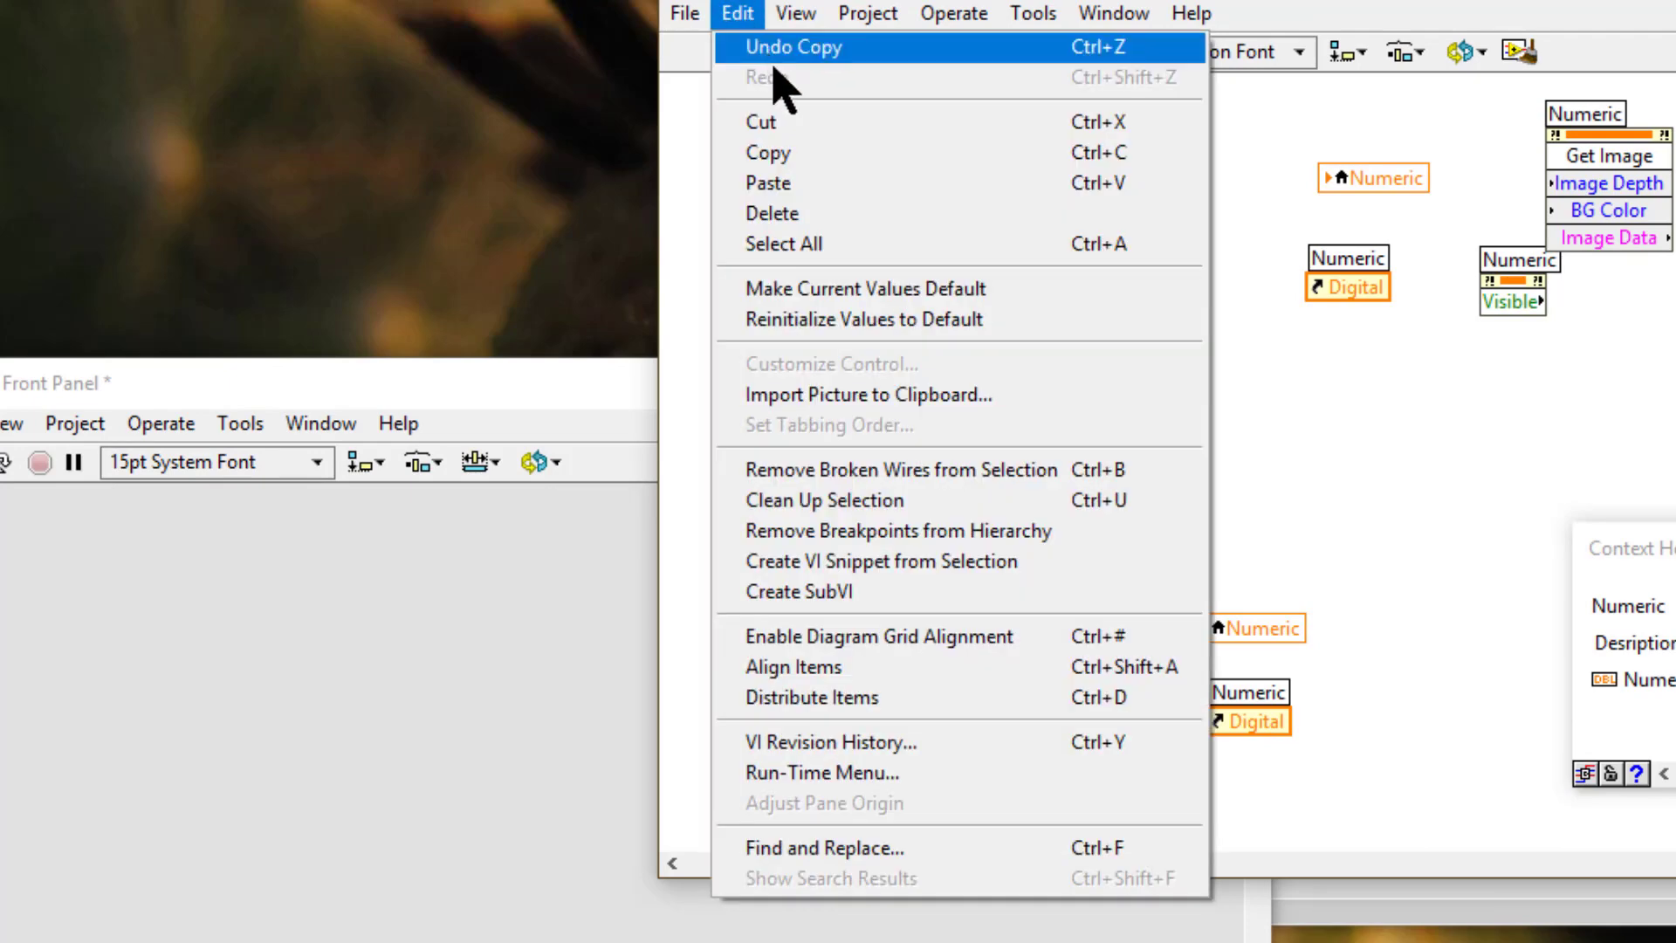
pyautogui.click(793, 47)
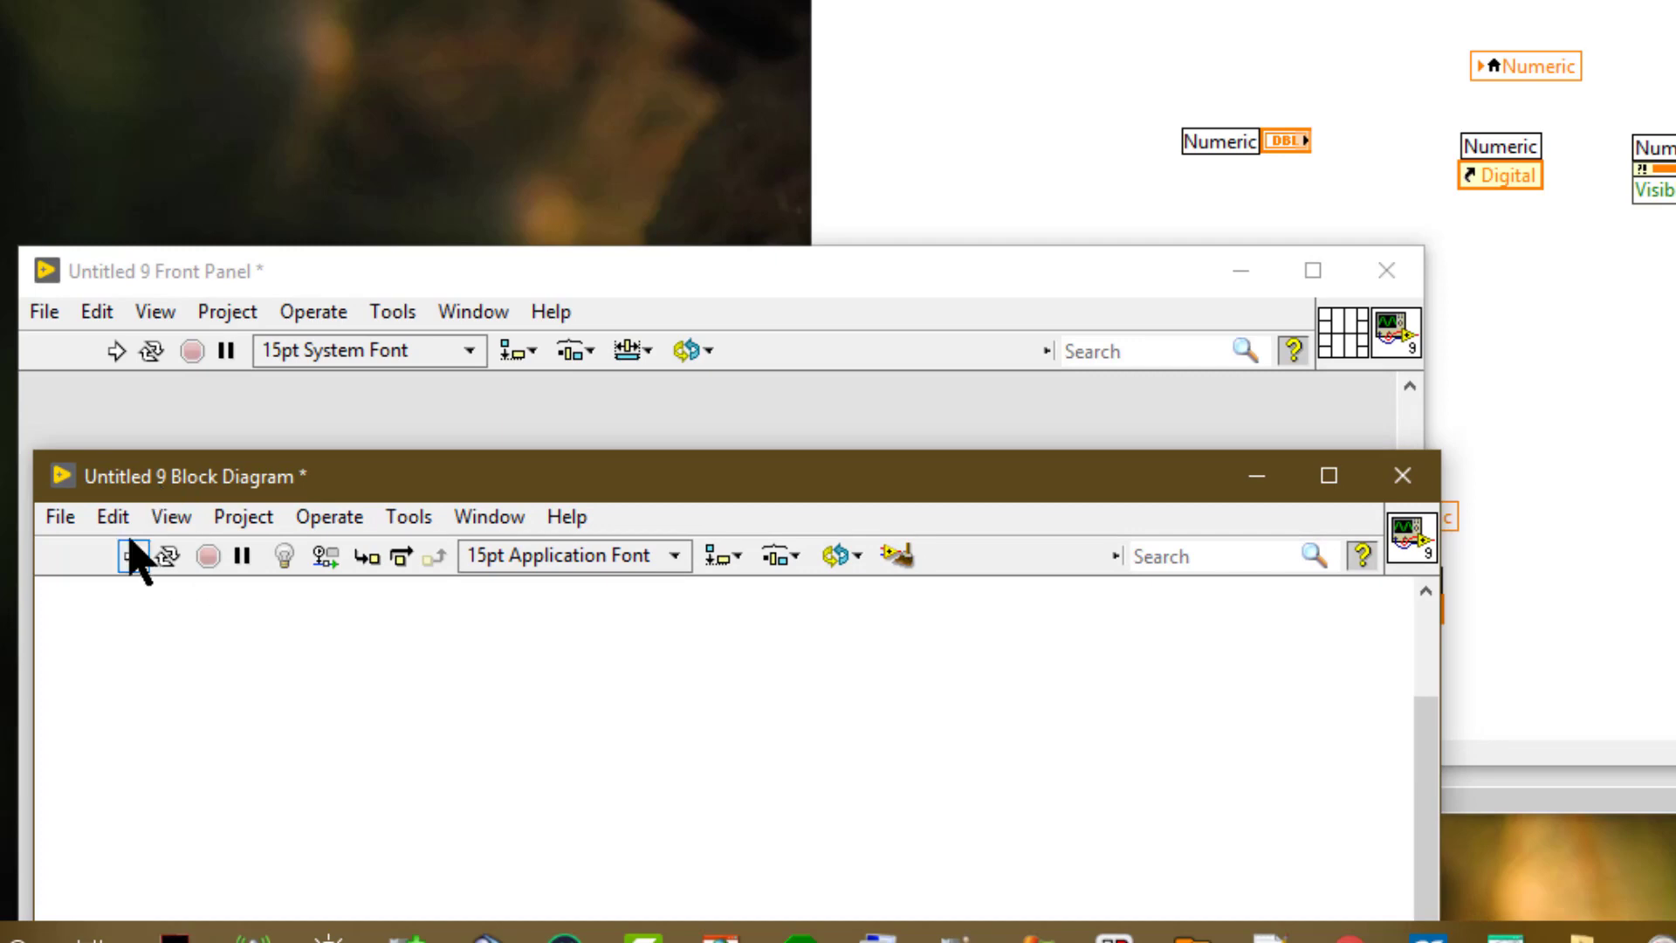
pyautogui.click(111, 516)
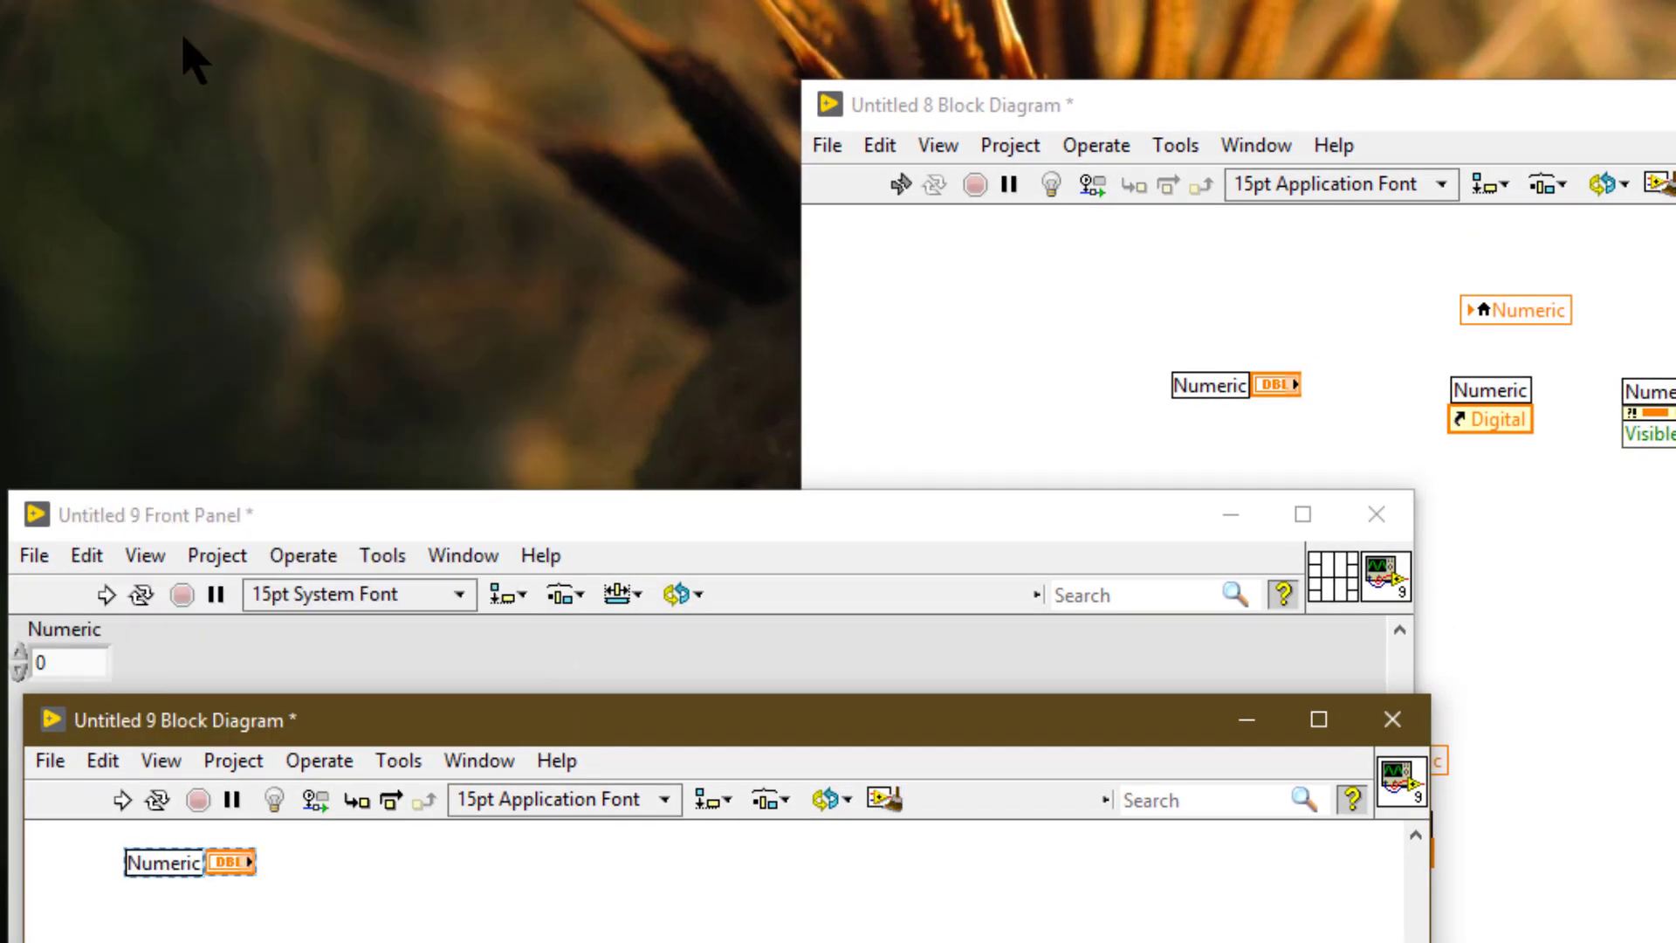
pyautogui.moveTo(147, 210)
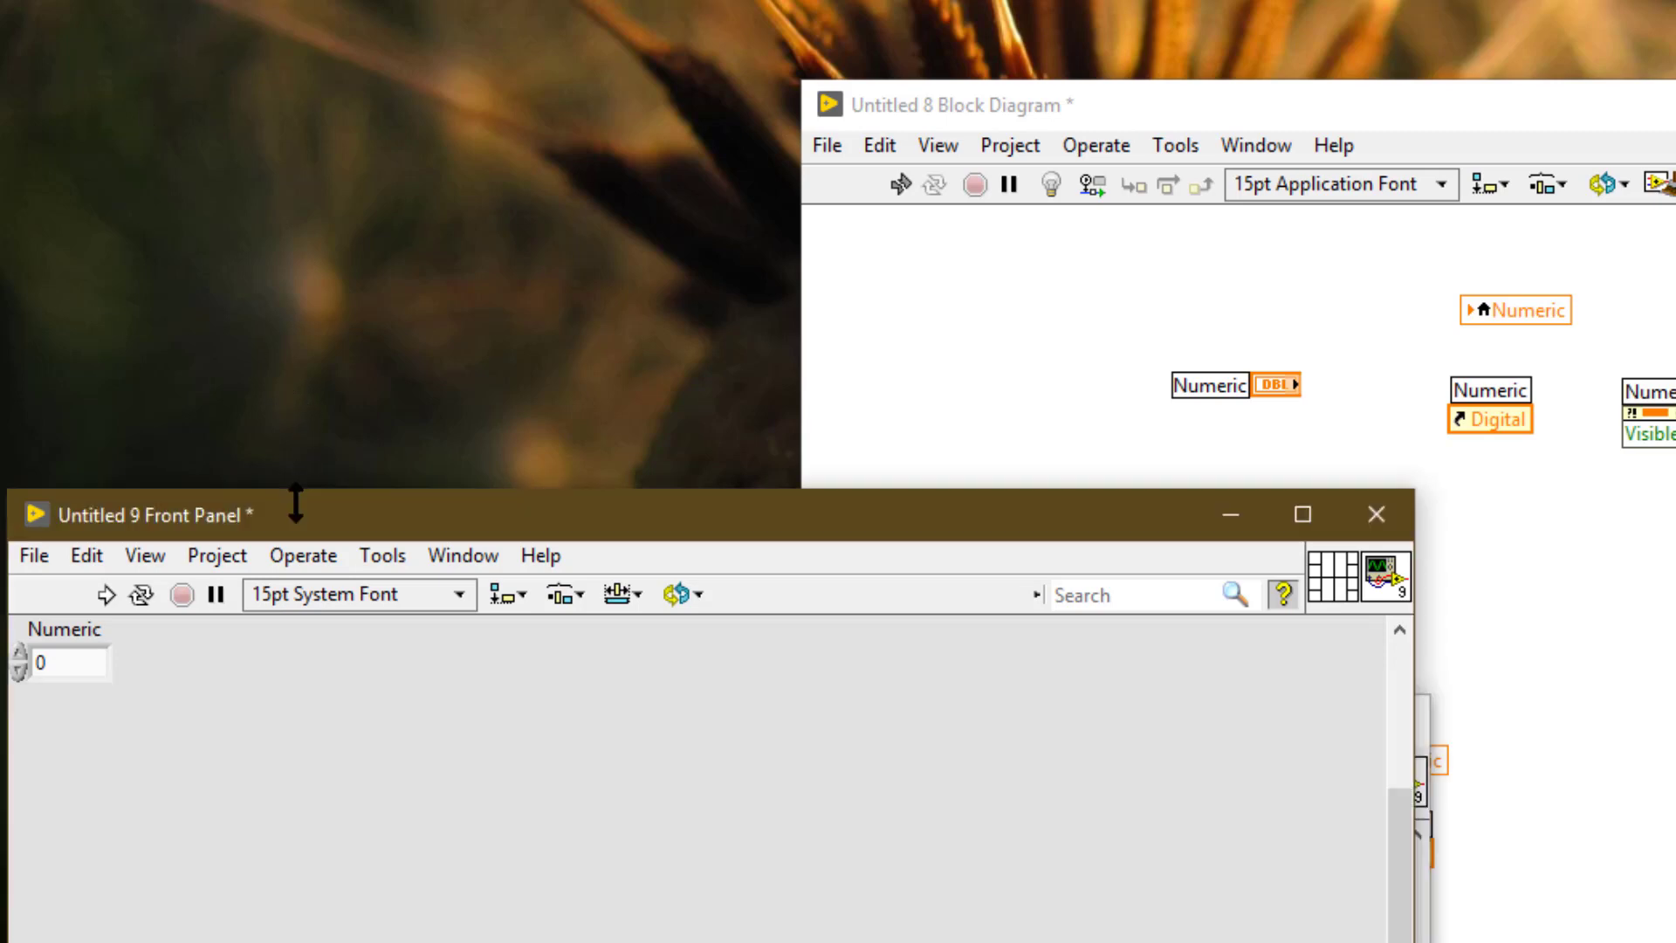
pyautogui.moveTo(122, 677)
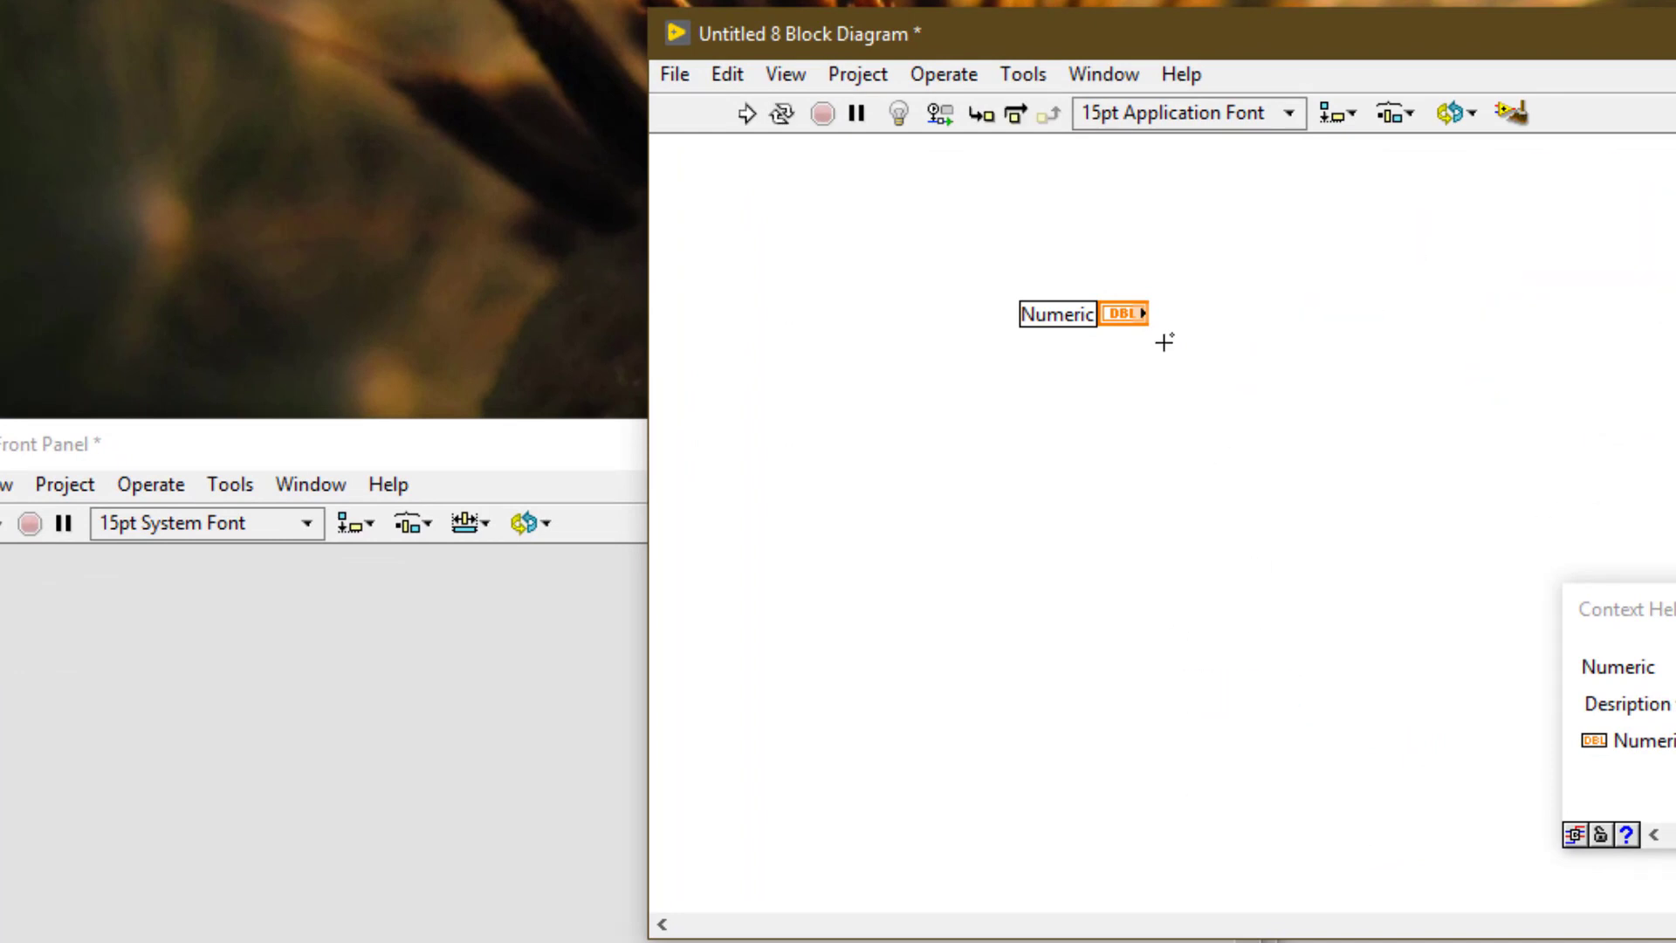
# Create a Numeric Visible property node, place a DigNum Visible node, and reopen Numeric's shortcut menu
pyautogui.rightClick(1120, 314)
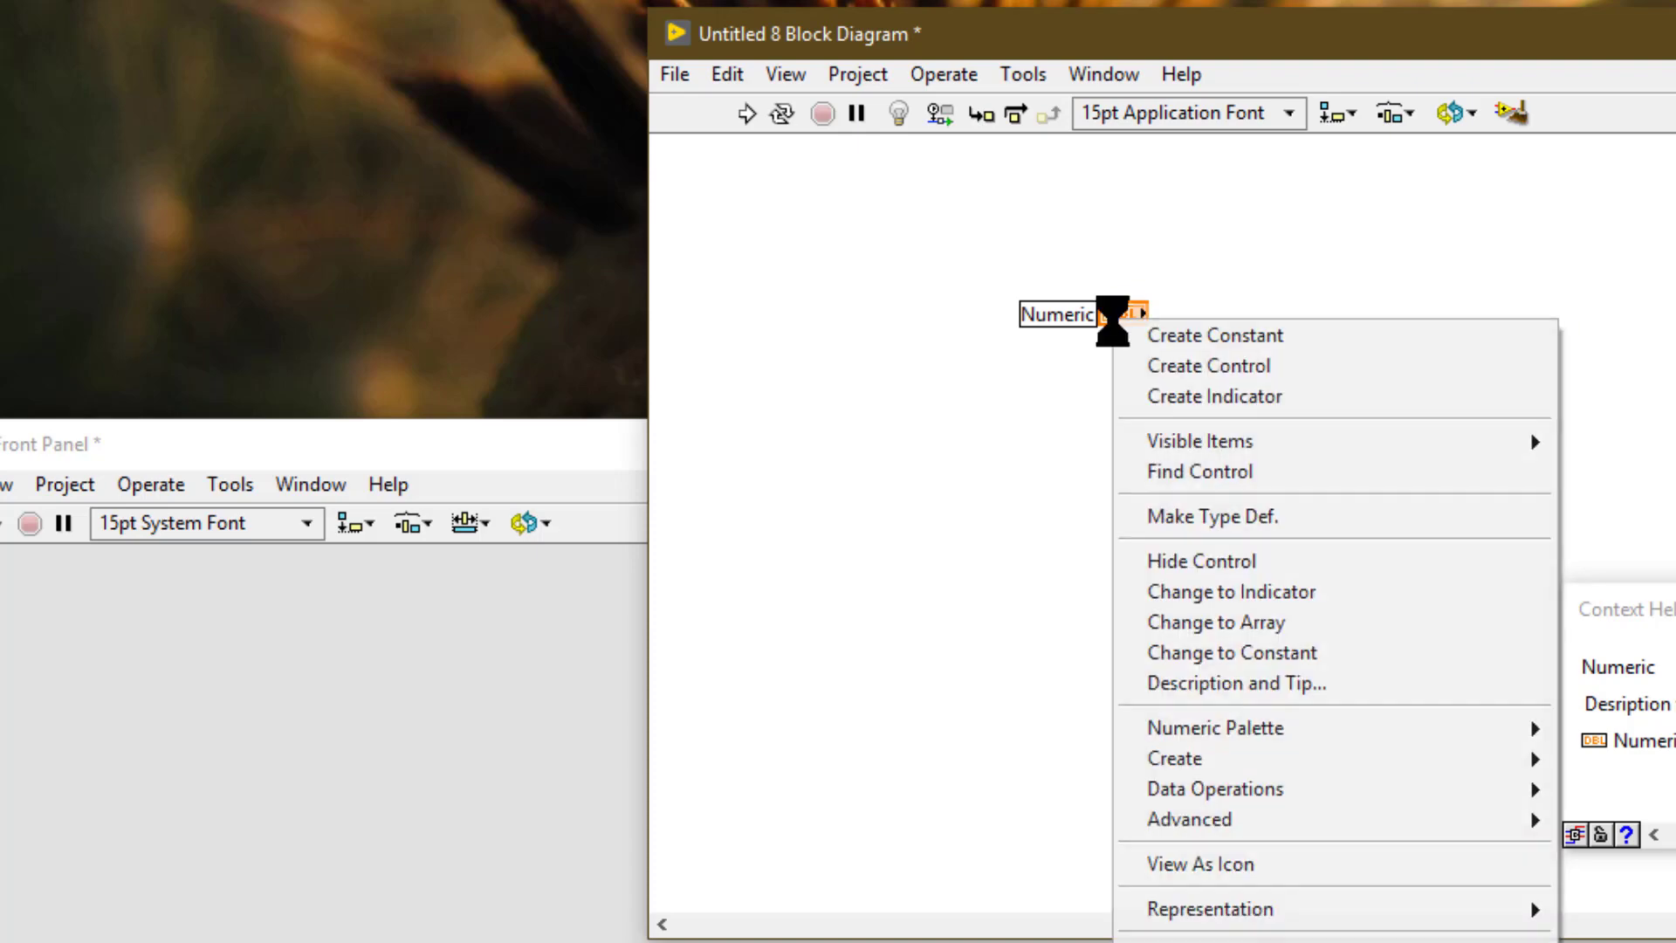
pyautogui.moveTo(1208, 757)
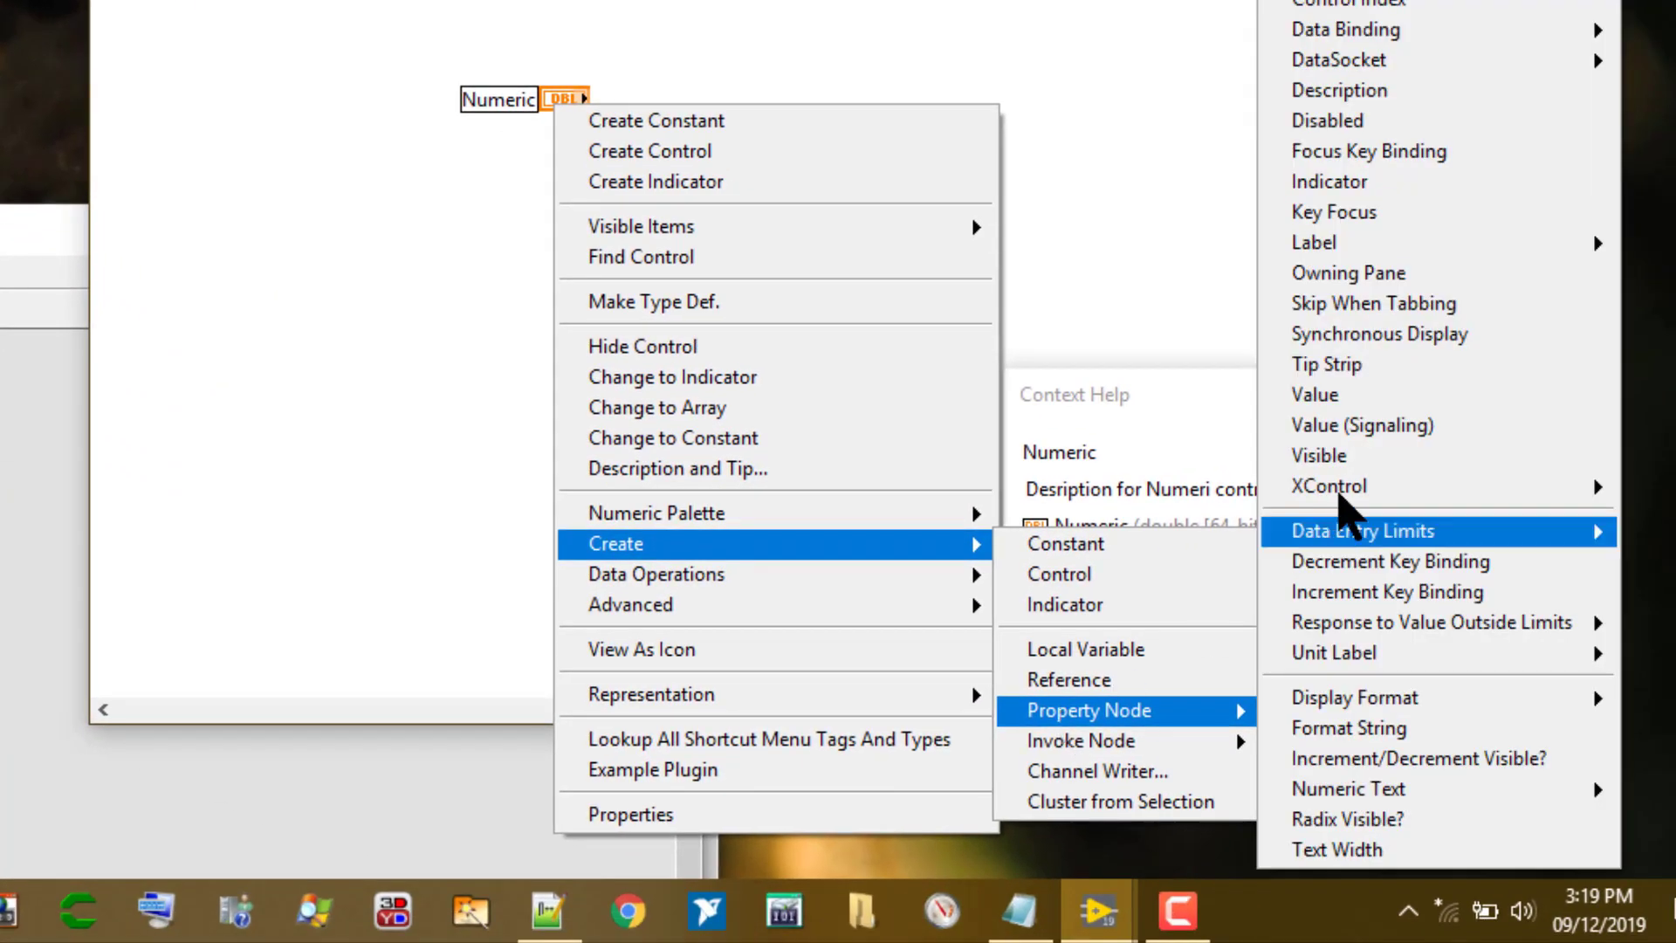
pyautogui.click(1318, 454)
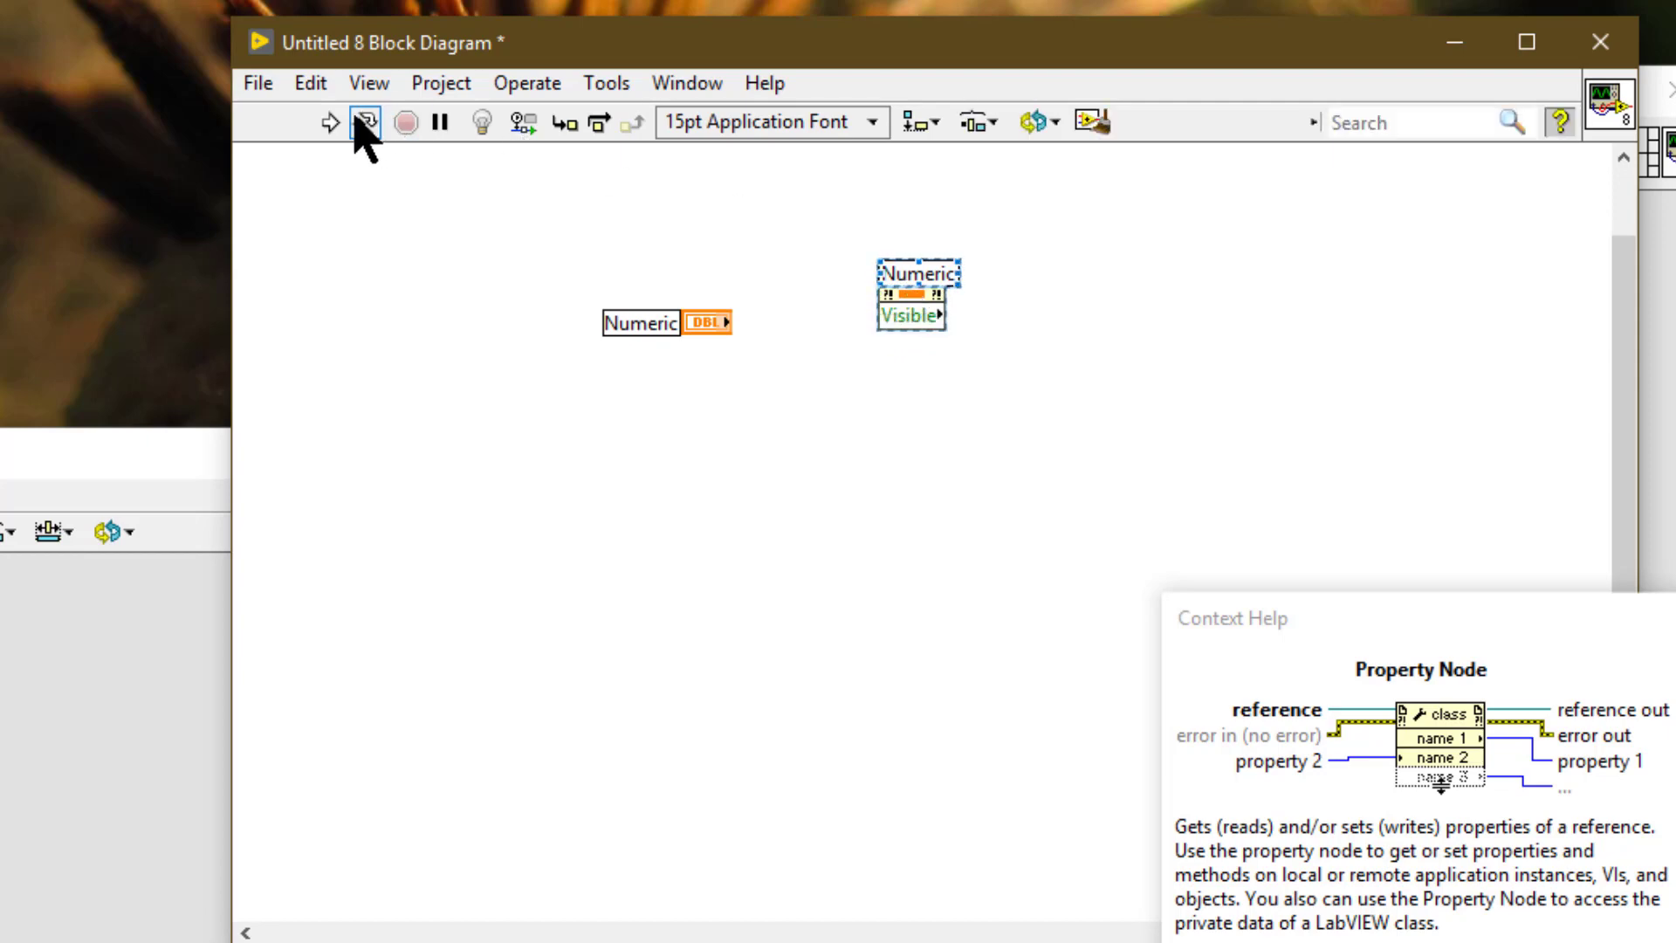
pyautogui.click(310, 82)
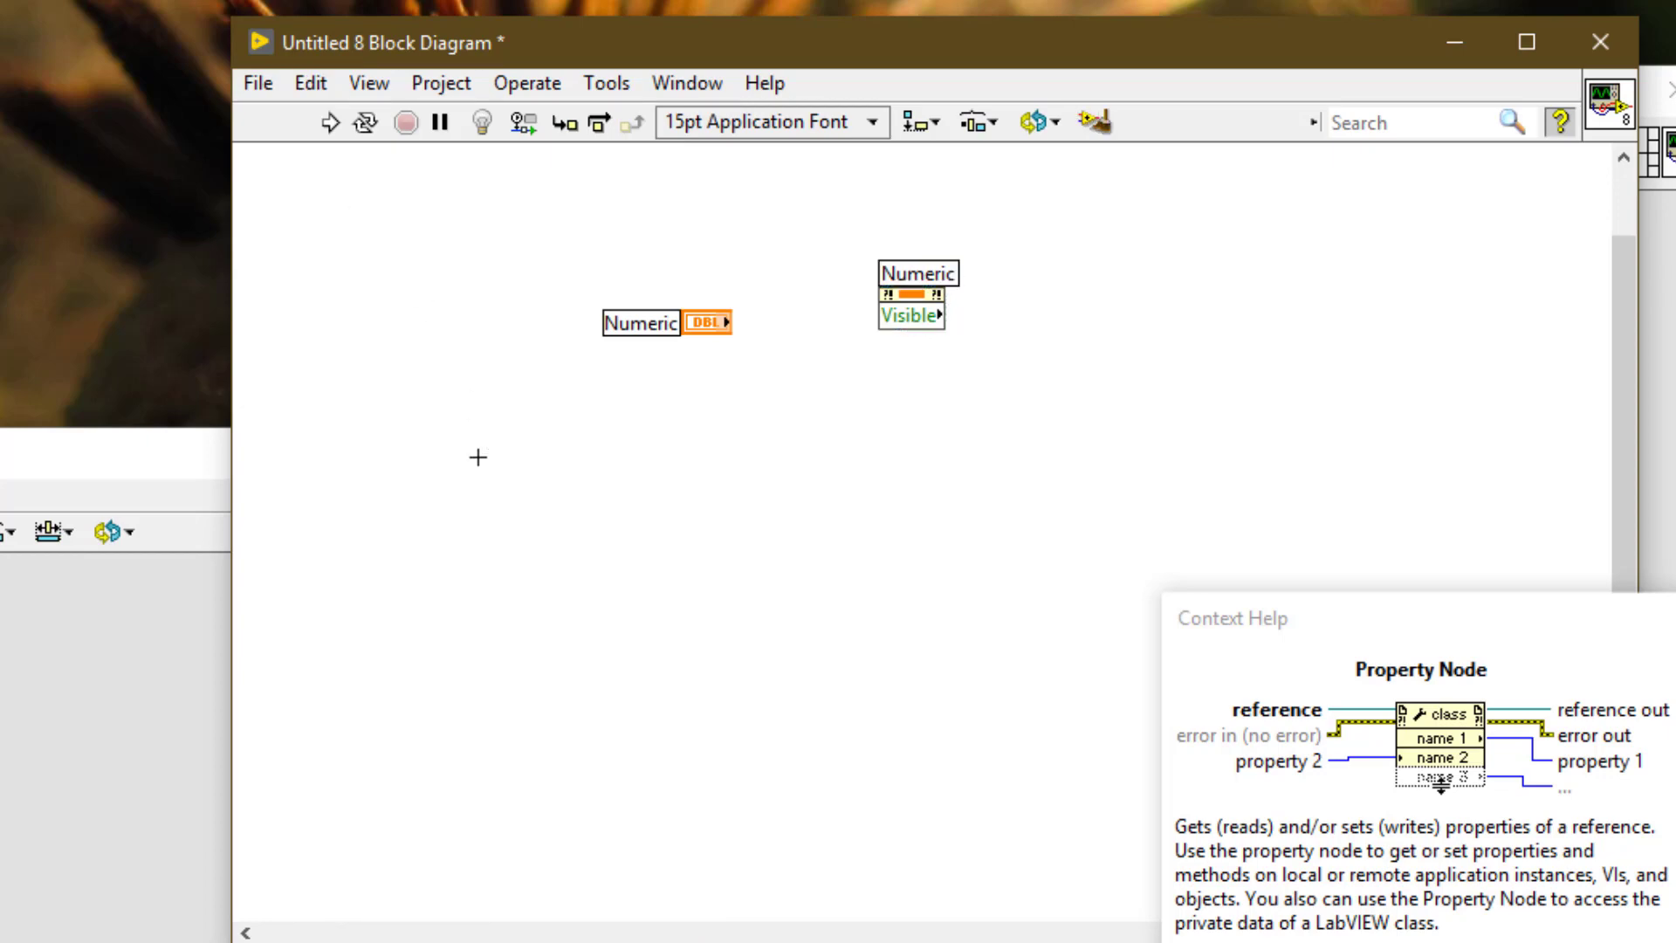
pyautogui.click(309, 82)
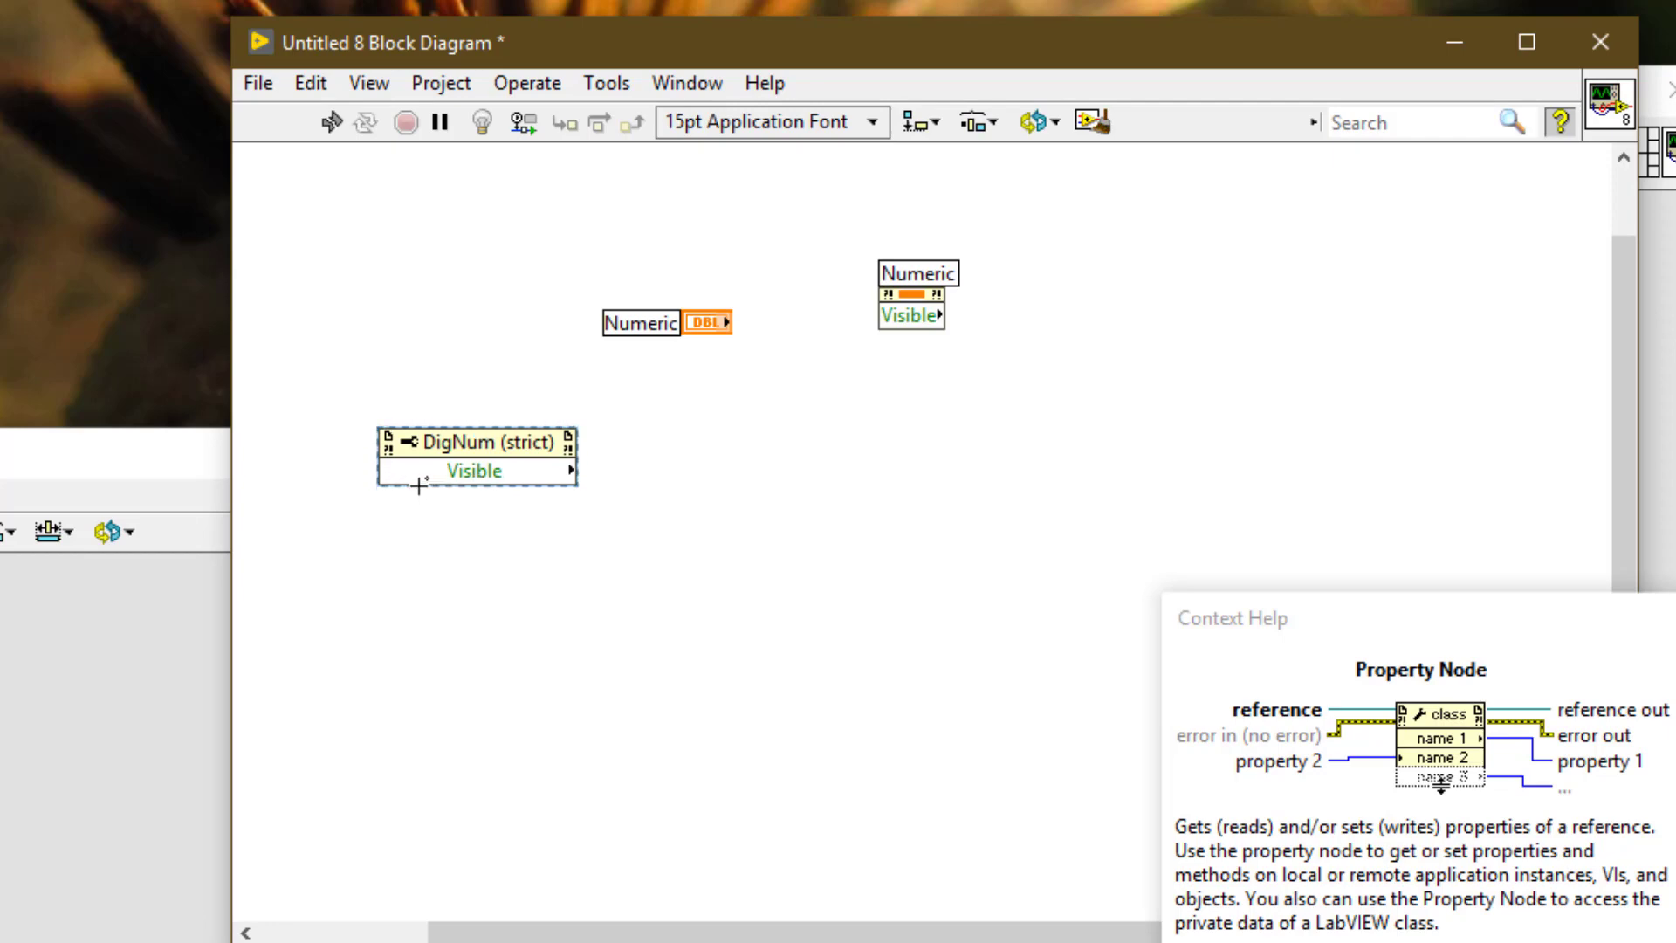
pyautogui.click(642, 322)
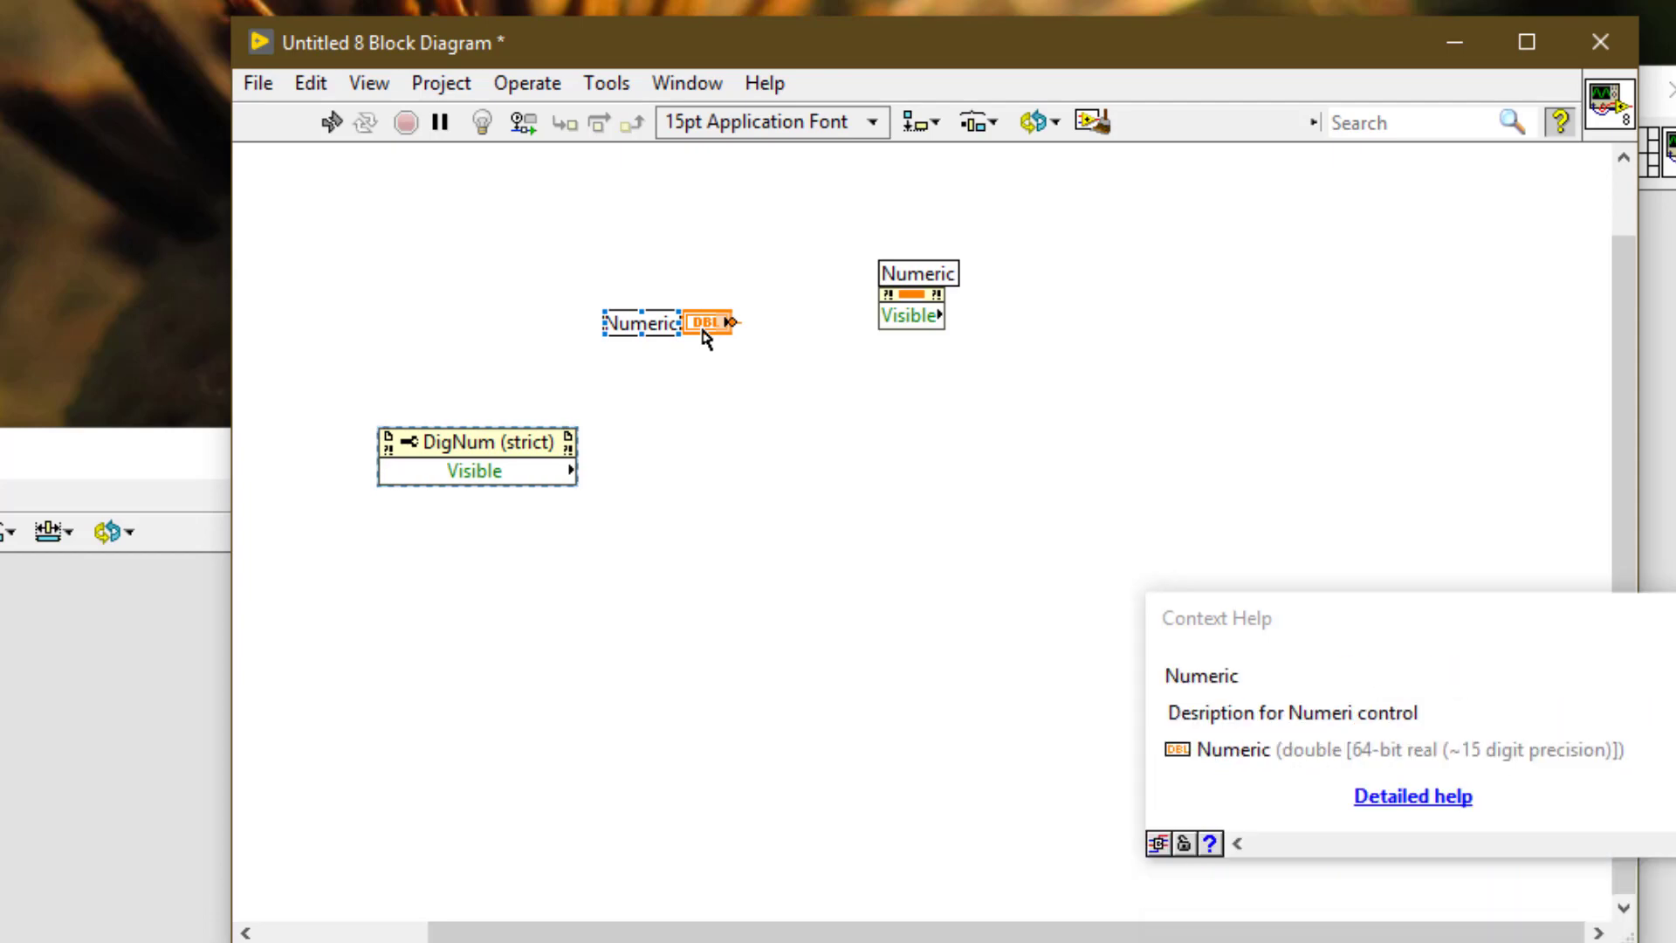
pyautogui.rightClick(705, 323)
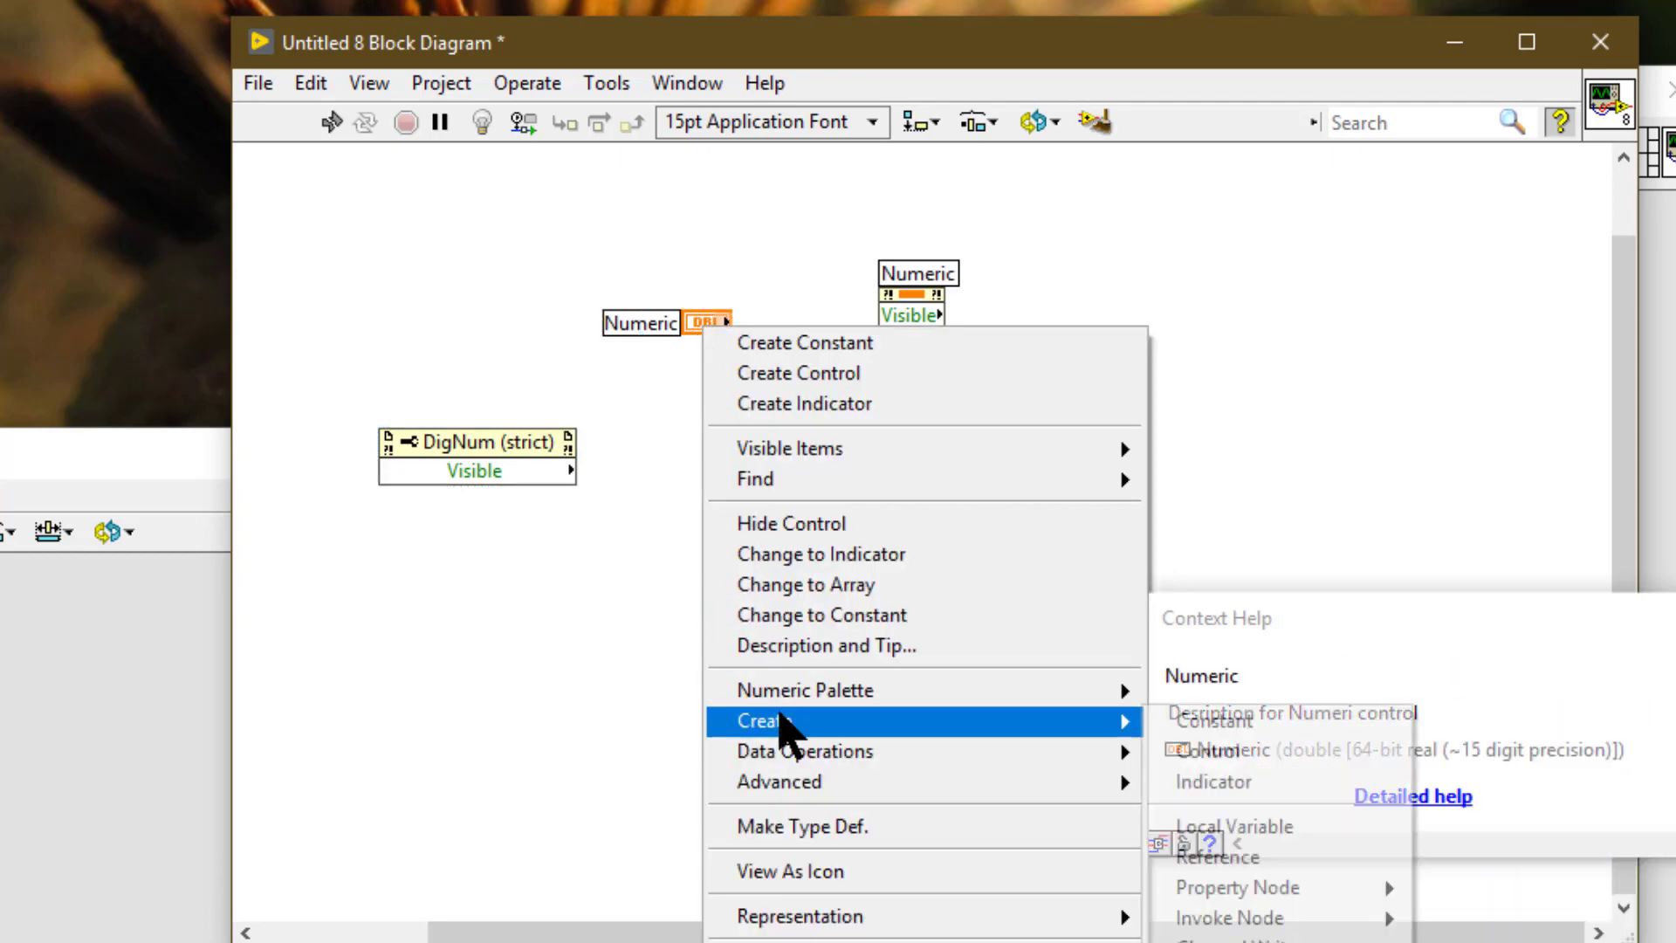
pyautogui.moveTo(1237, 887)
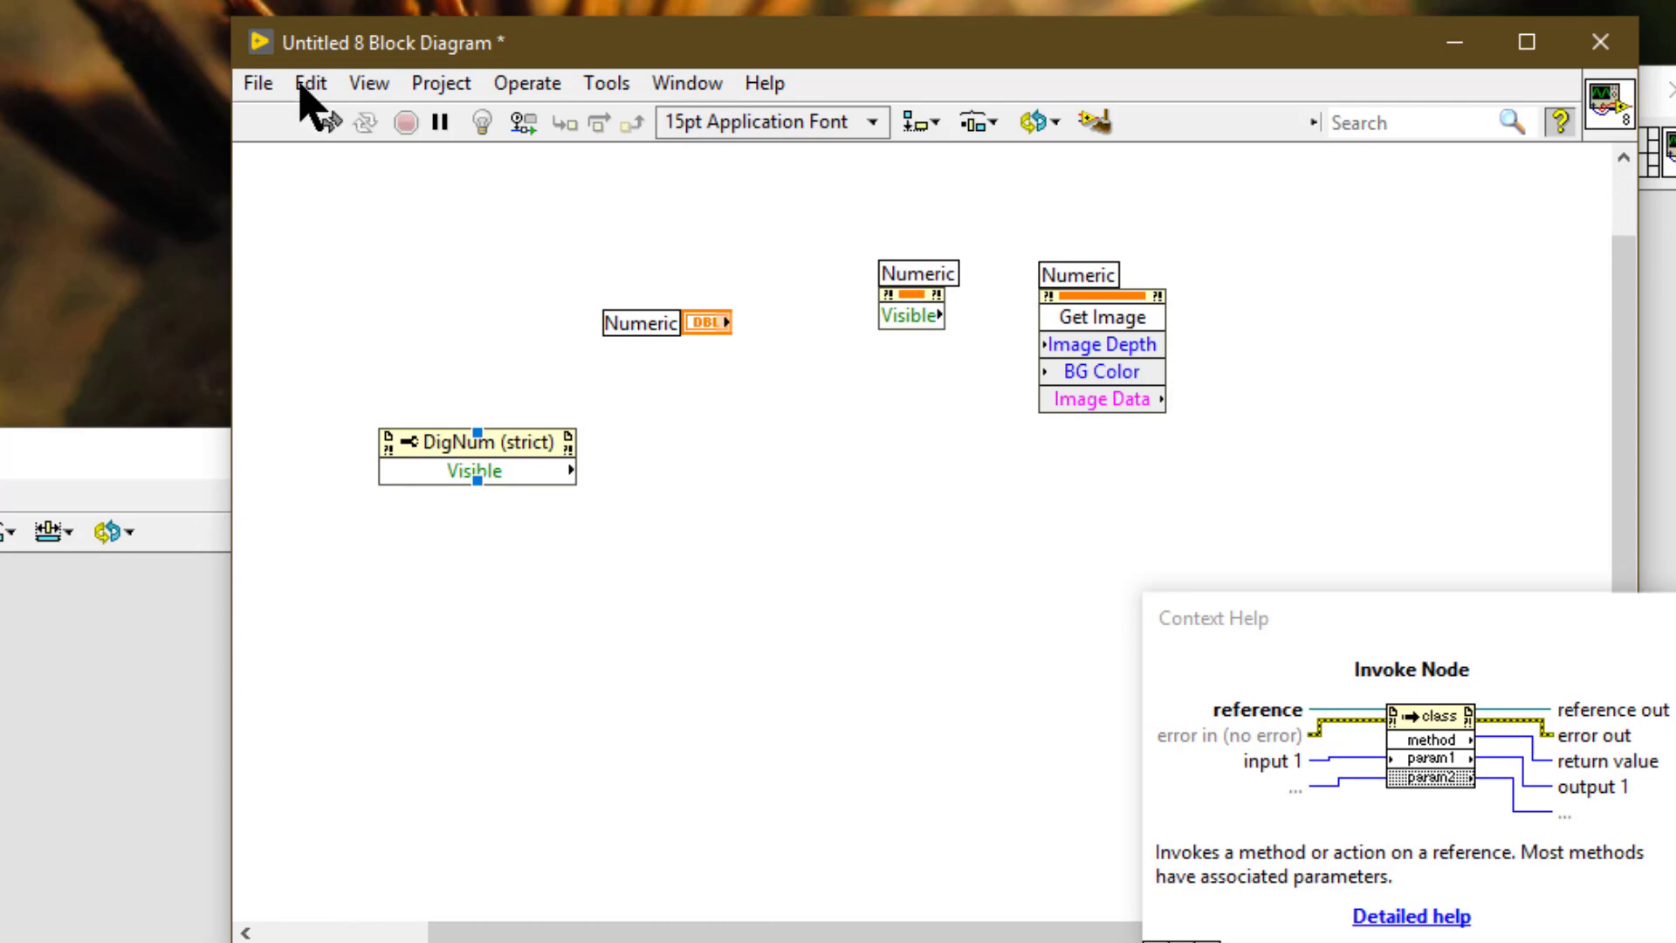
# Paste the copied property and invoke nodes into Untitled 8 and inspect the Numeric invoke node
pyautogui.click(309, 82)
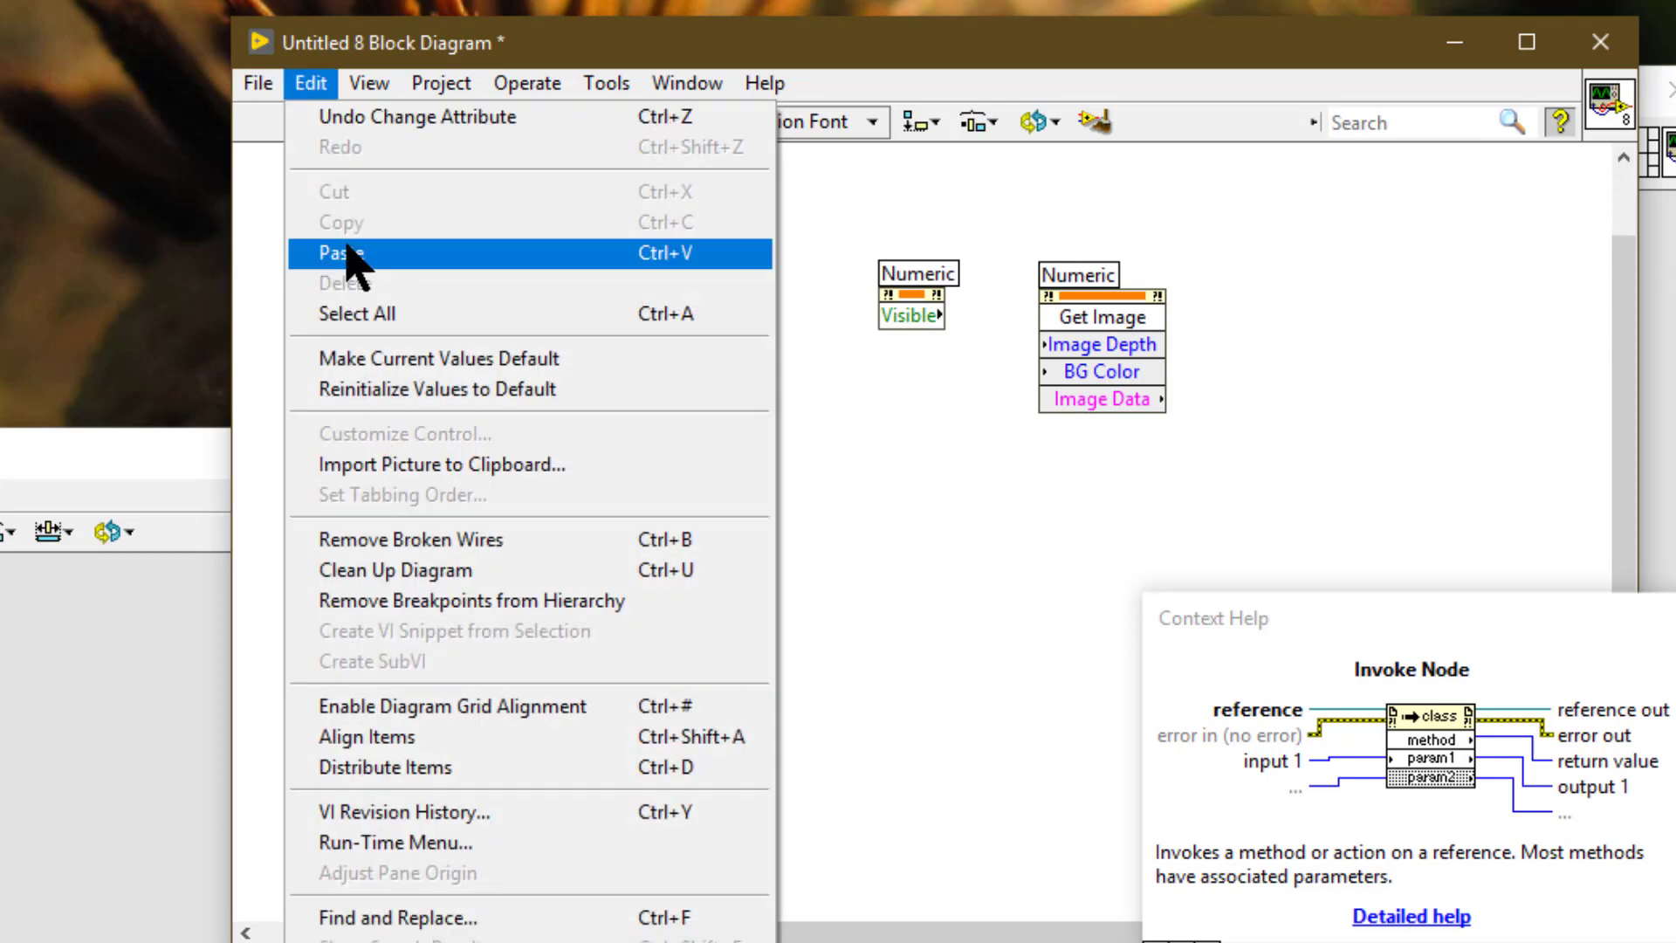
pyautogui.click(339, 253)
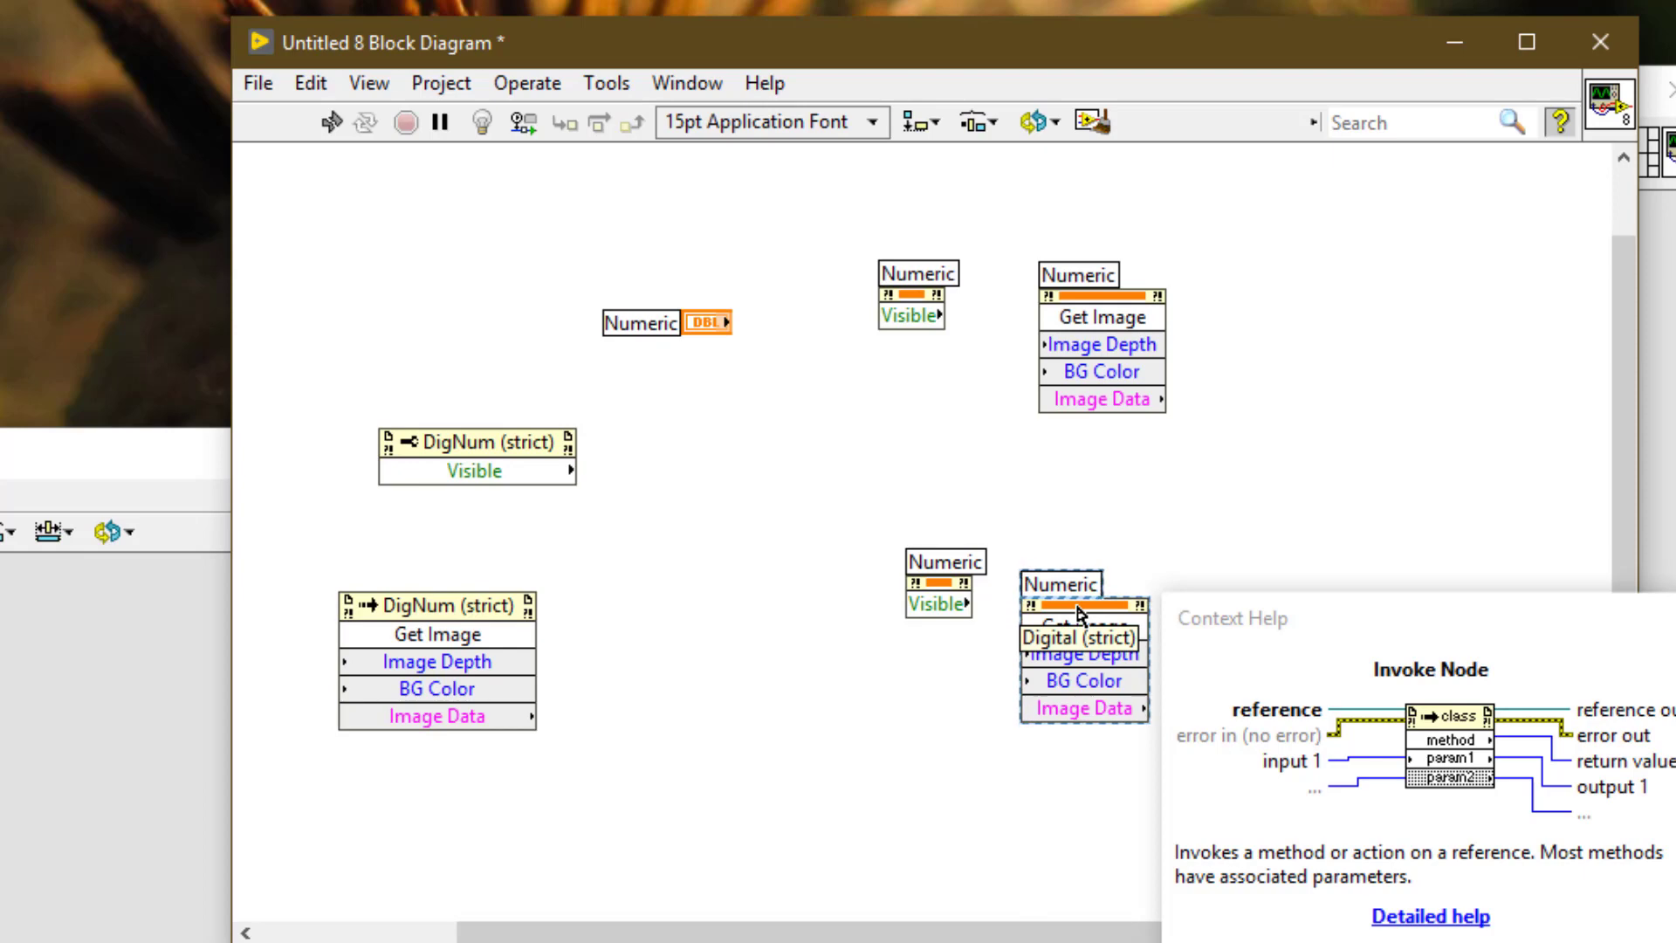
pyautogui.click(1079, 625)
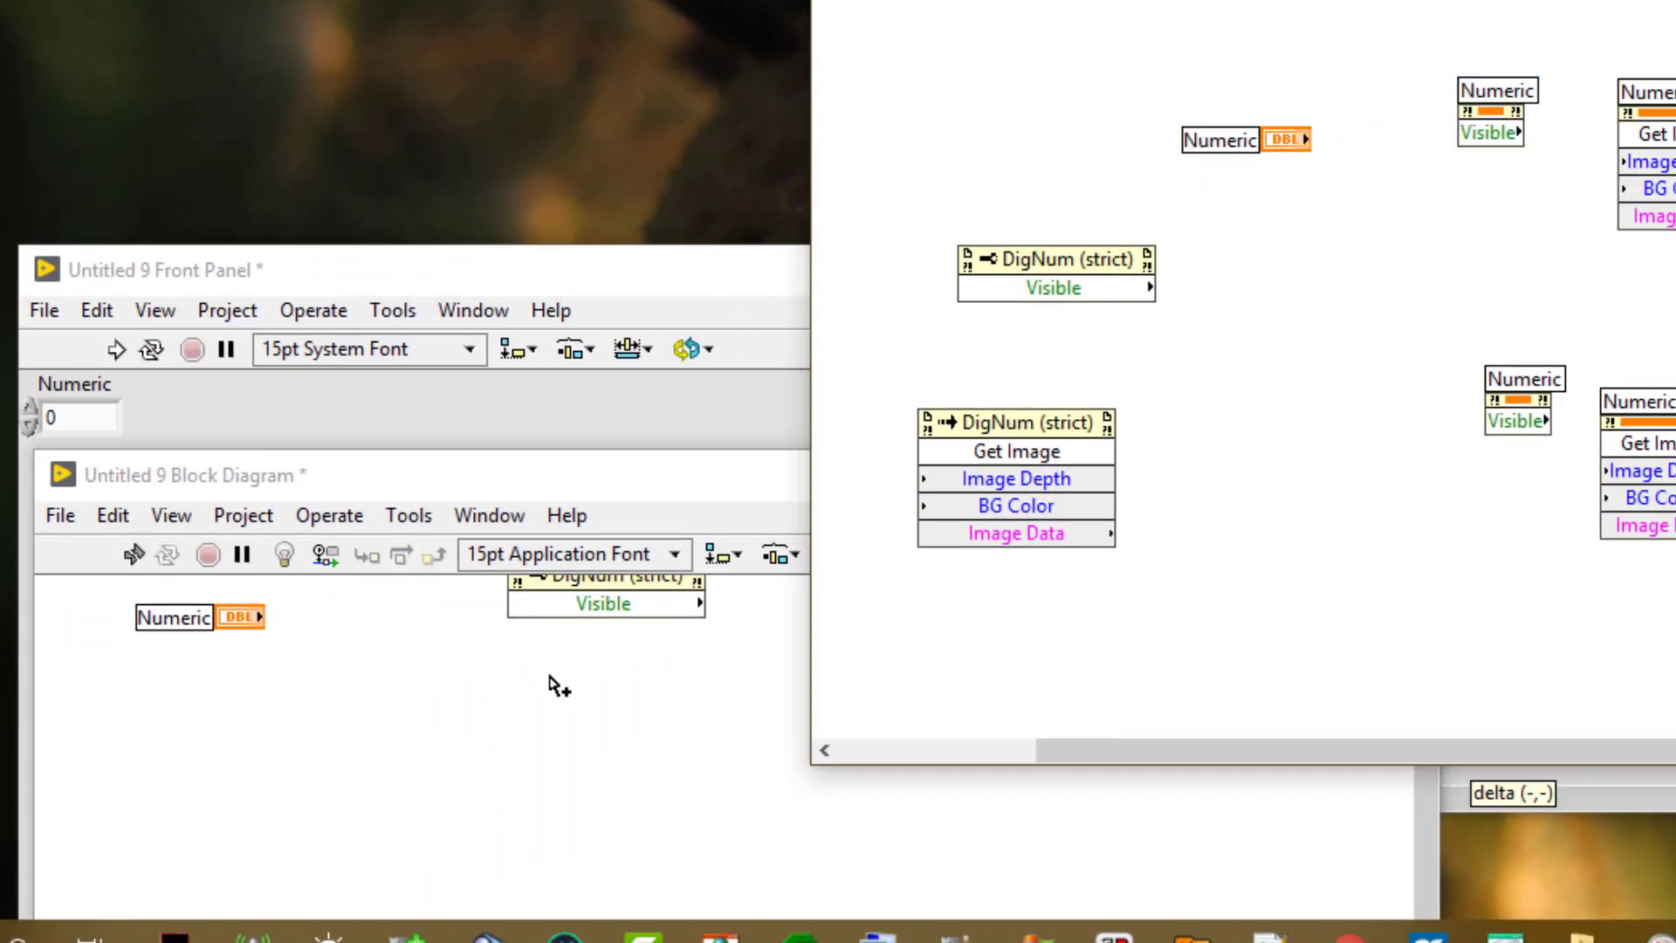
# Drag a copy of the DigNum Visible node into Untitled 9 and relink it to Numeric
pyautogui.moveTo(604, 587); pyautogui.dragTo(510, 721)
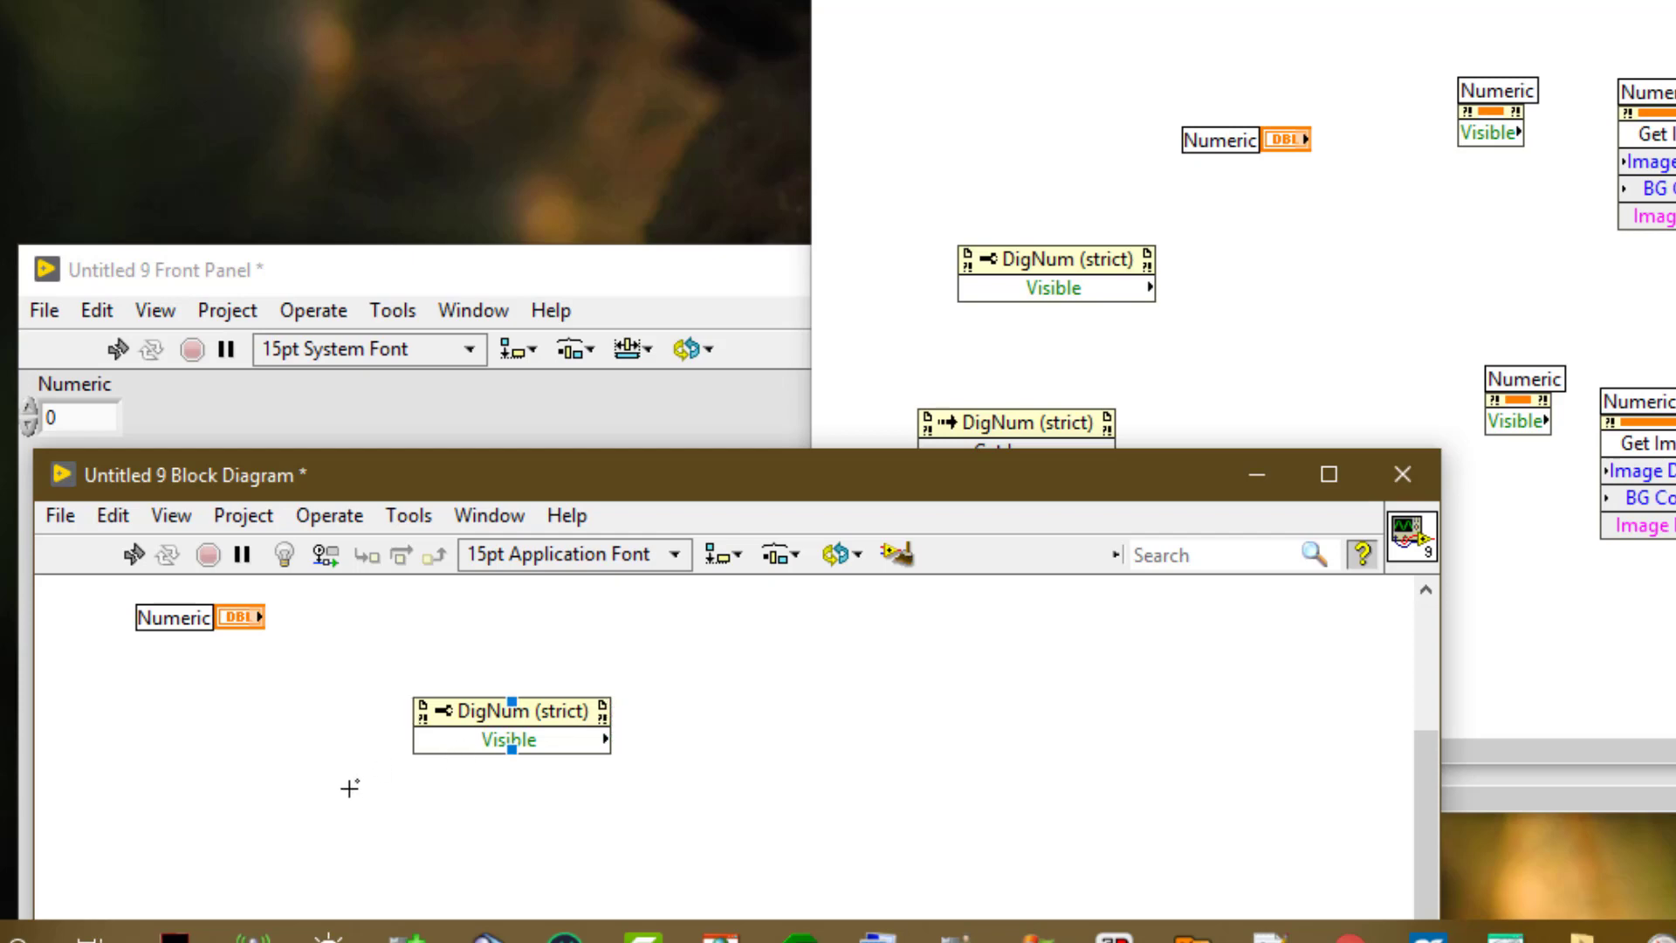
pyautogui.rightClick(510, 724)
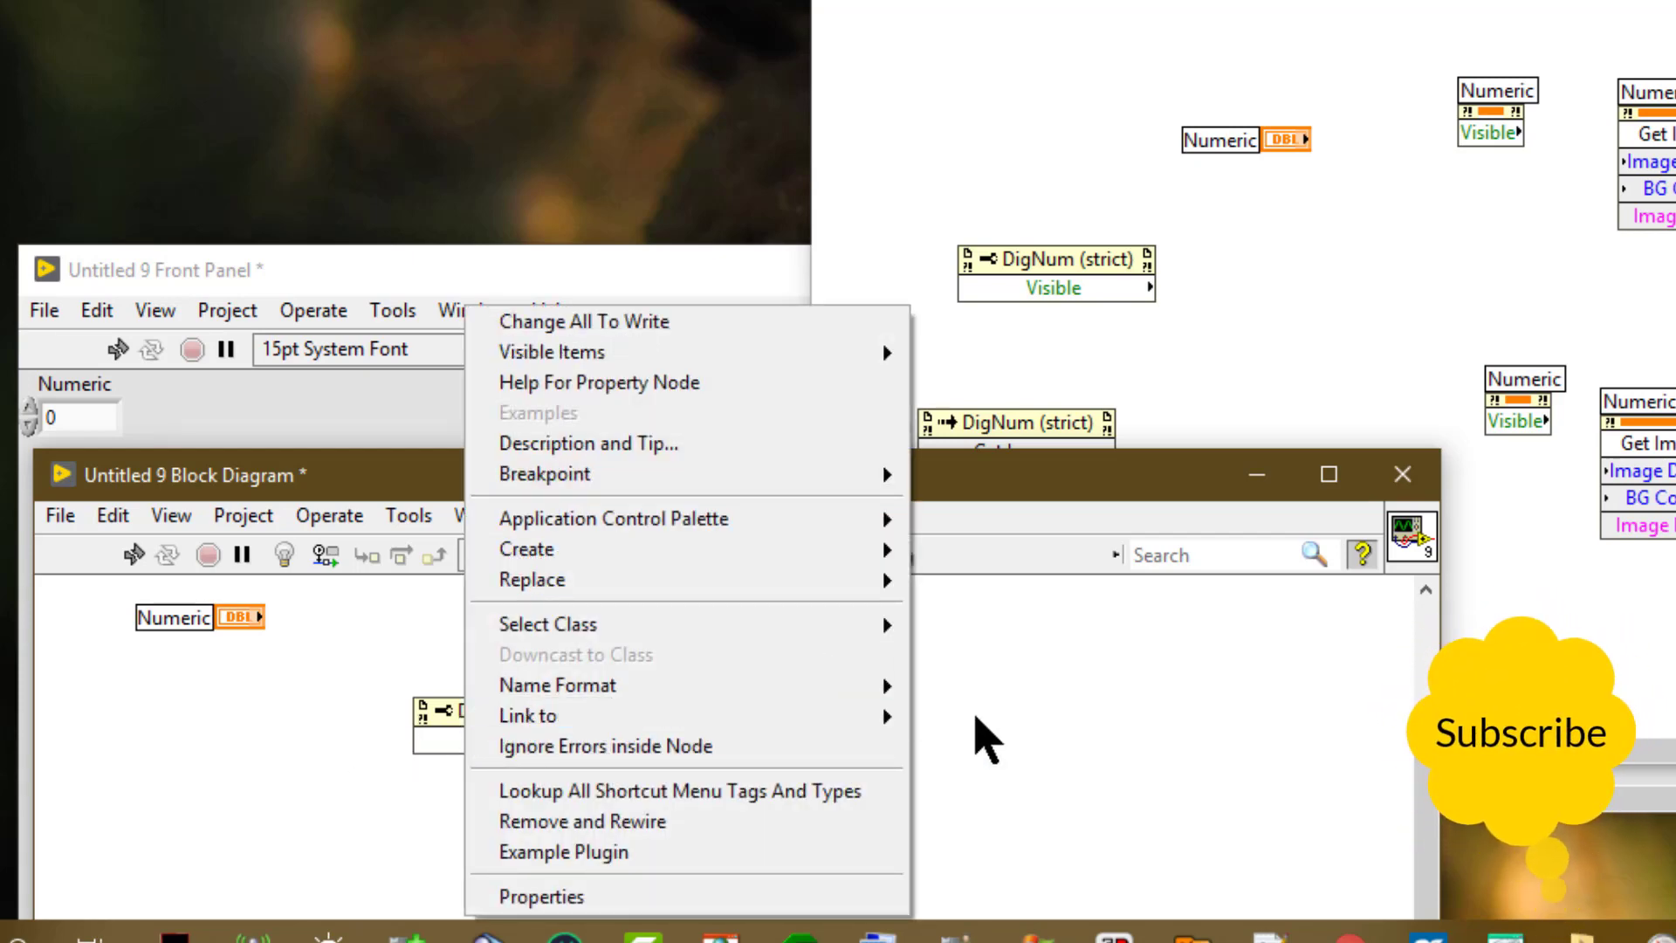
pyautogui.moveTo(527, 714)
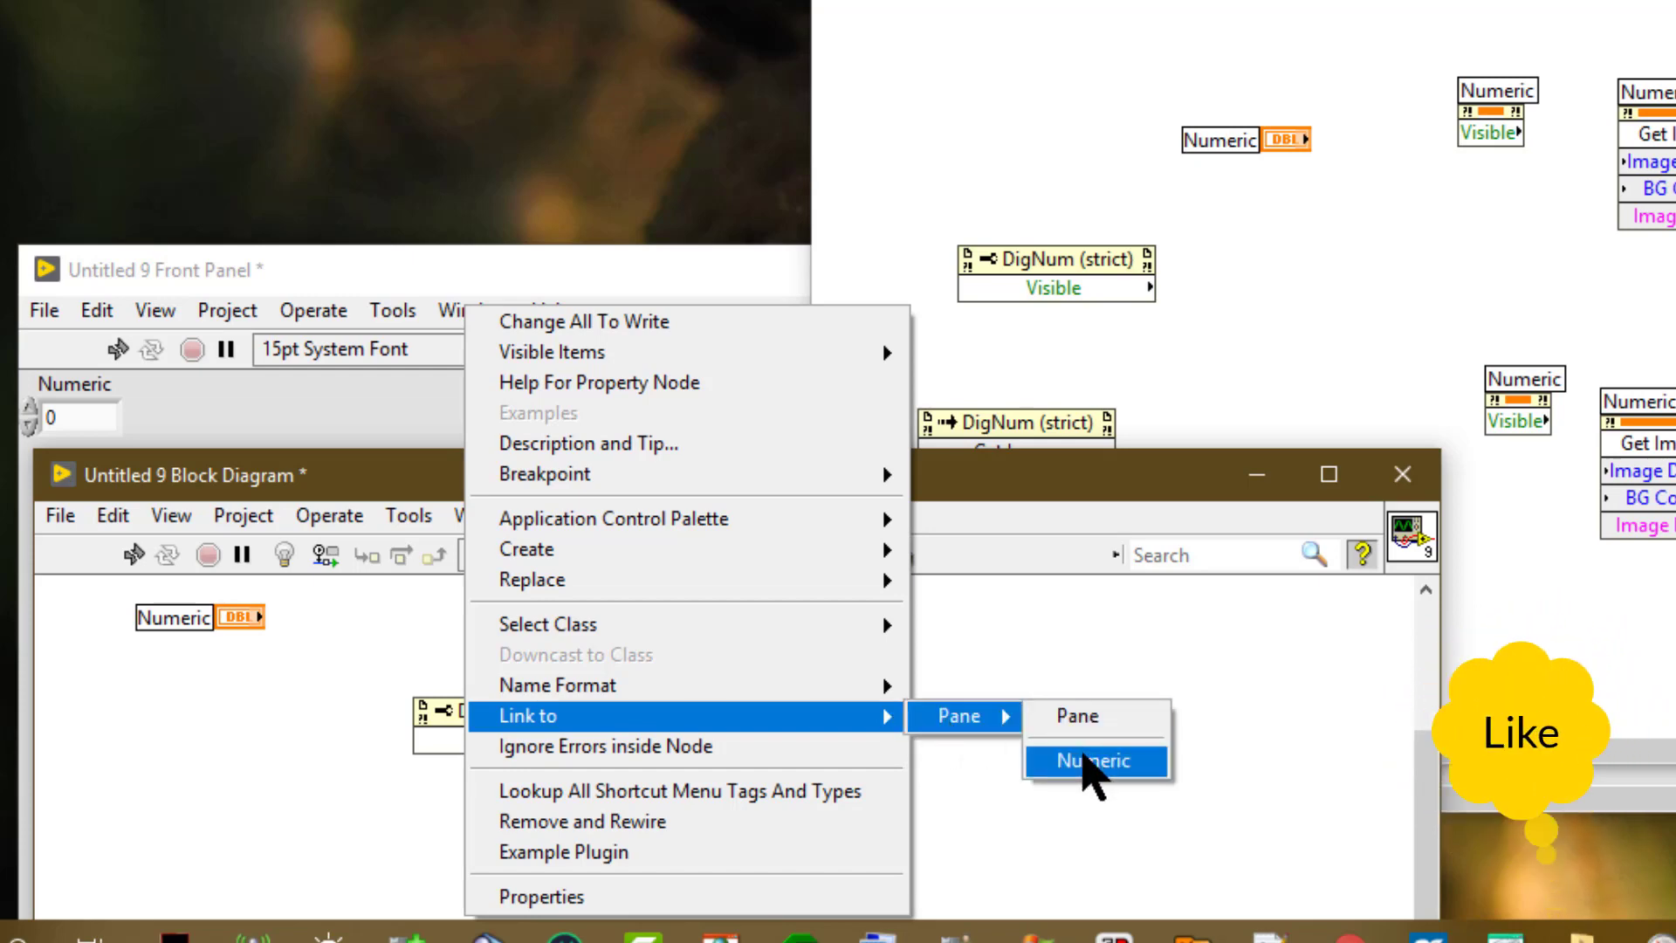
pyautogui.click(1092, 760)
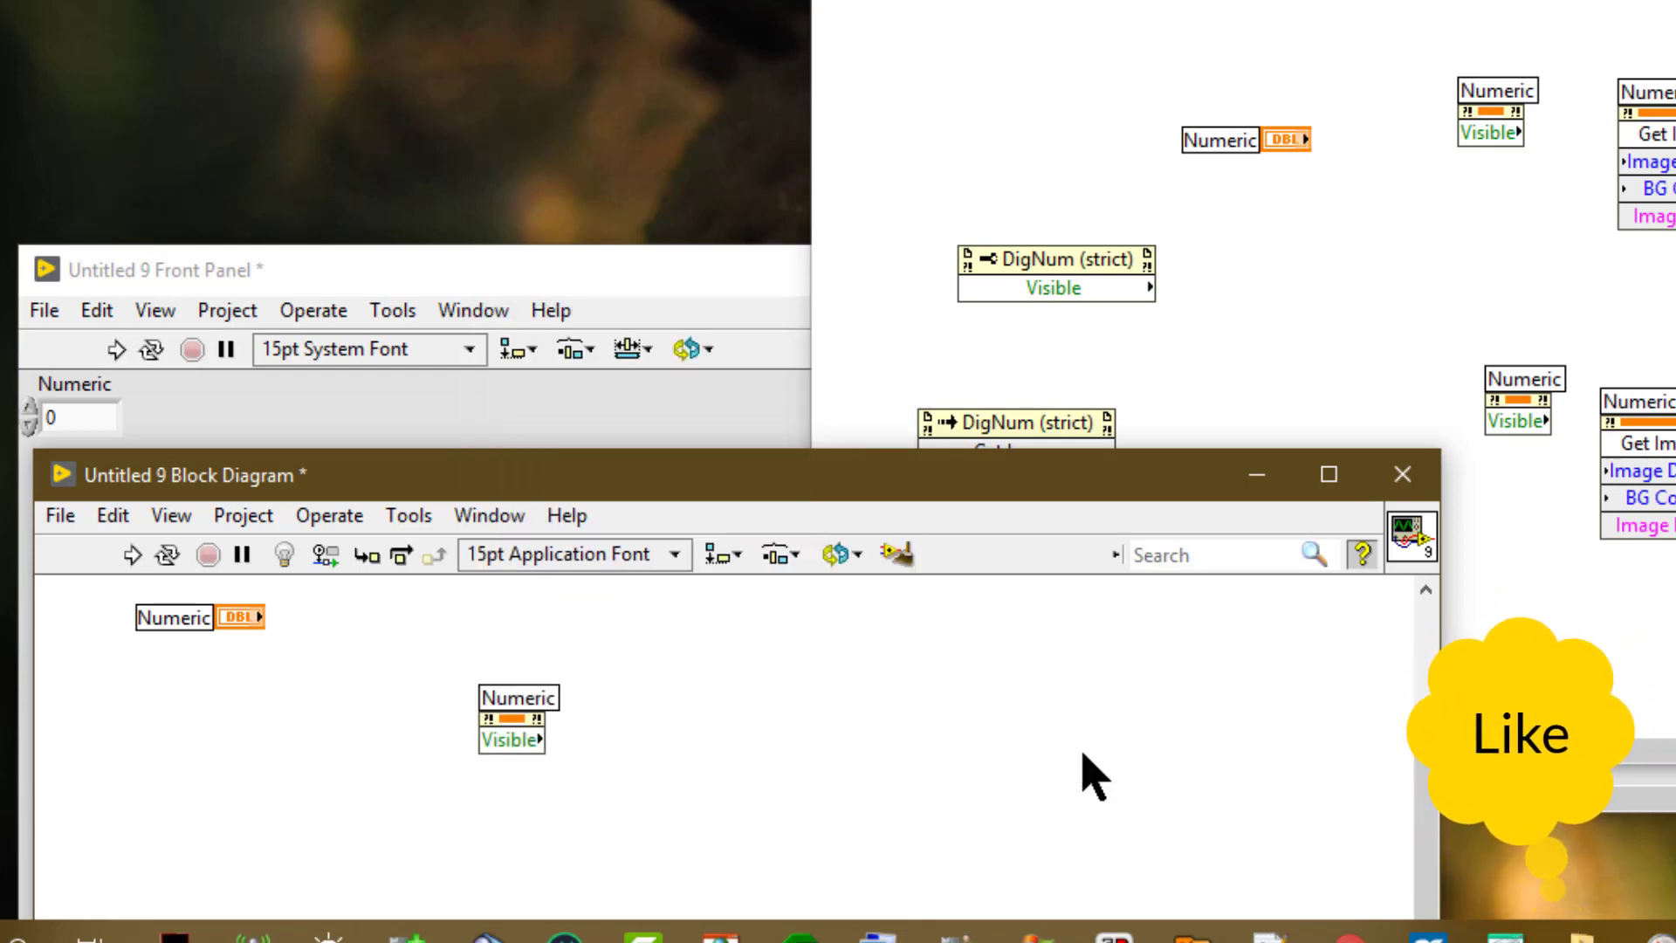
pyautogui.click(516, 696)
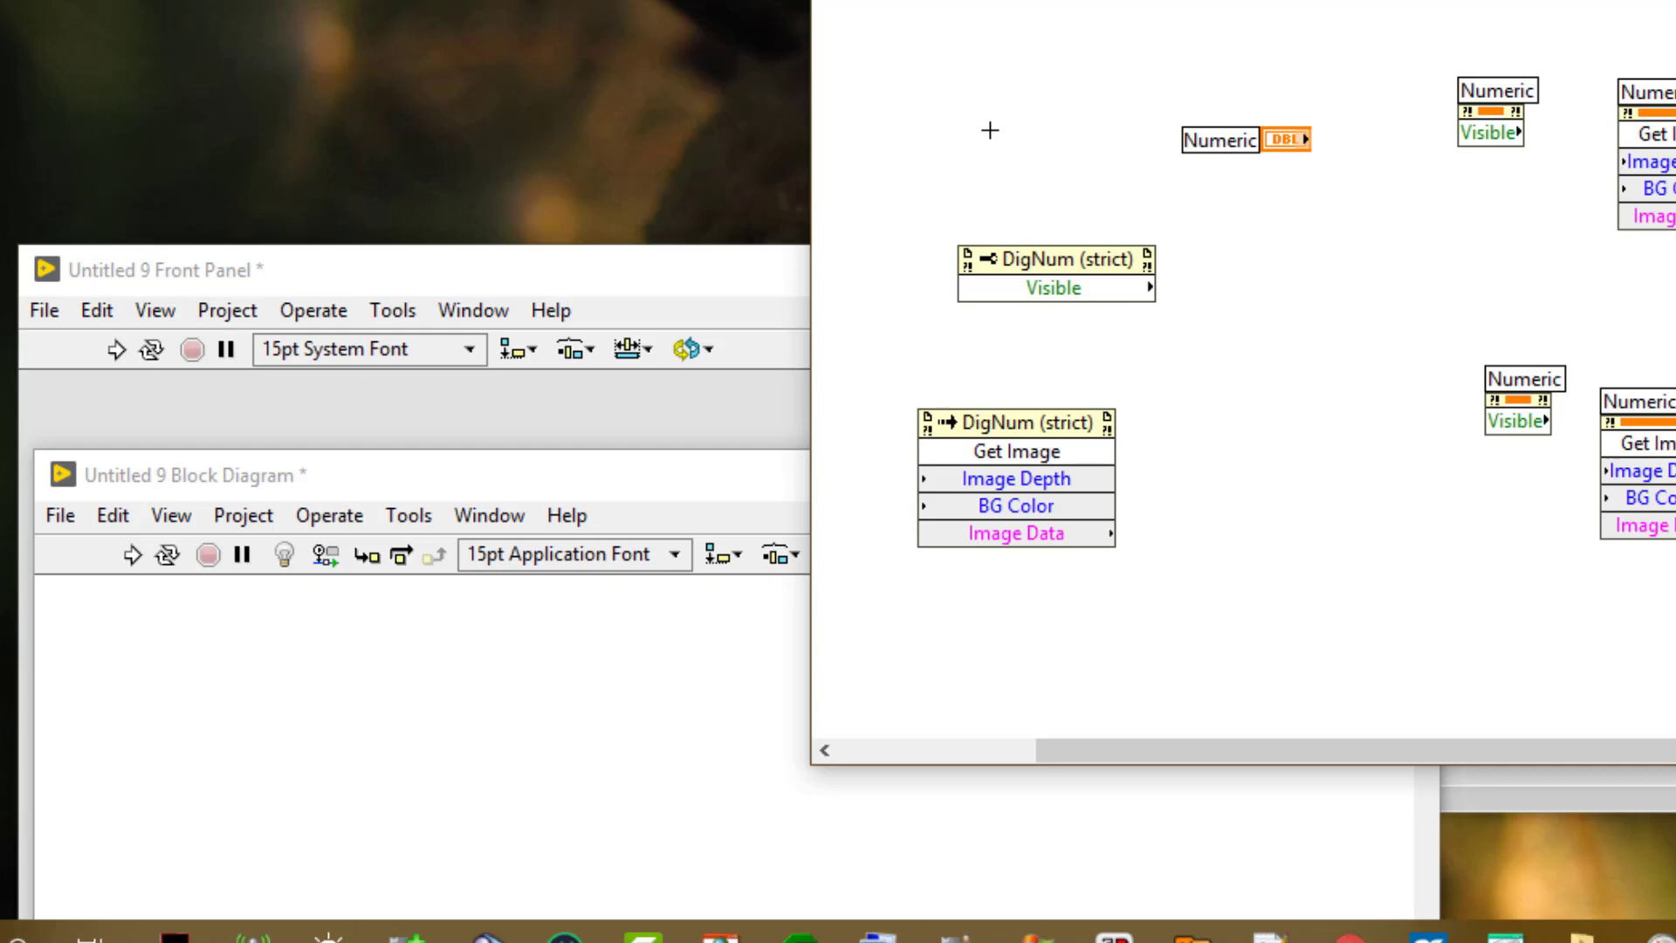
# Return to the Untitled 8 block diagram
pyautogui.click(1245, 140)
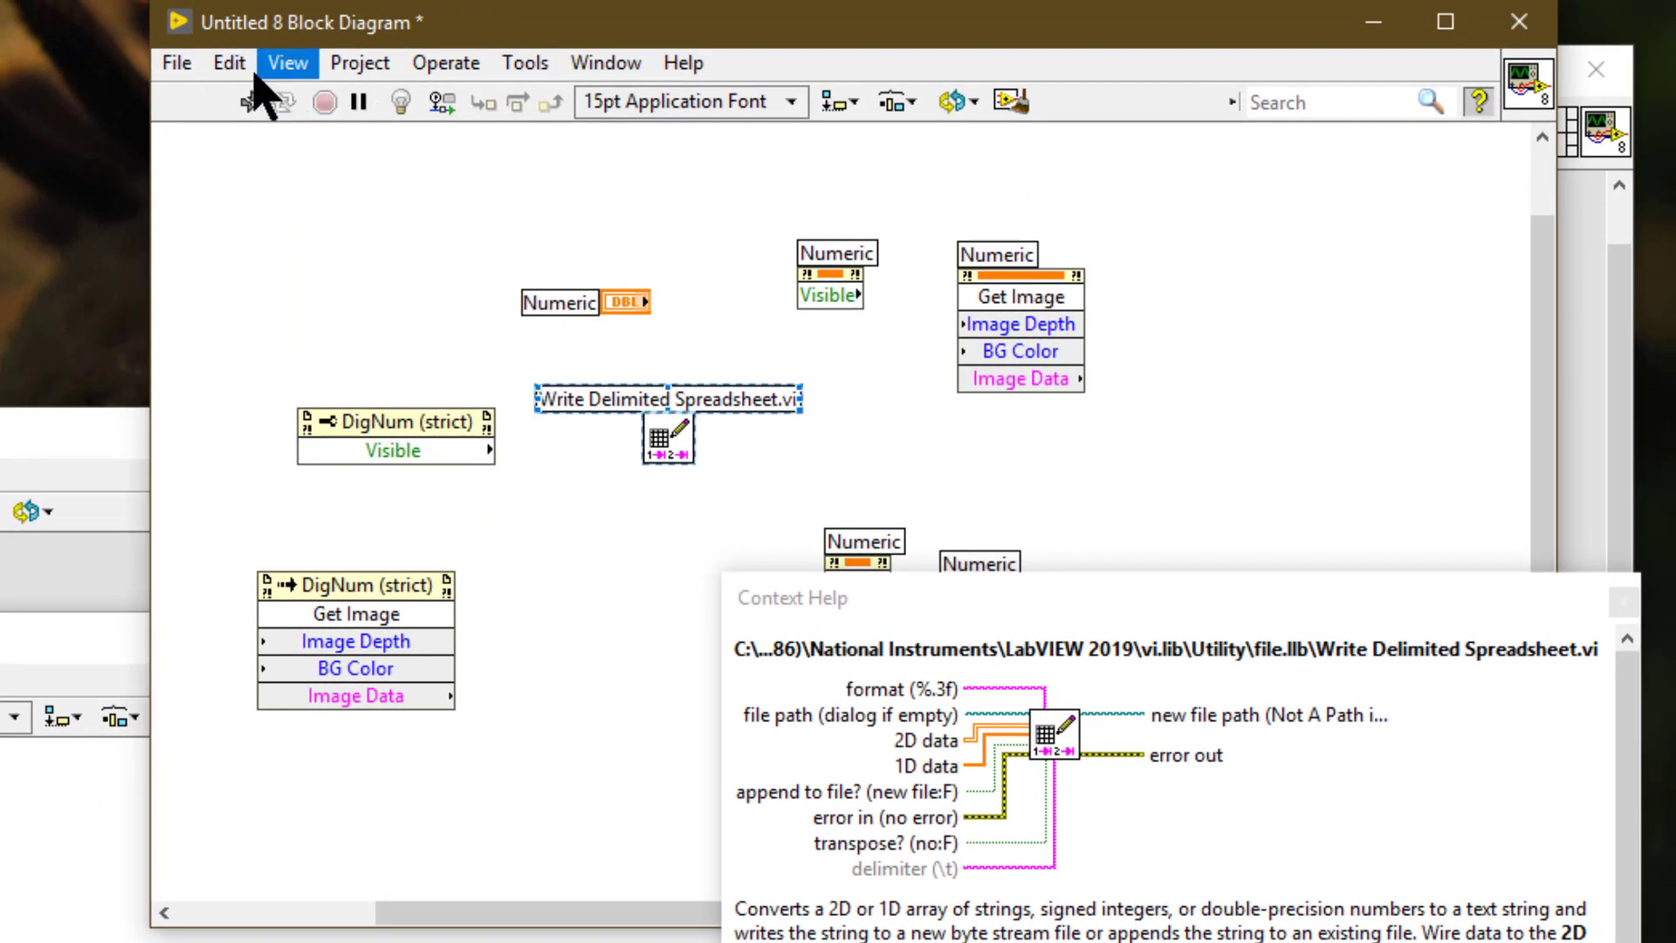
# Copy Write Delimited Spreadsheet.vi and view Untitled 9's VI Hierarchy showing it under Clipboard
pyautogui.click(229, 62)
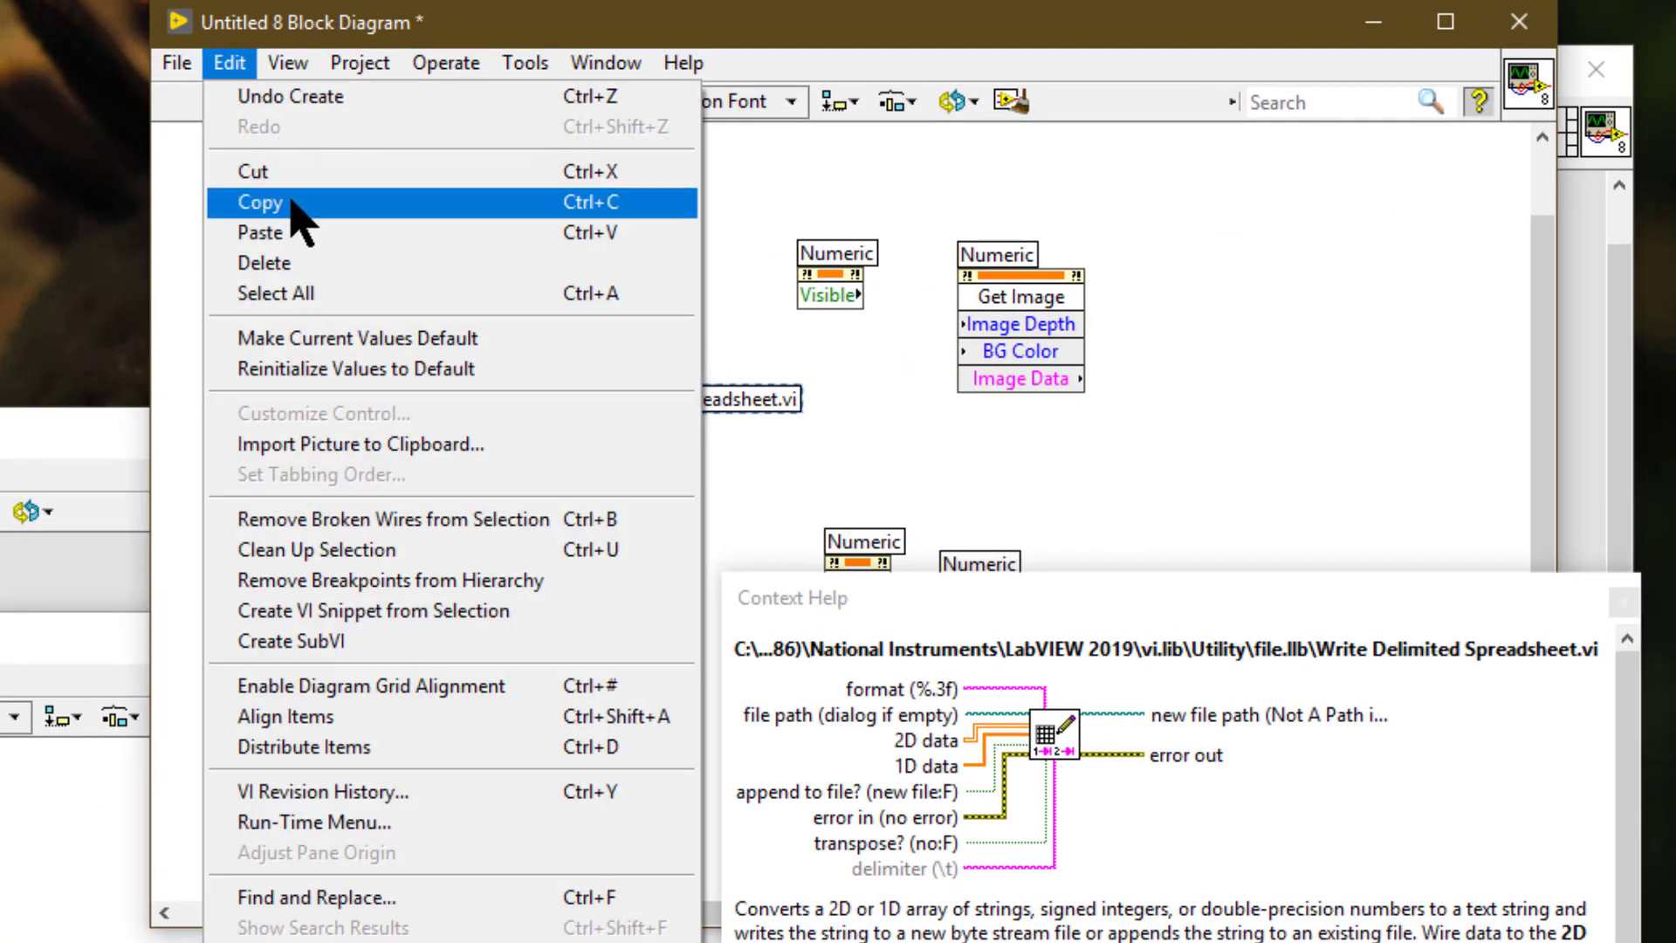
pyautogui.click(261, 202)
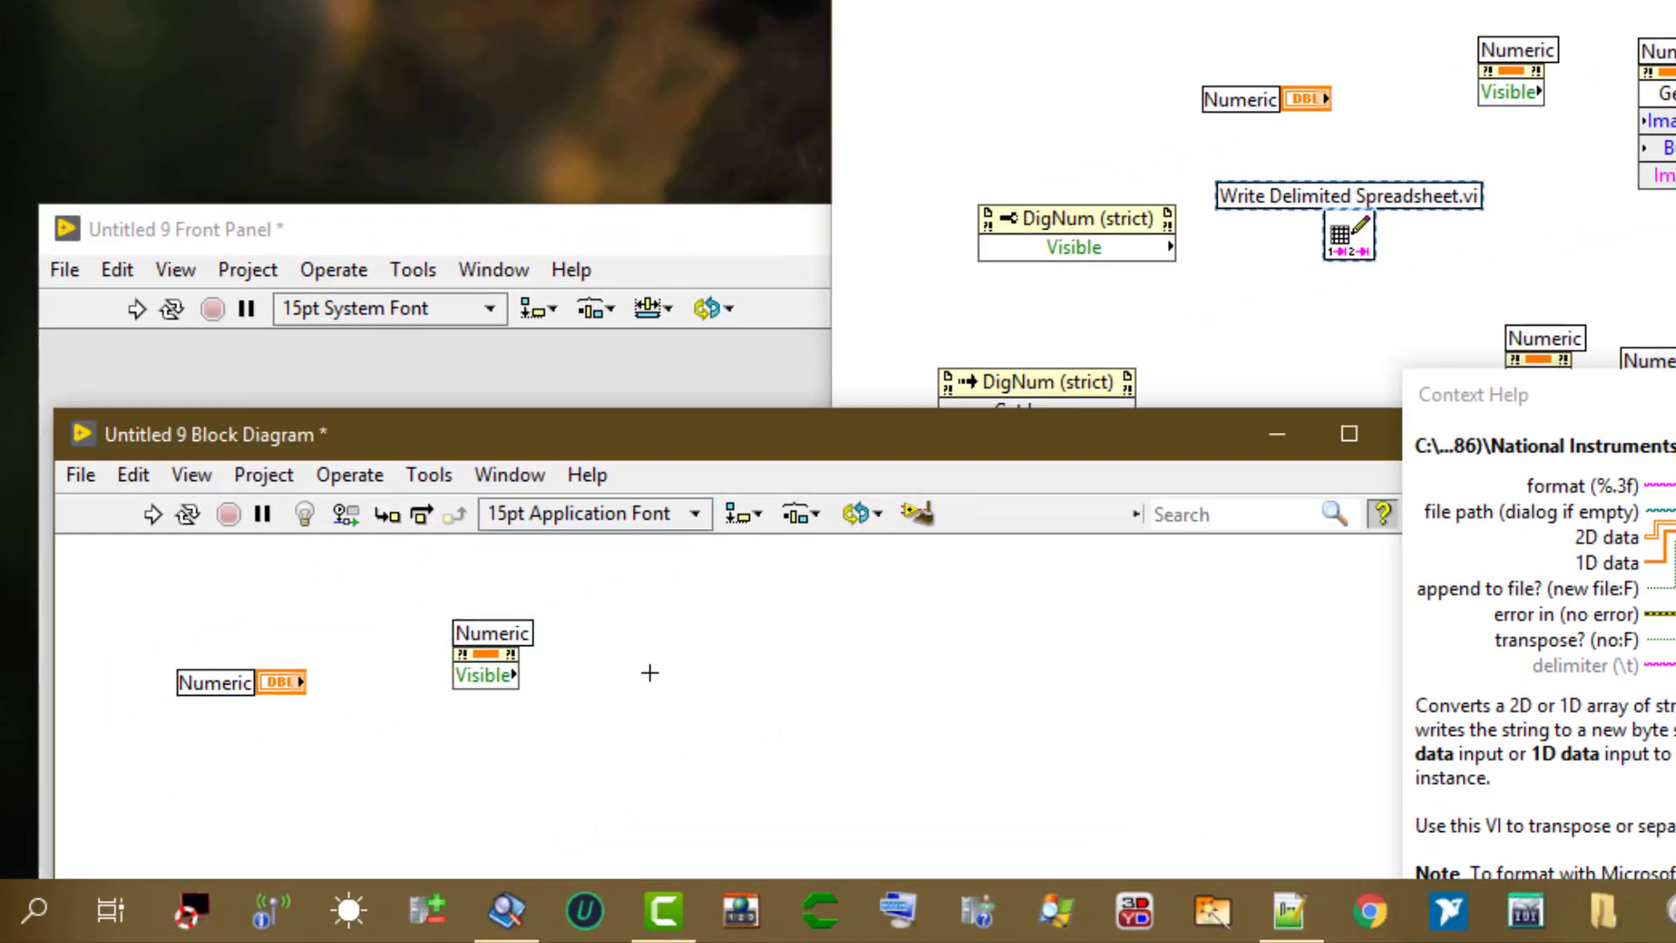
pyautogui.click(191, 475)
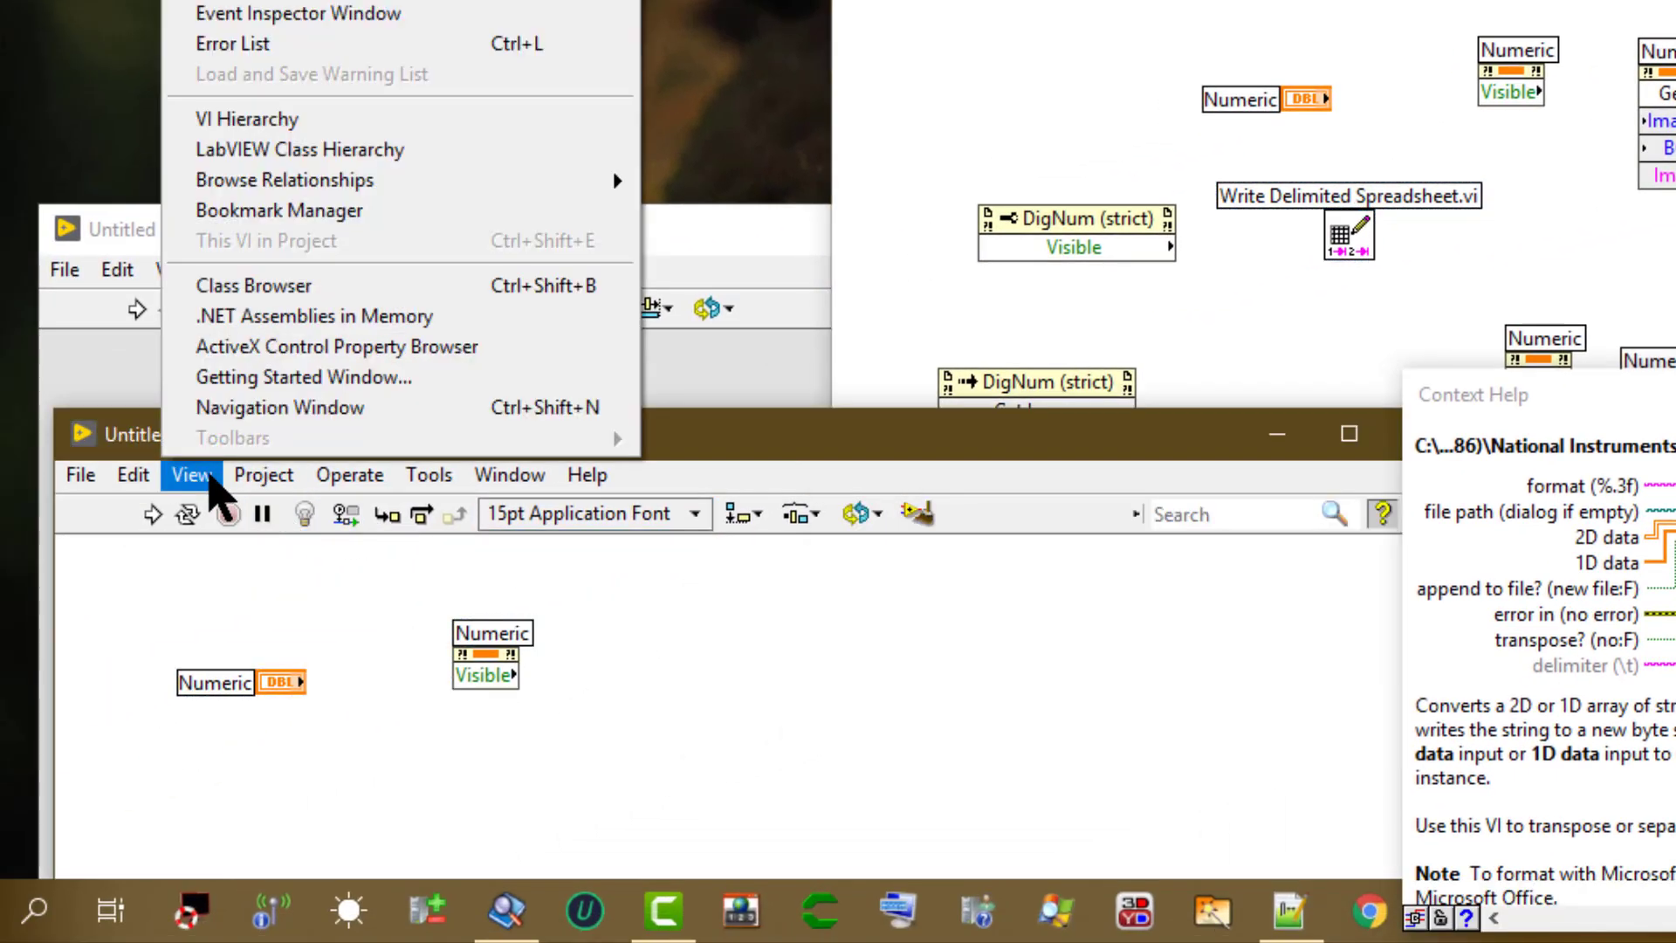
pyautogui.moveTo(246, 120)
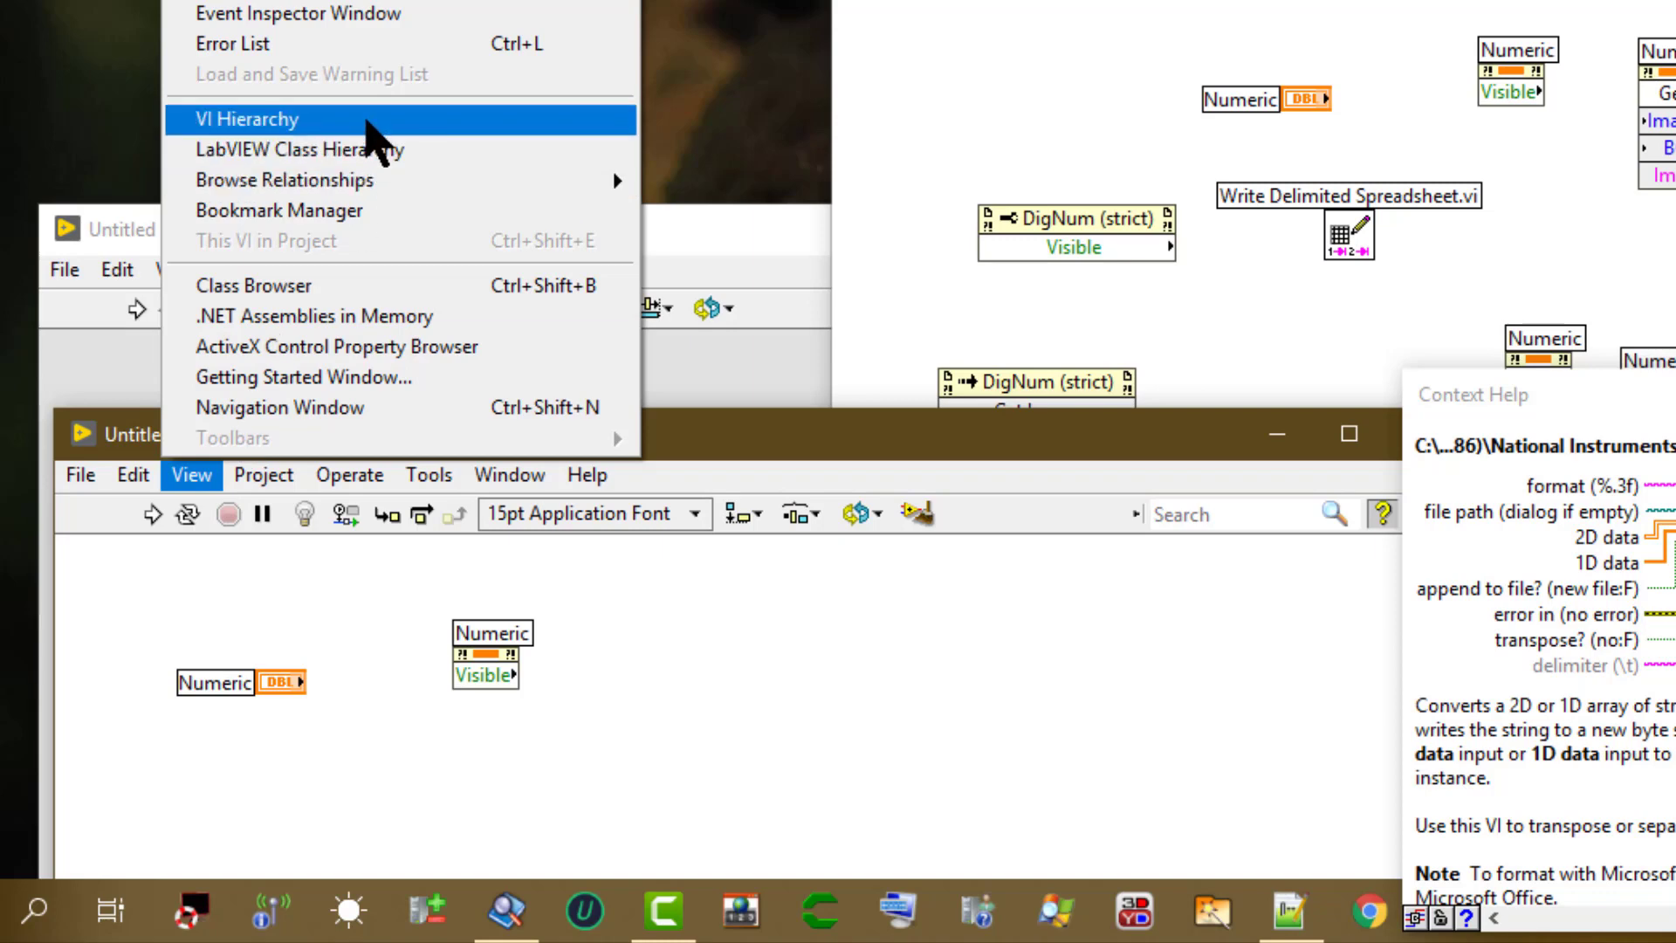
pyautogui.click(258, 119)
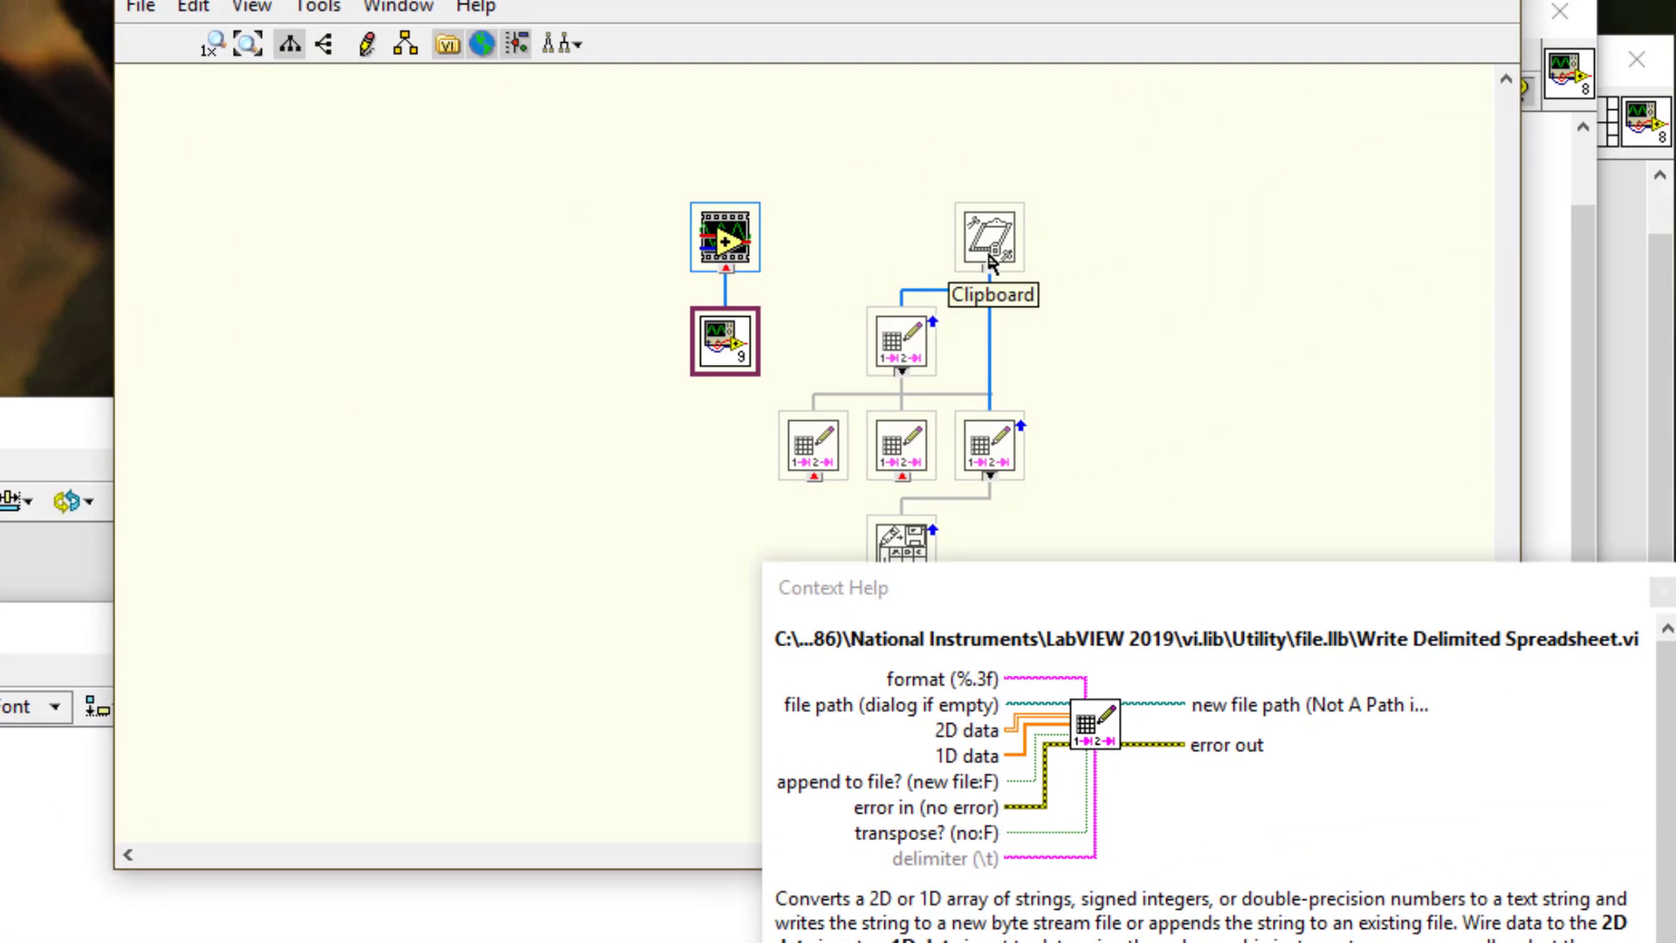